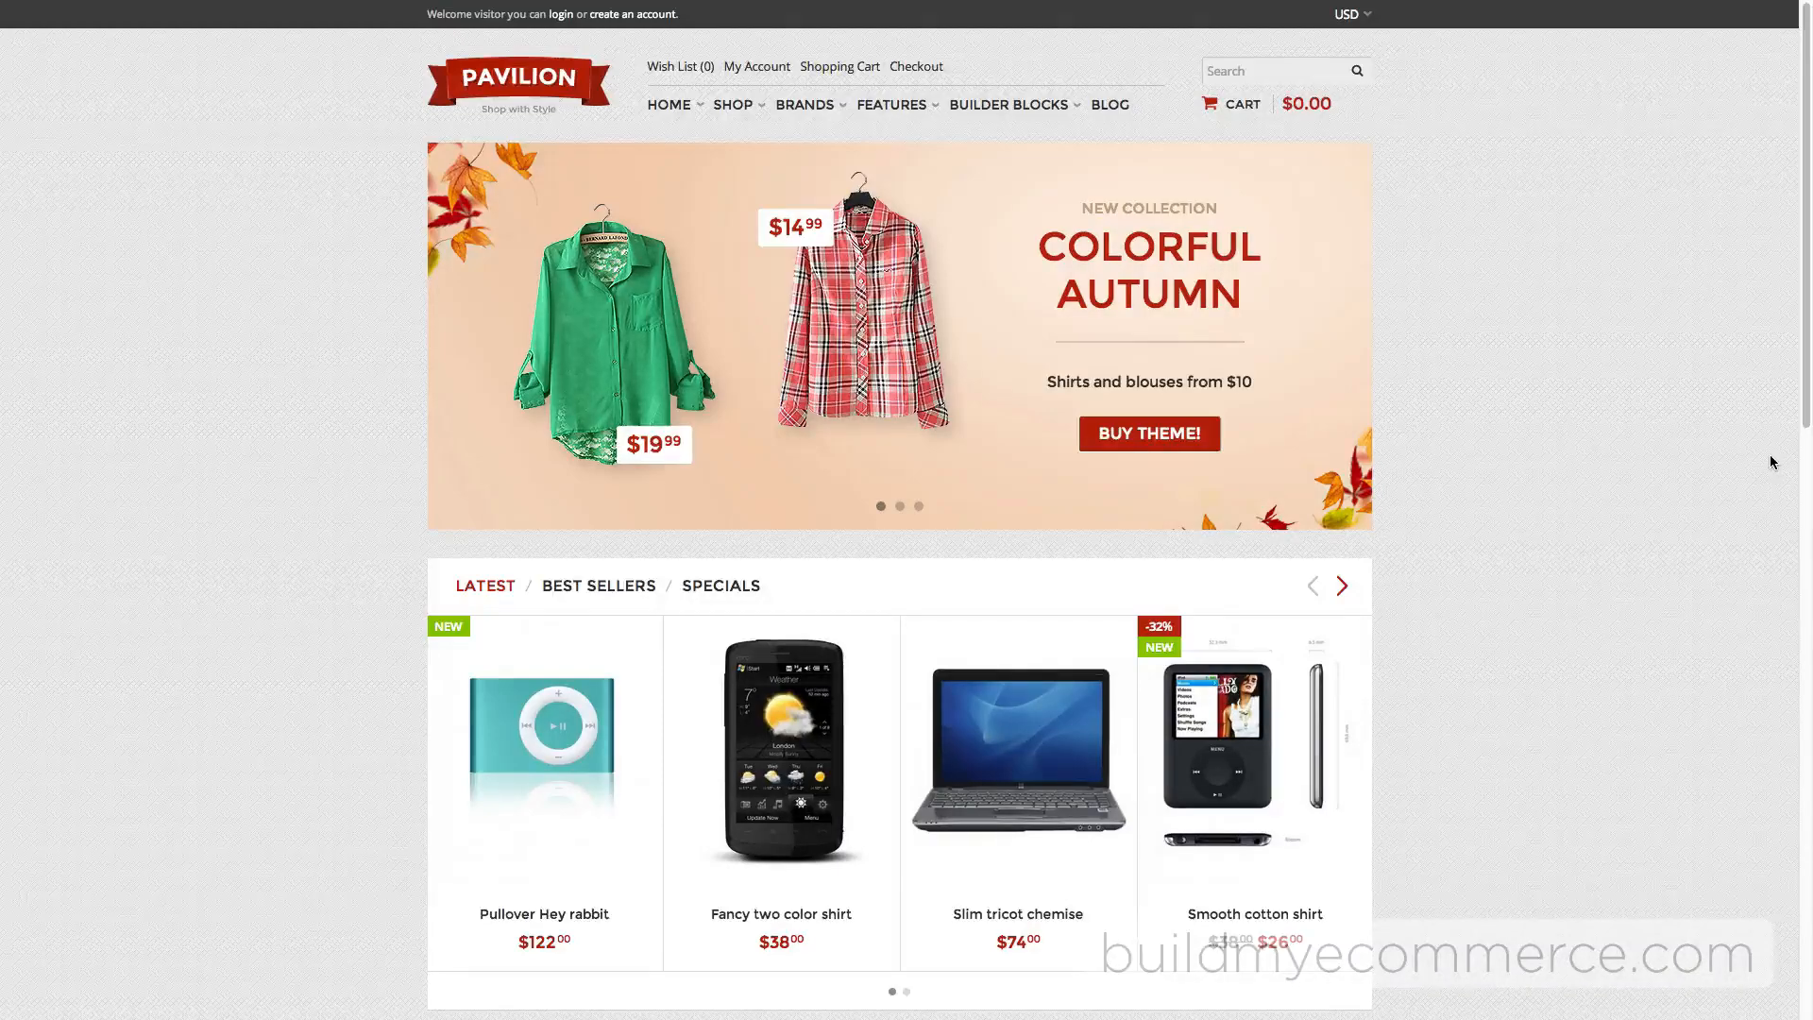
Scroll the storefront home page from the autumn banner down to the footer links and back.
scroll(down, 3)
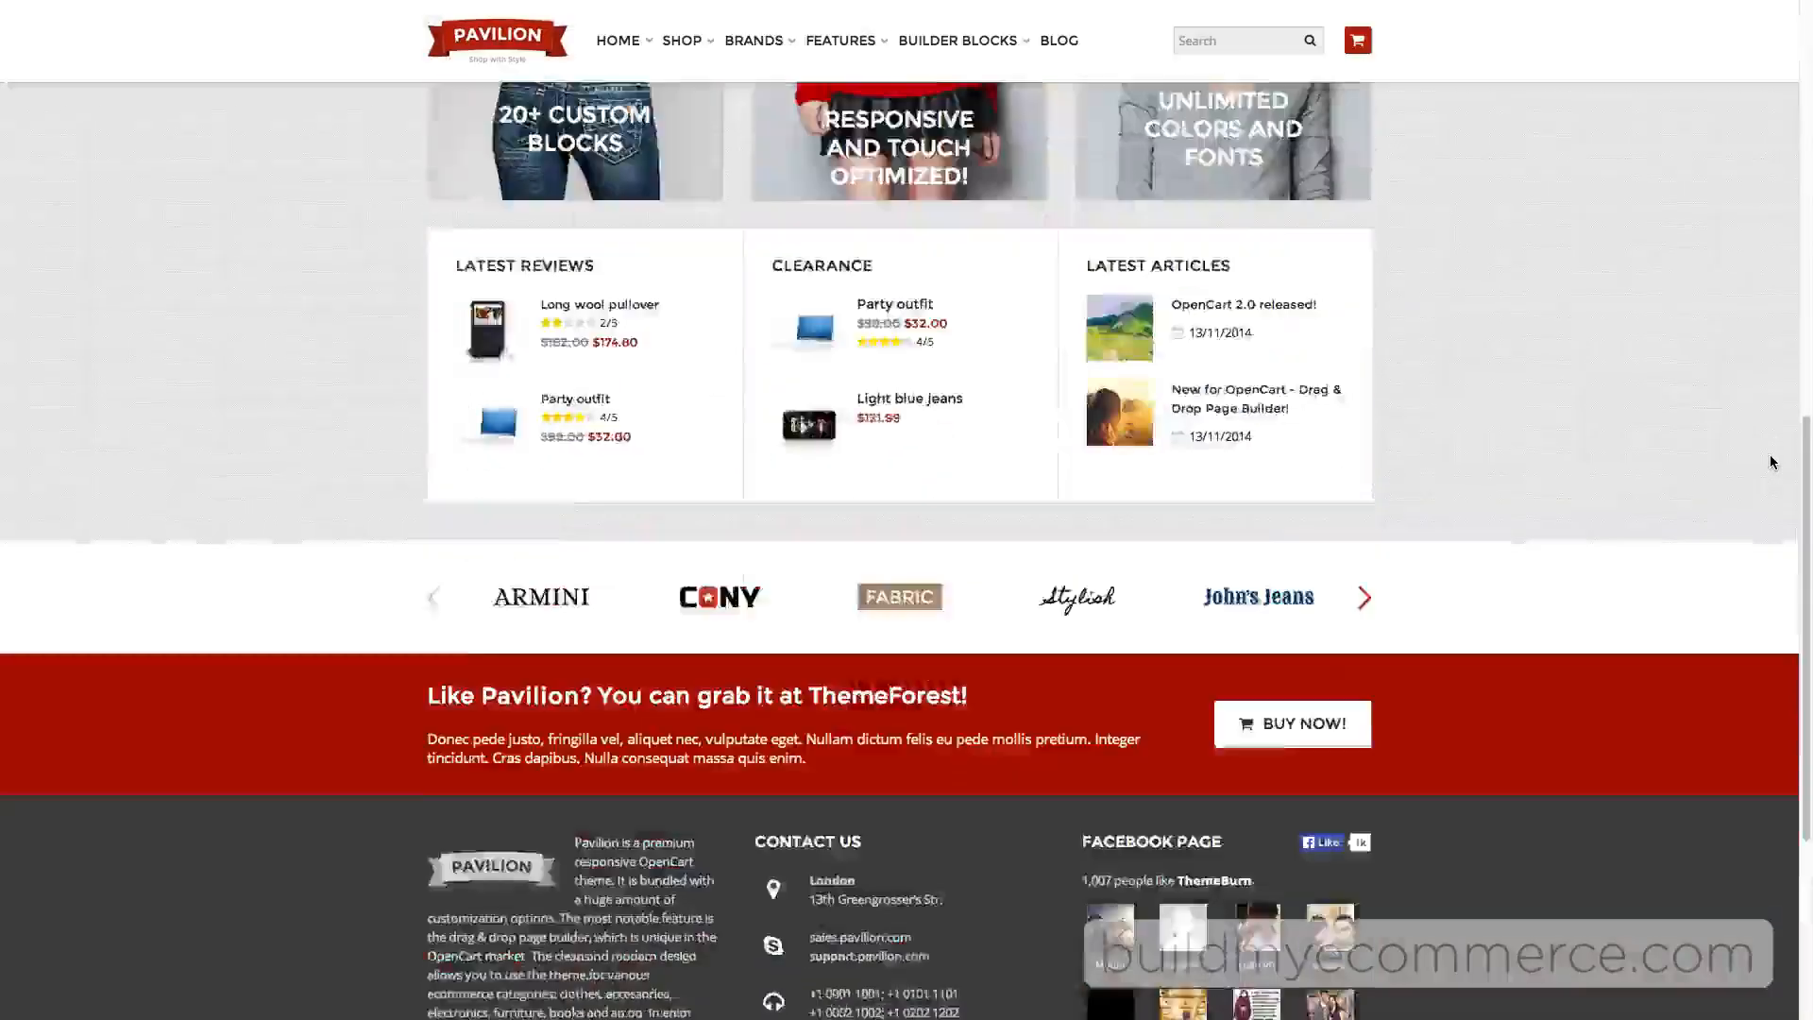
scroll(down, 3)
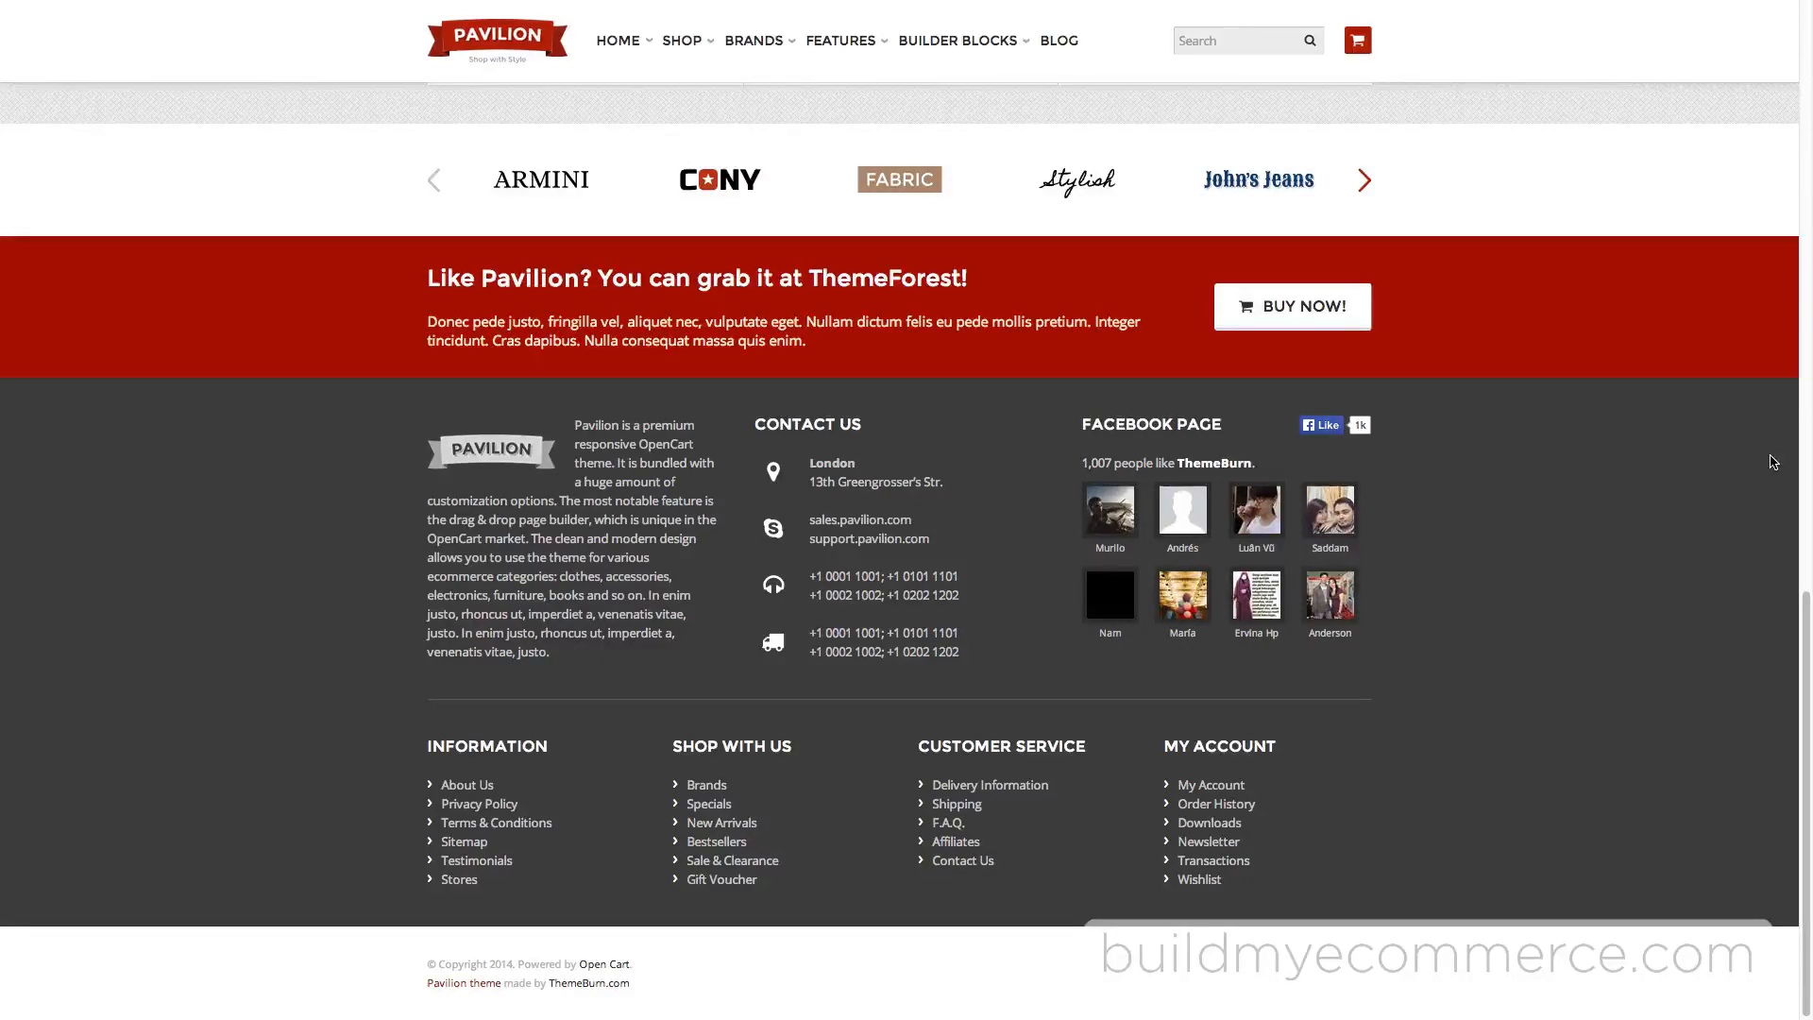
scroll(up, 3)
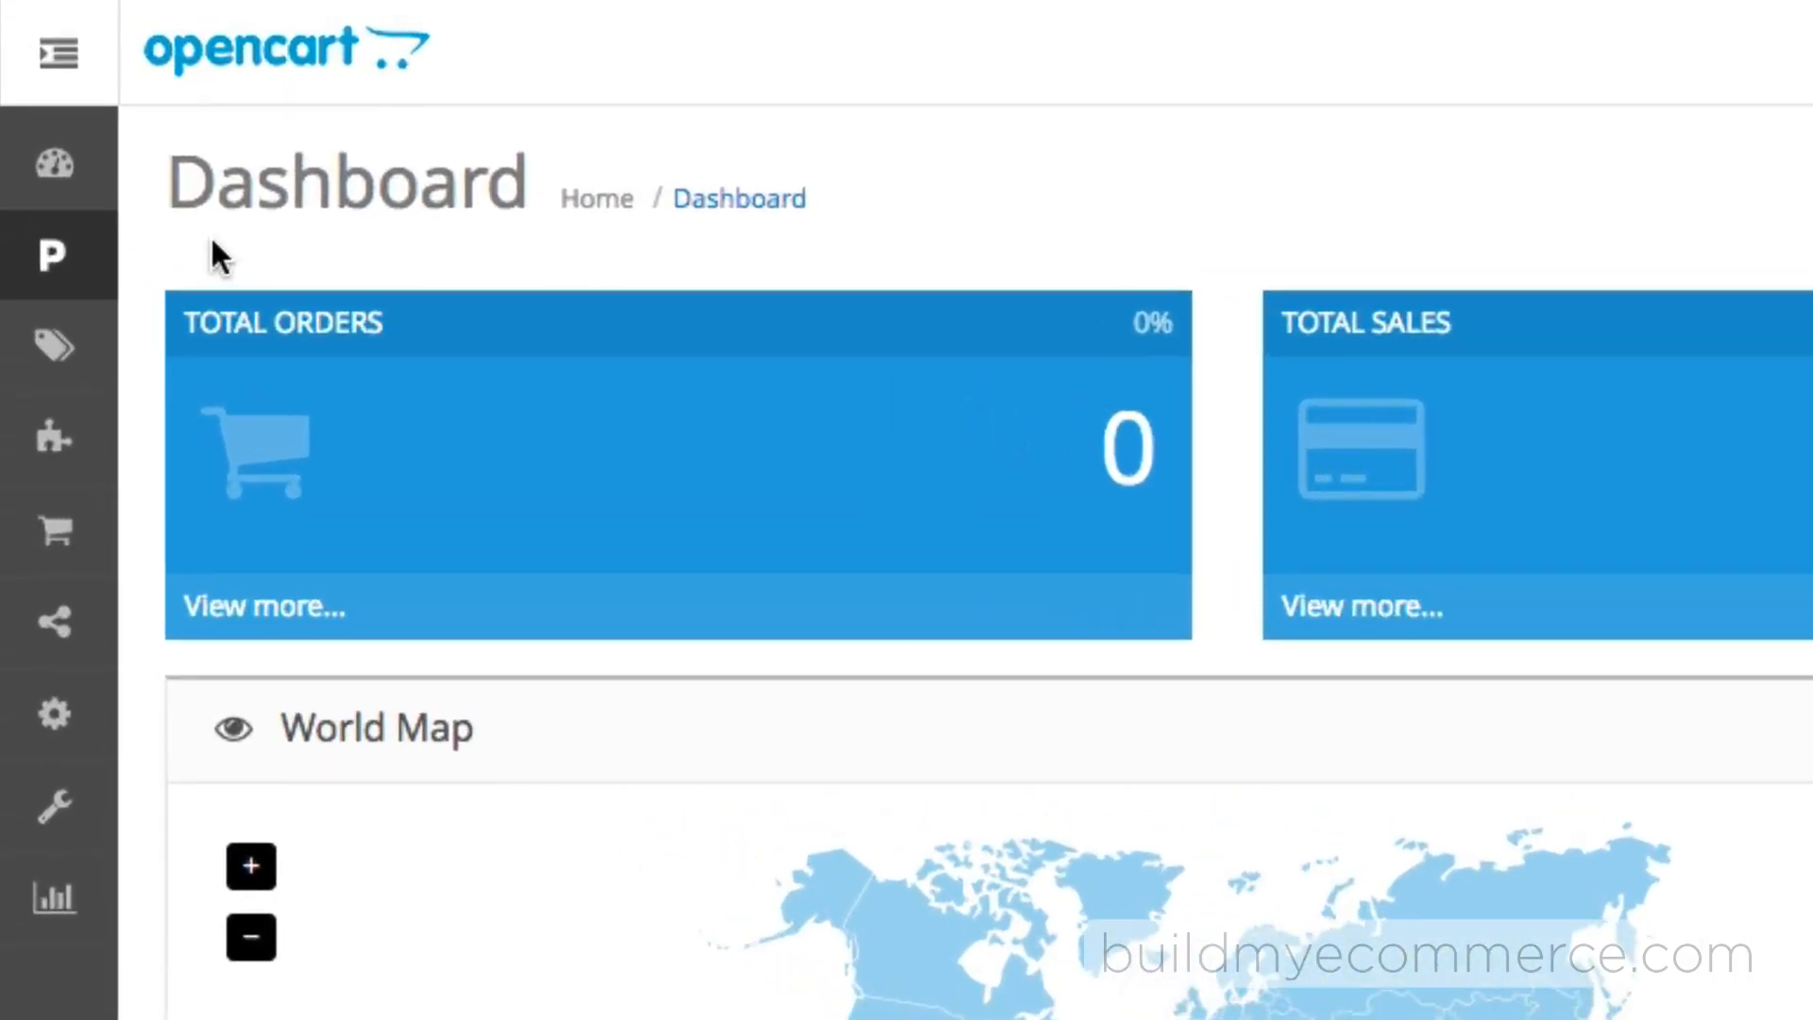
mouse_move(128, 267)
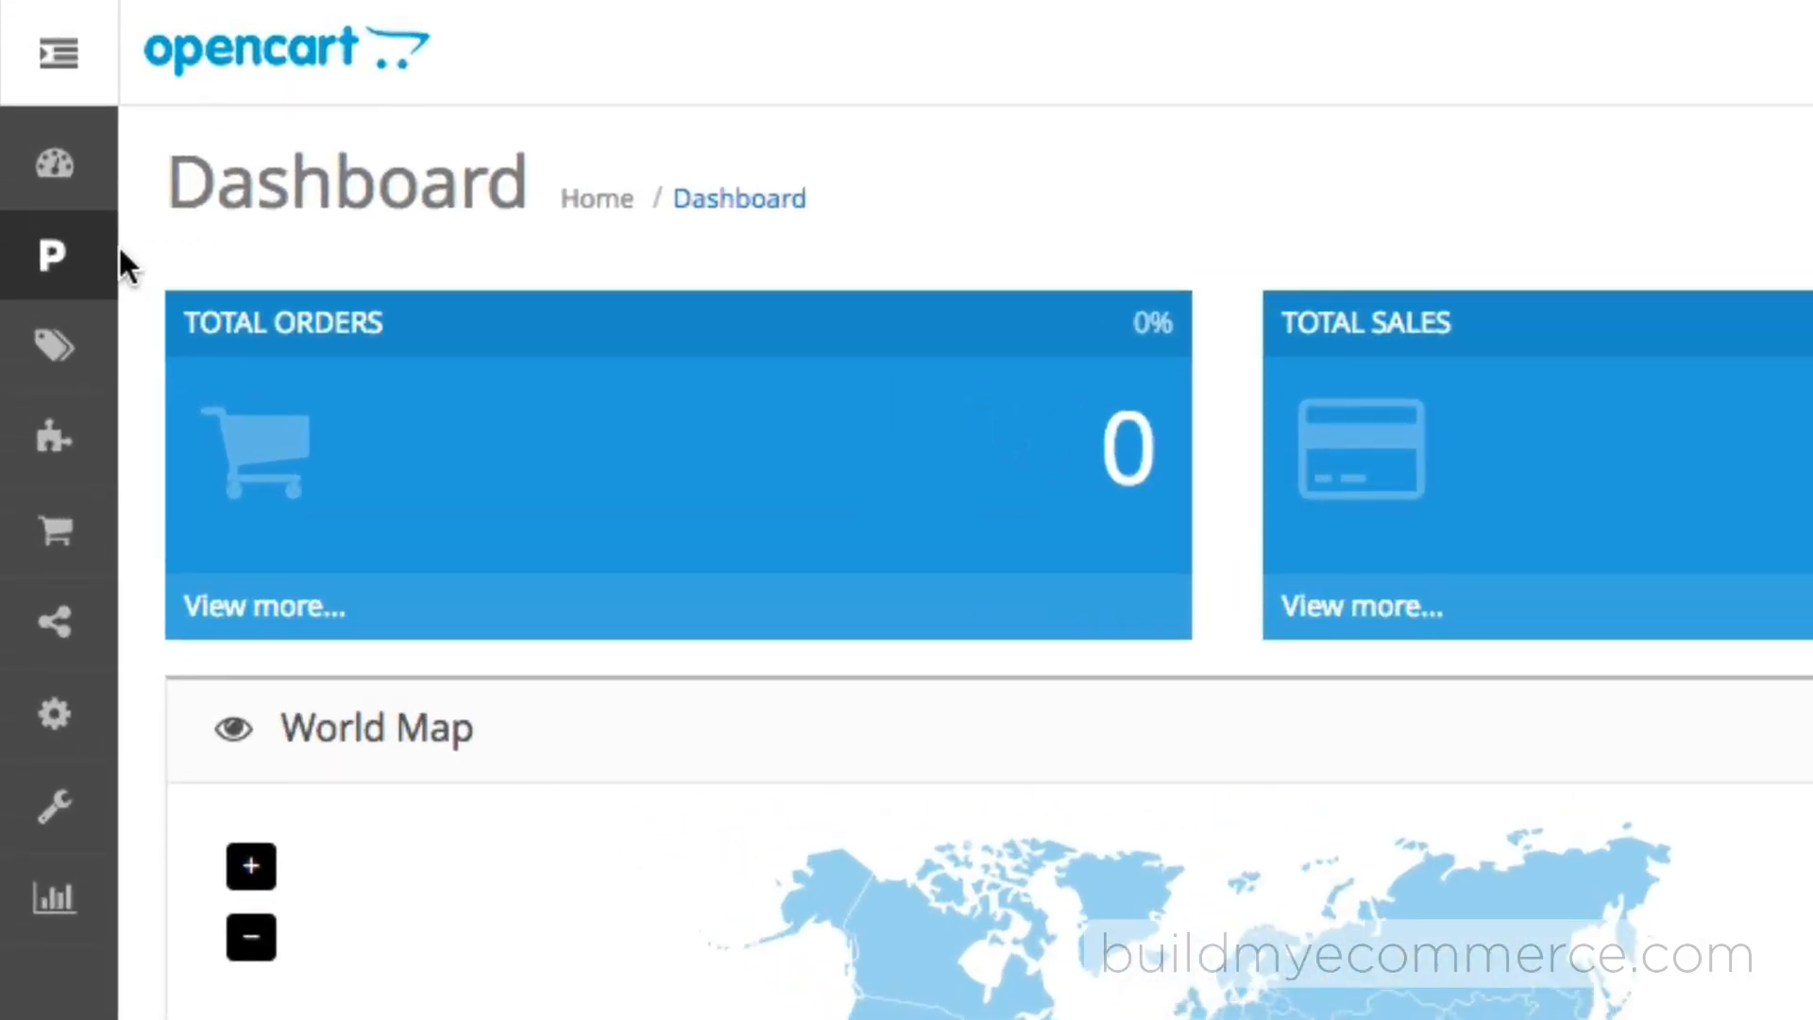
Open the Pavilion Control Panel, view its Menu and Content tabs, then reach Fire Slider's list.
click(49, 257)
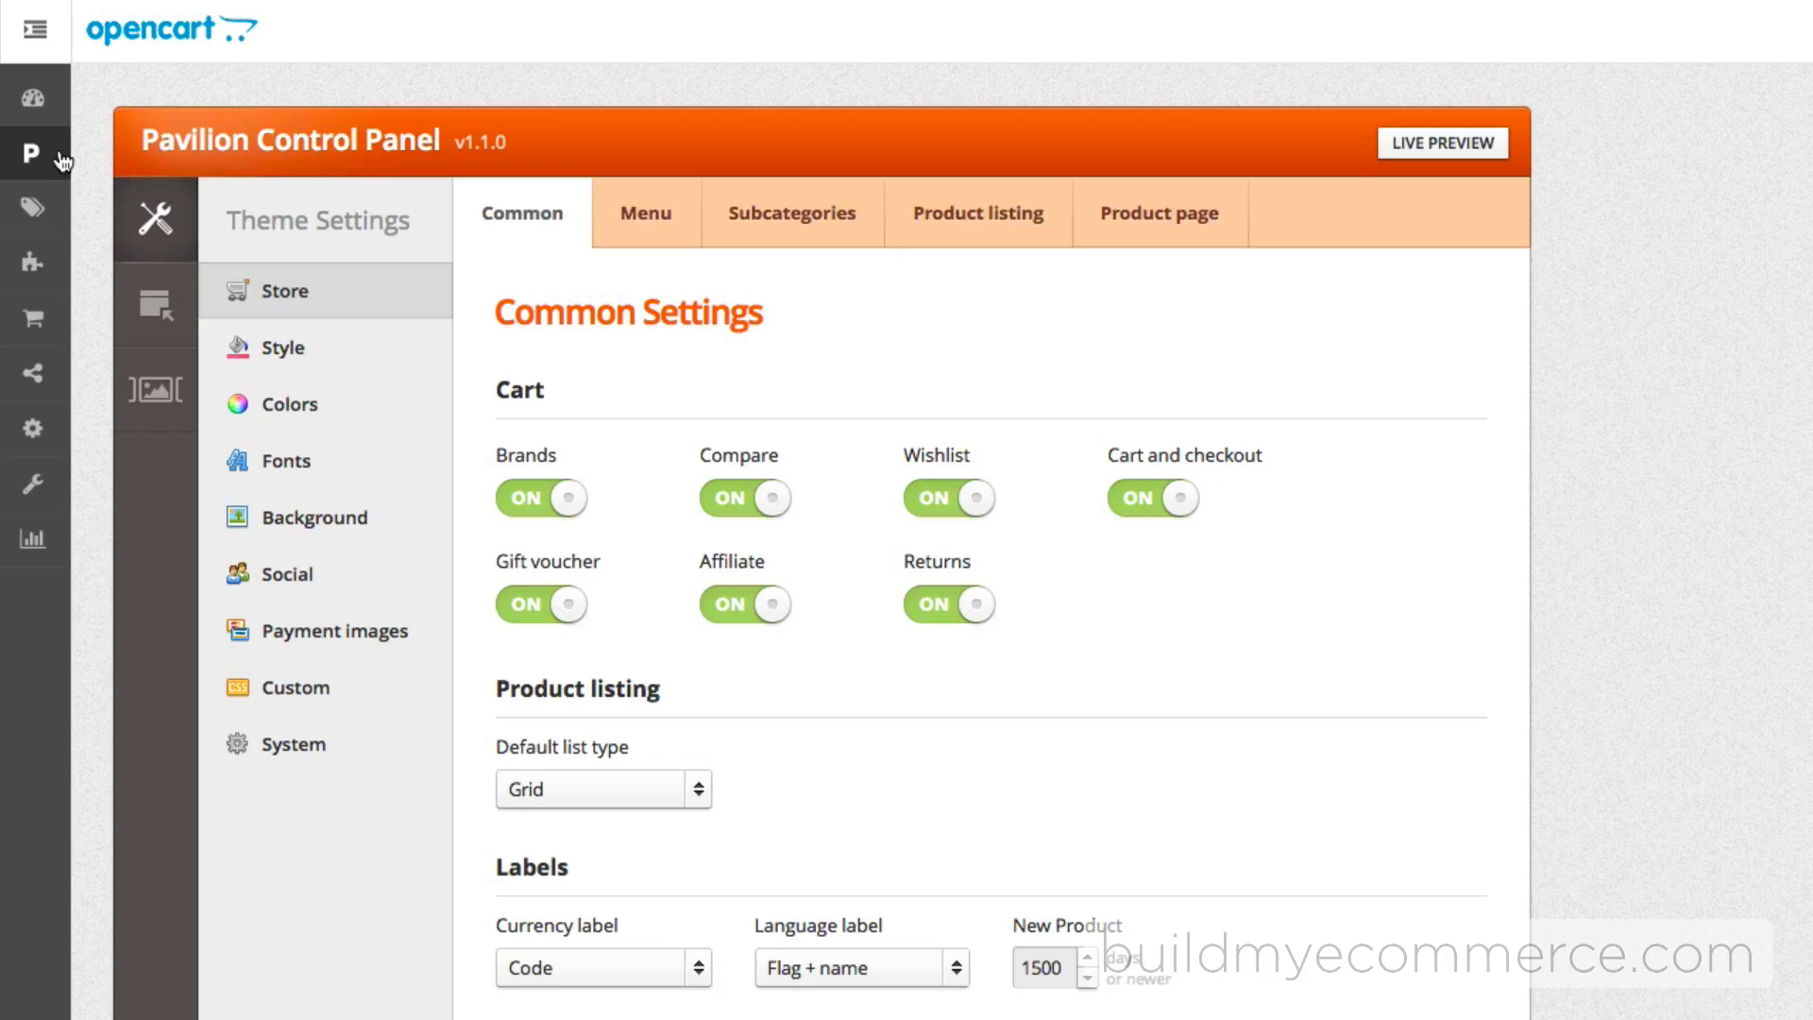
mouse_move(401, 476)
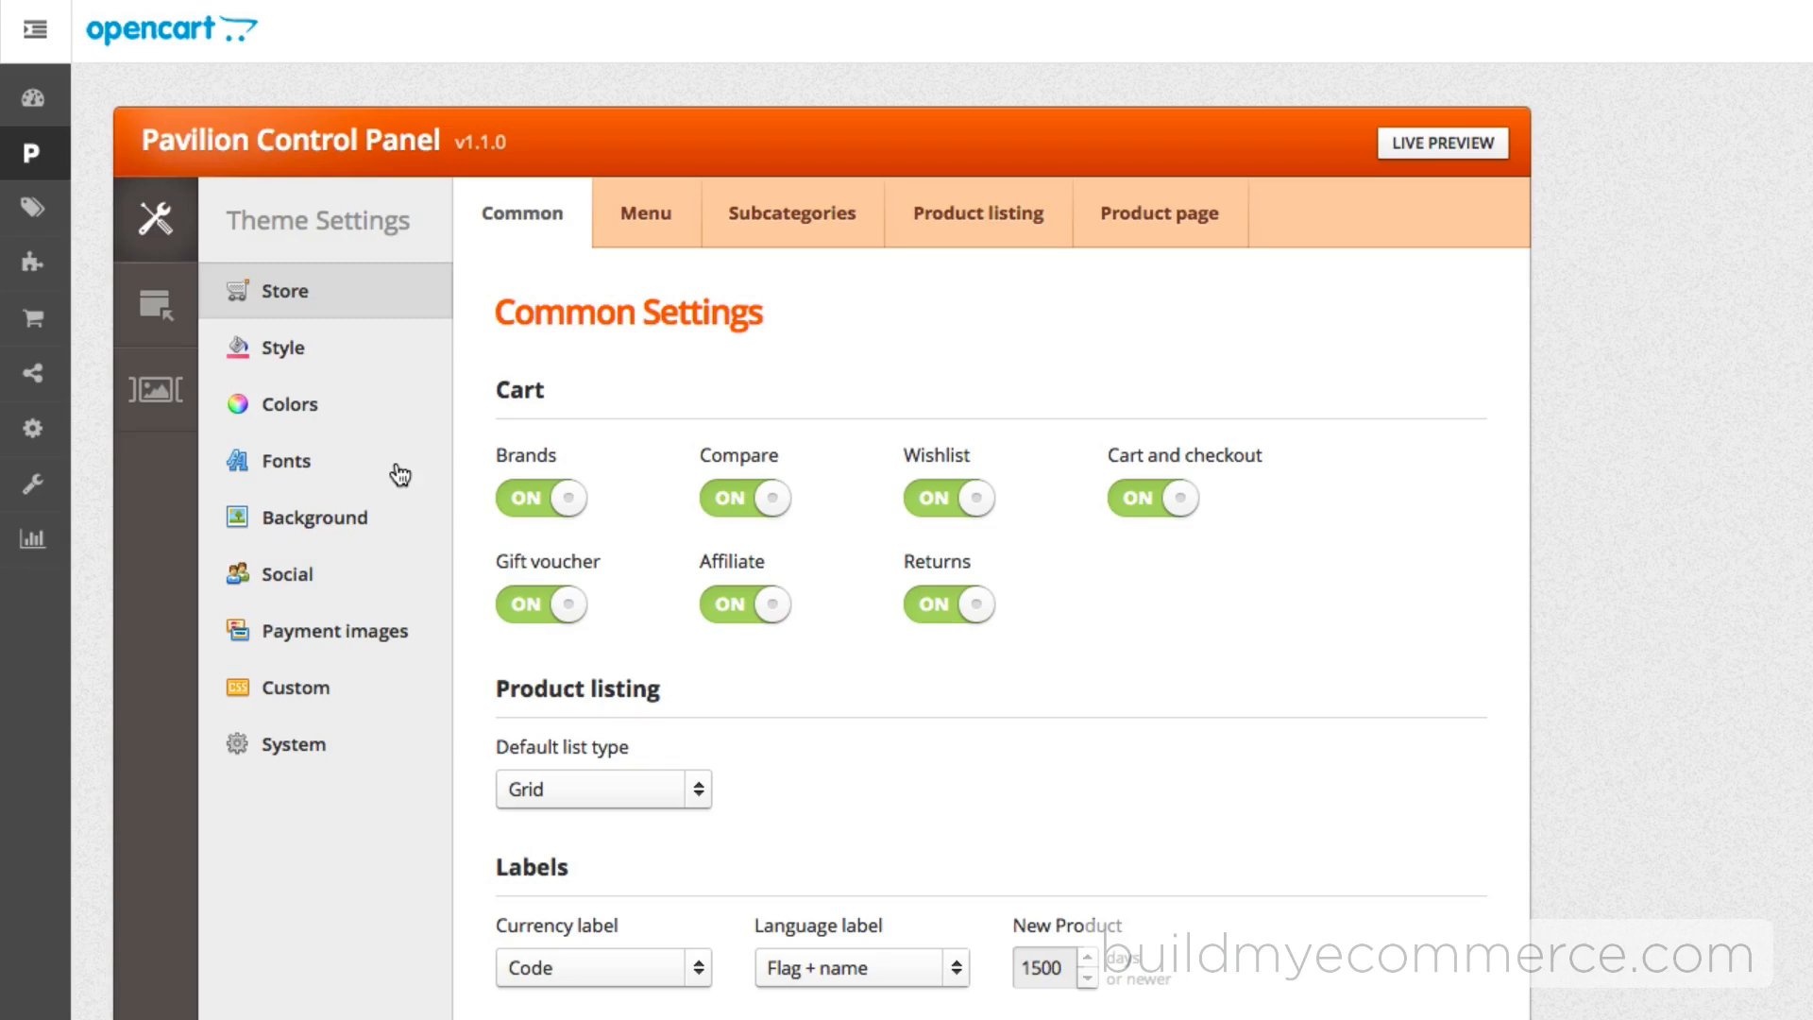
click(285, 461)
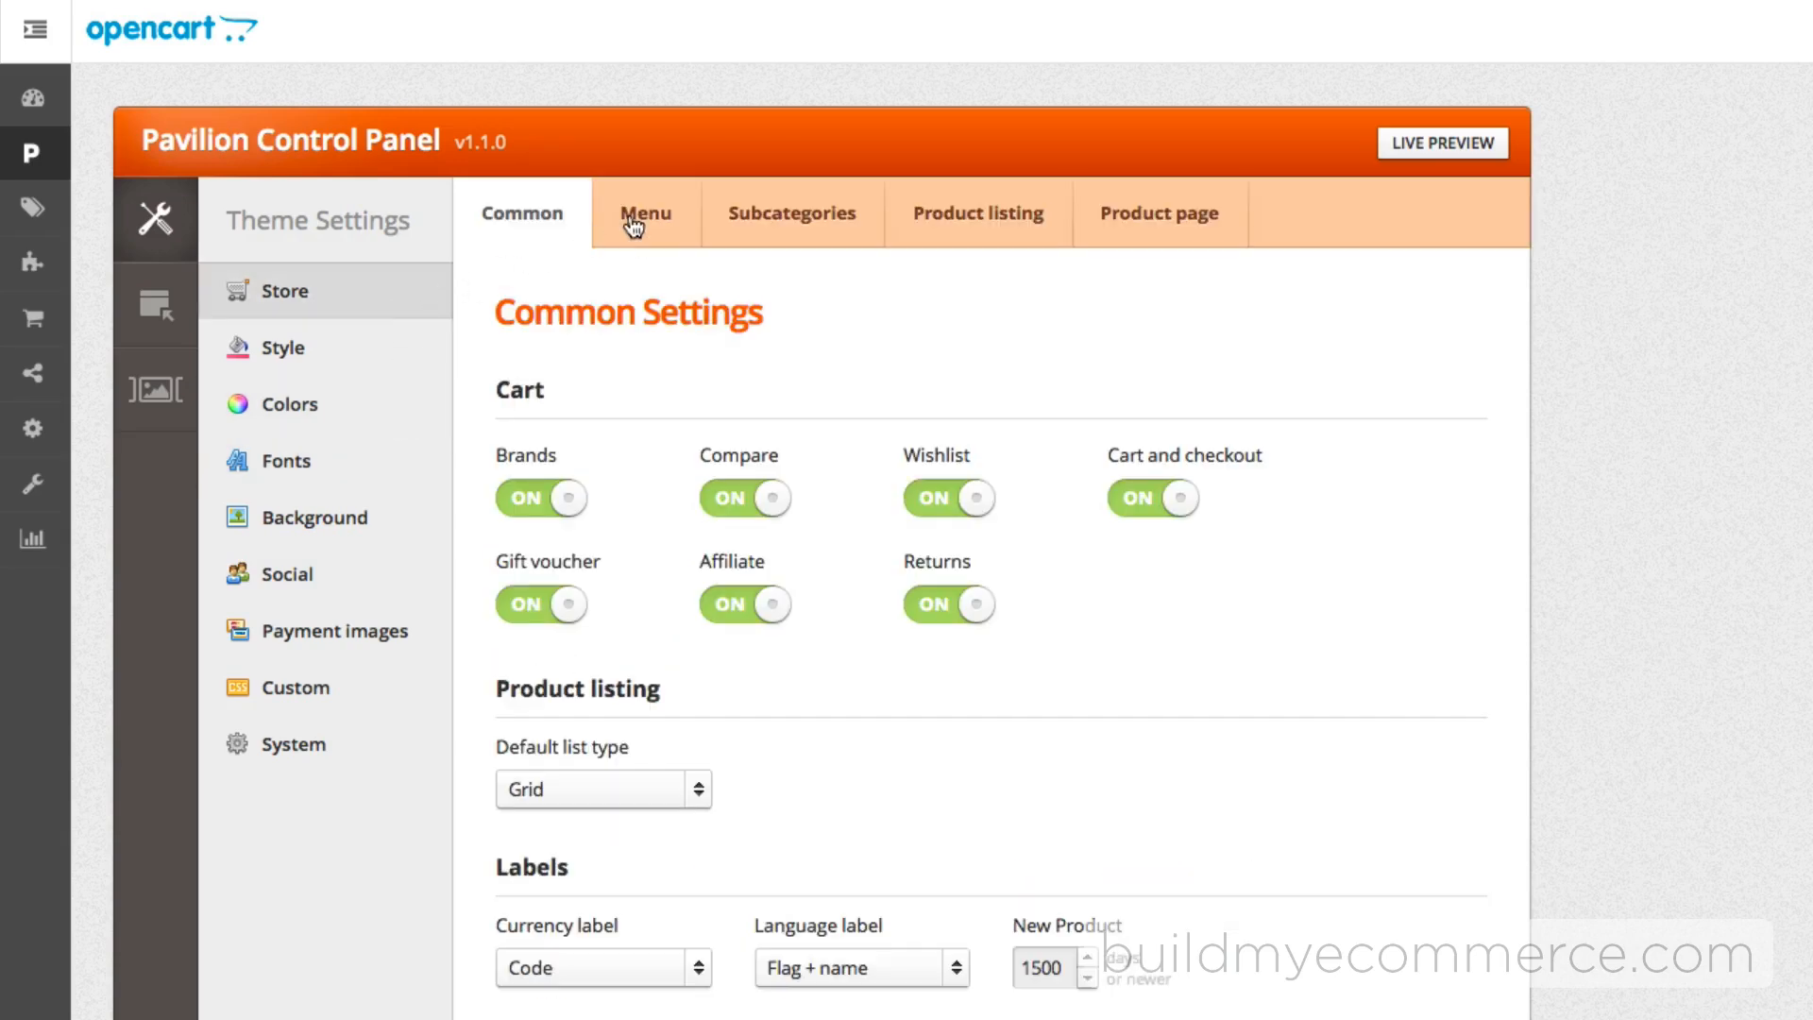
click(638, 212)
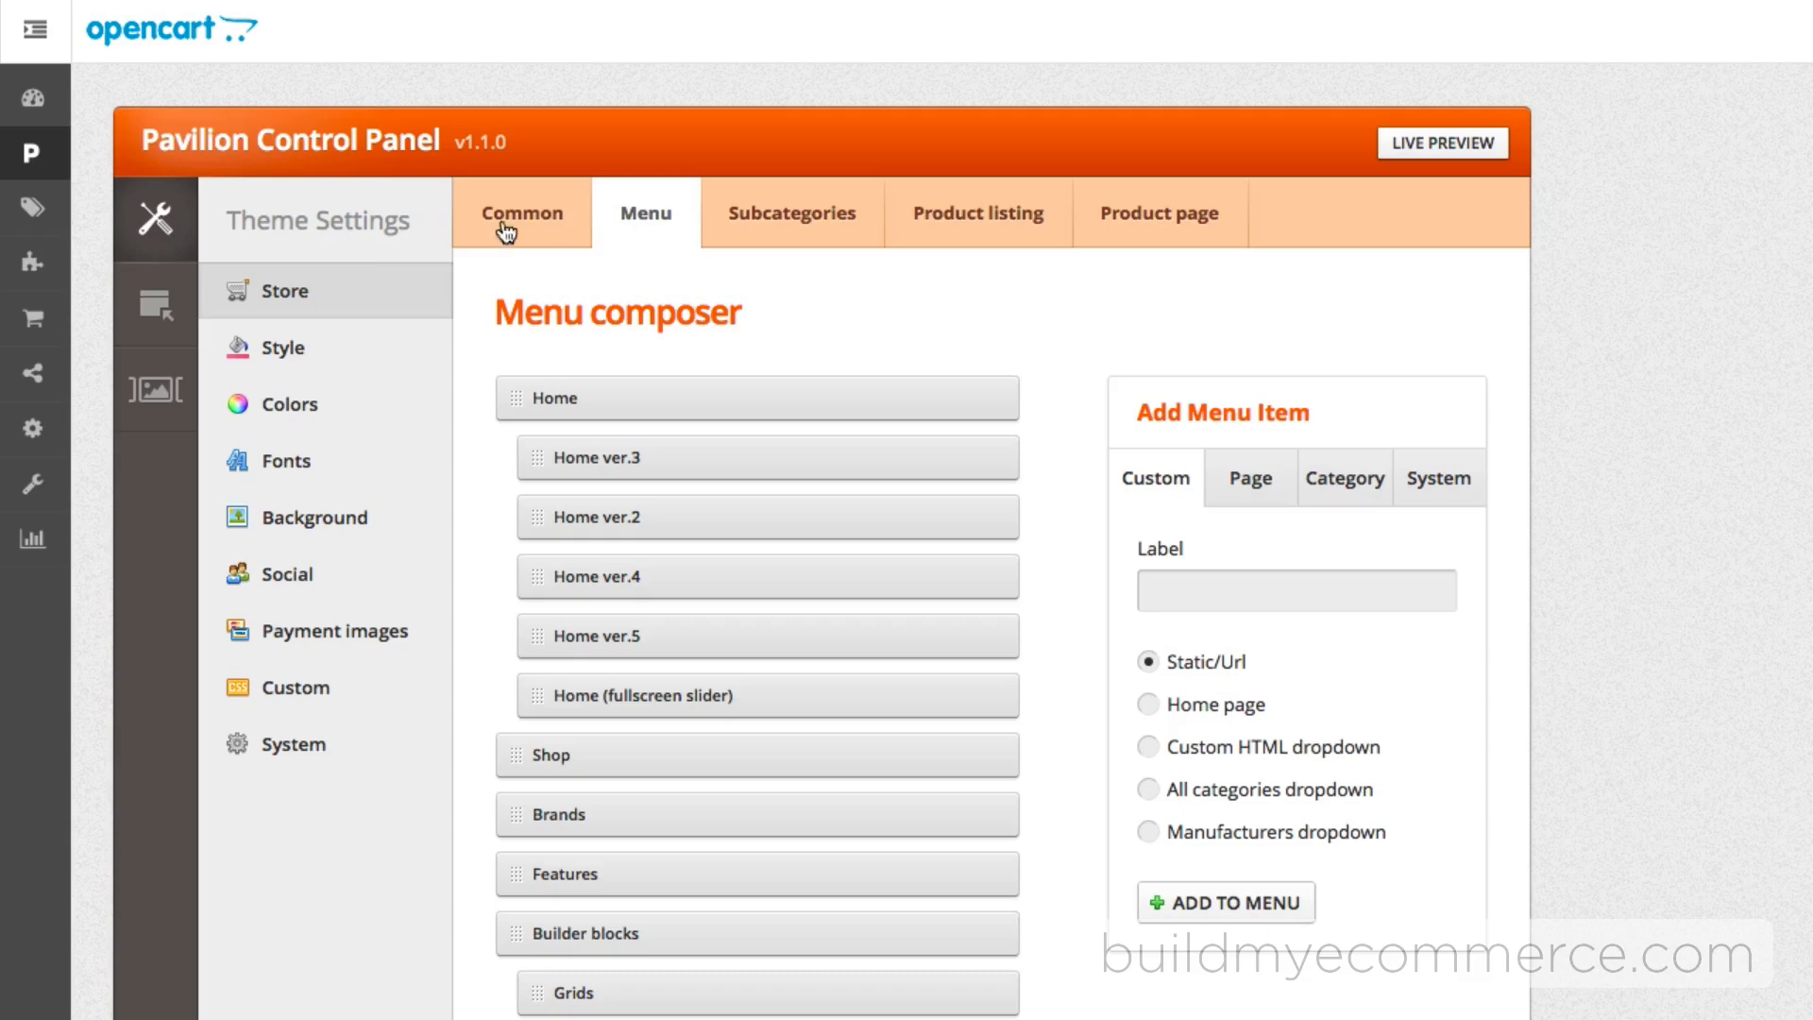
click(157, 306)
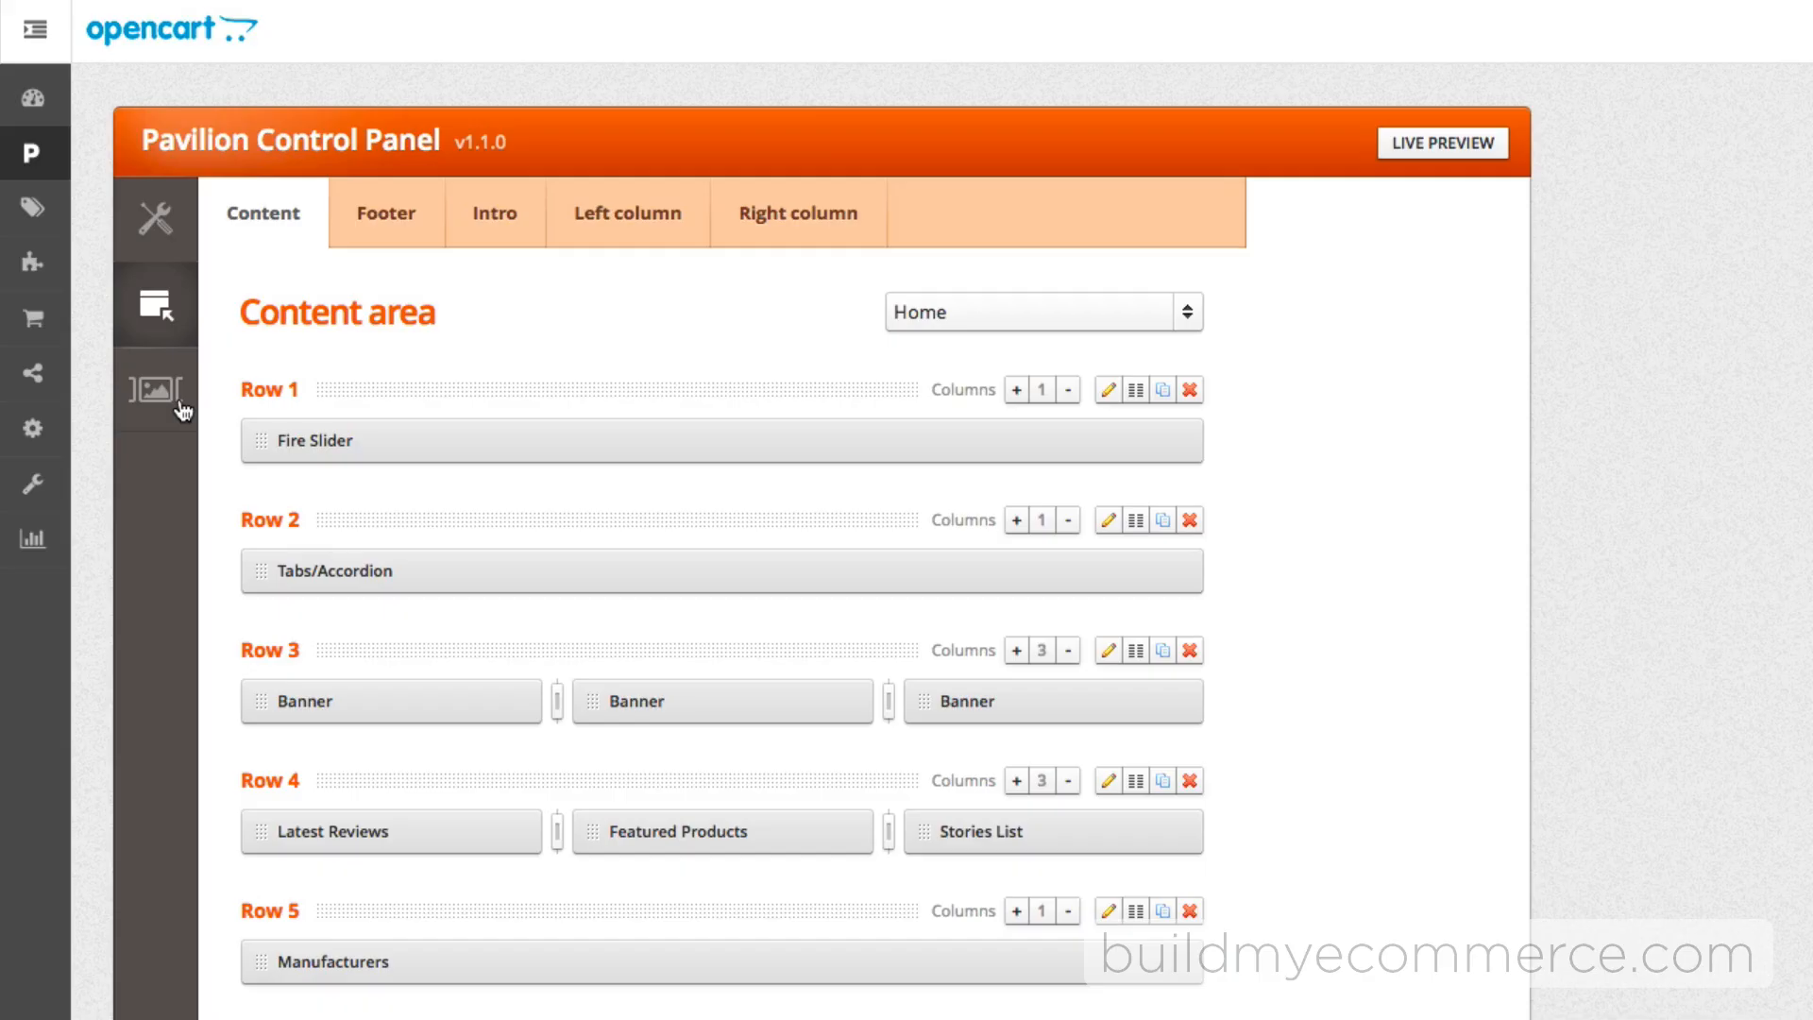
click(155, 388)
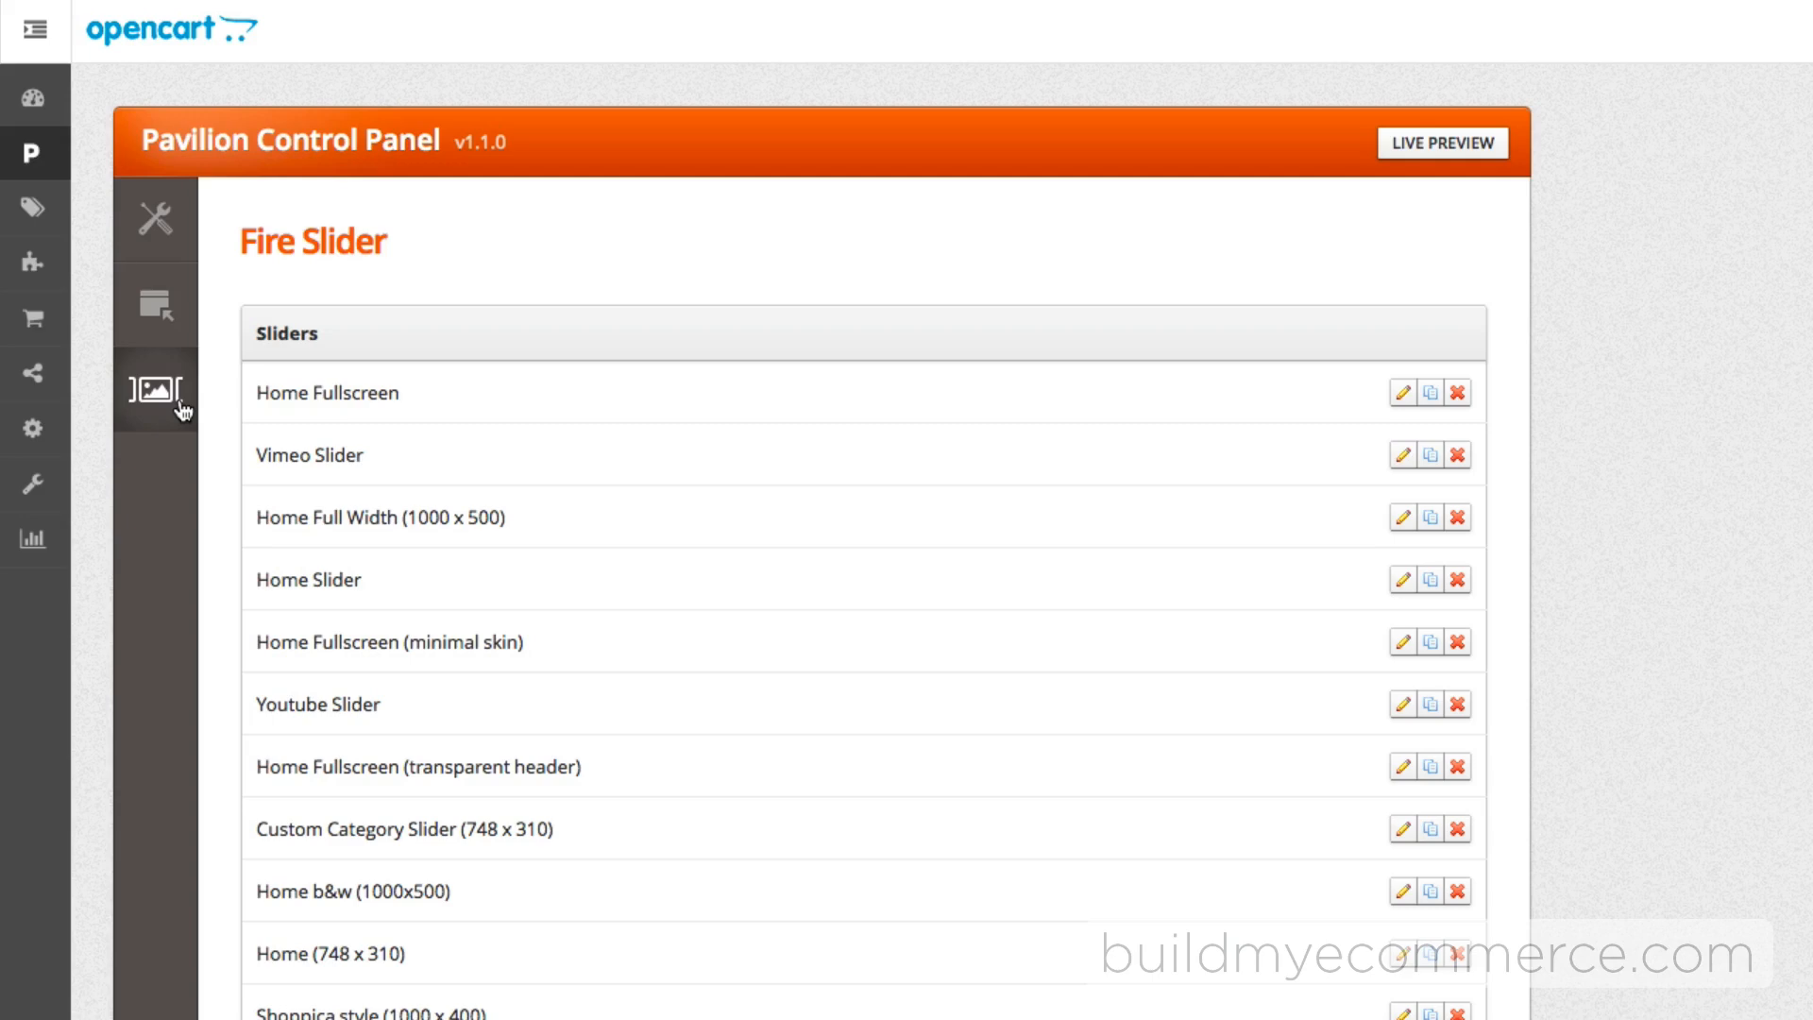
mouse_move(1456, 201)
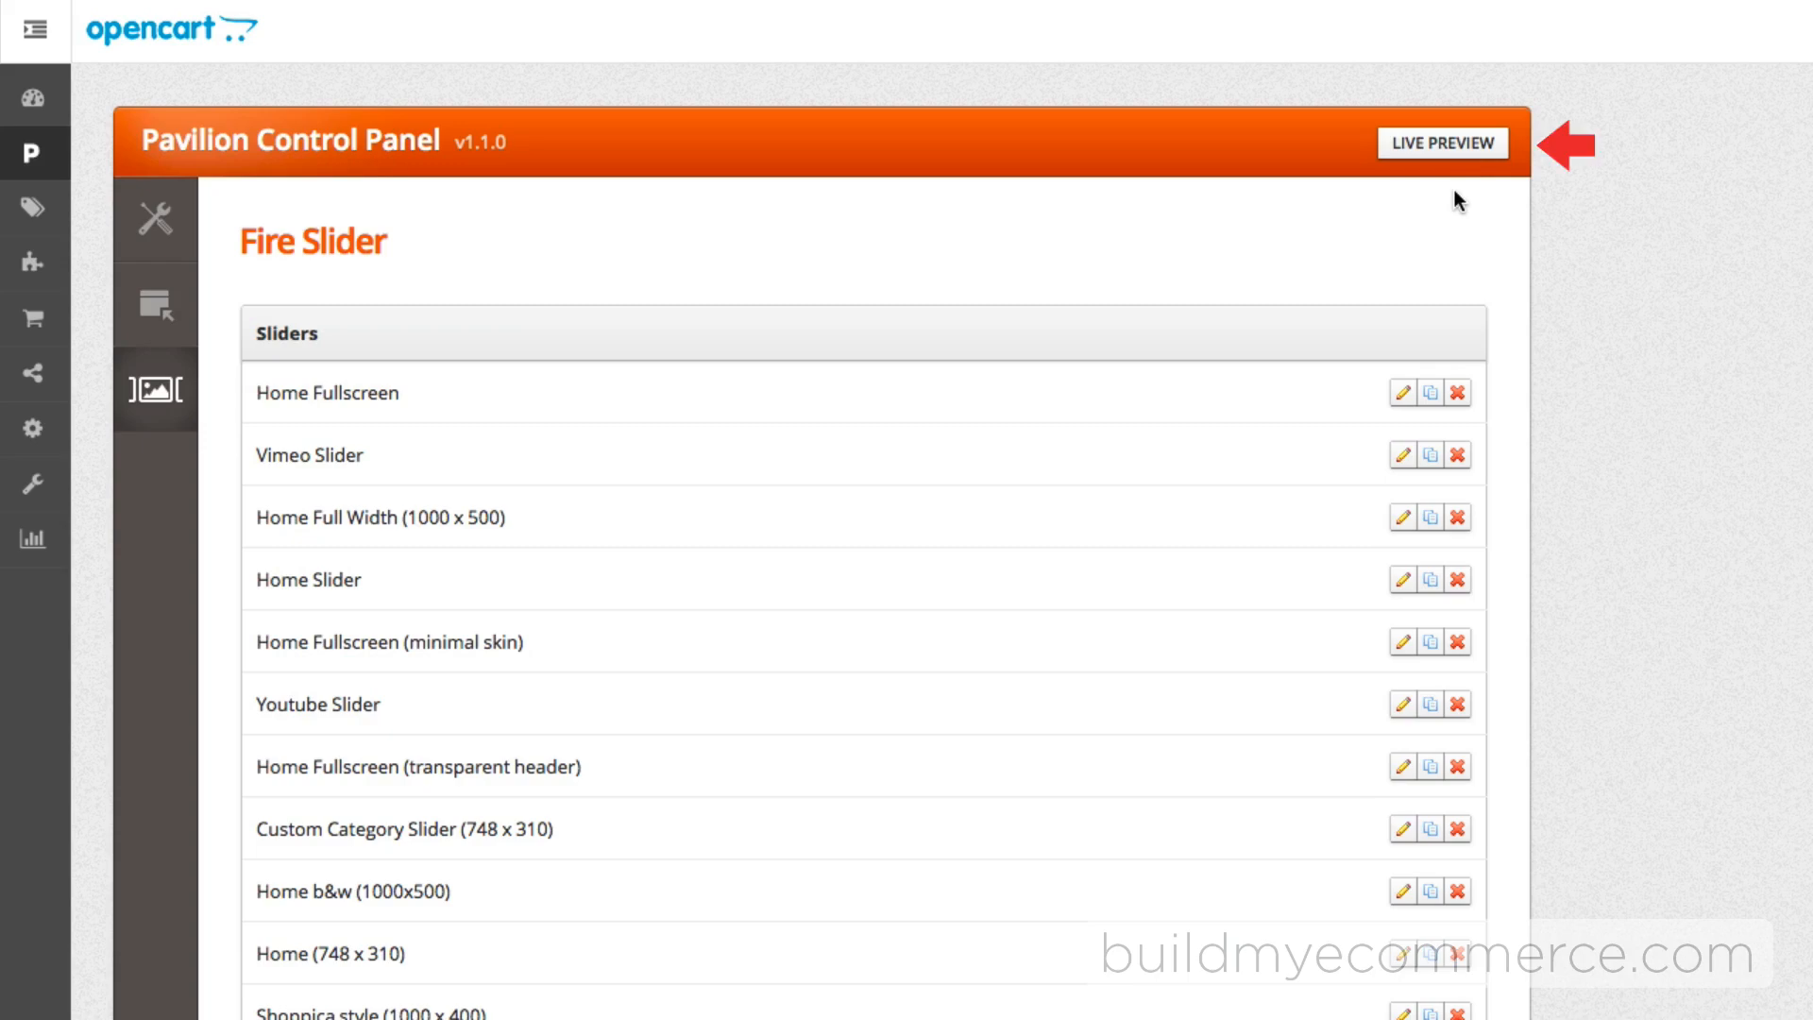
In Live Preview, save the Menu tab settings and list store categories to add Tables.
click(1441, 143)
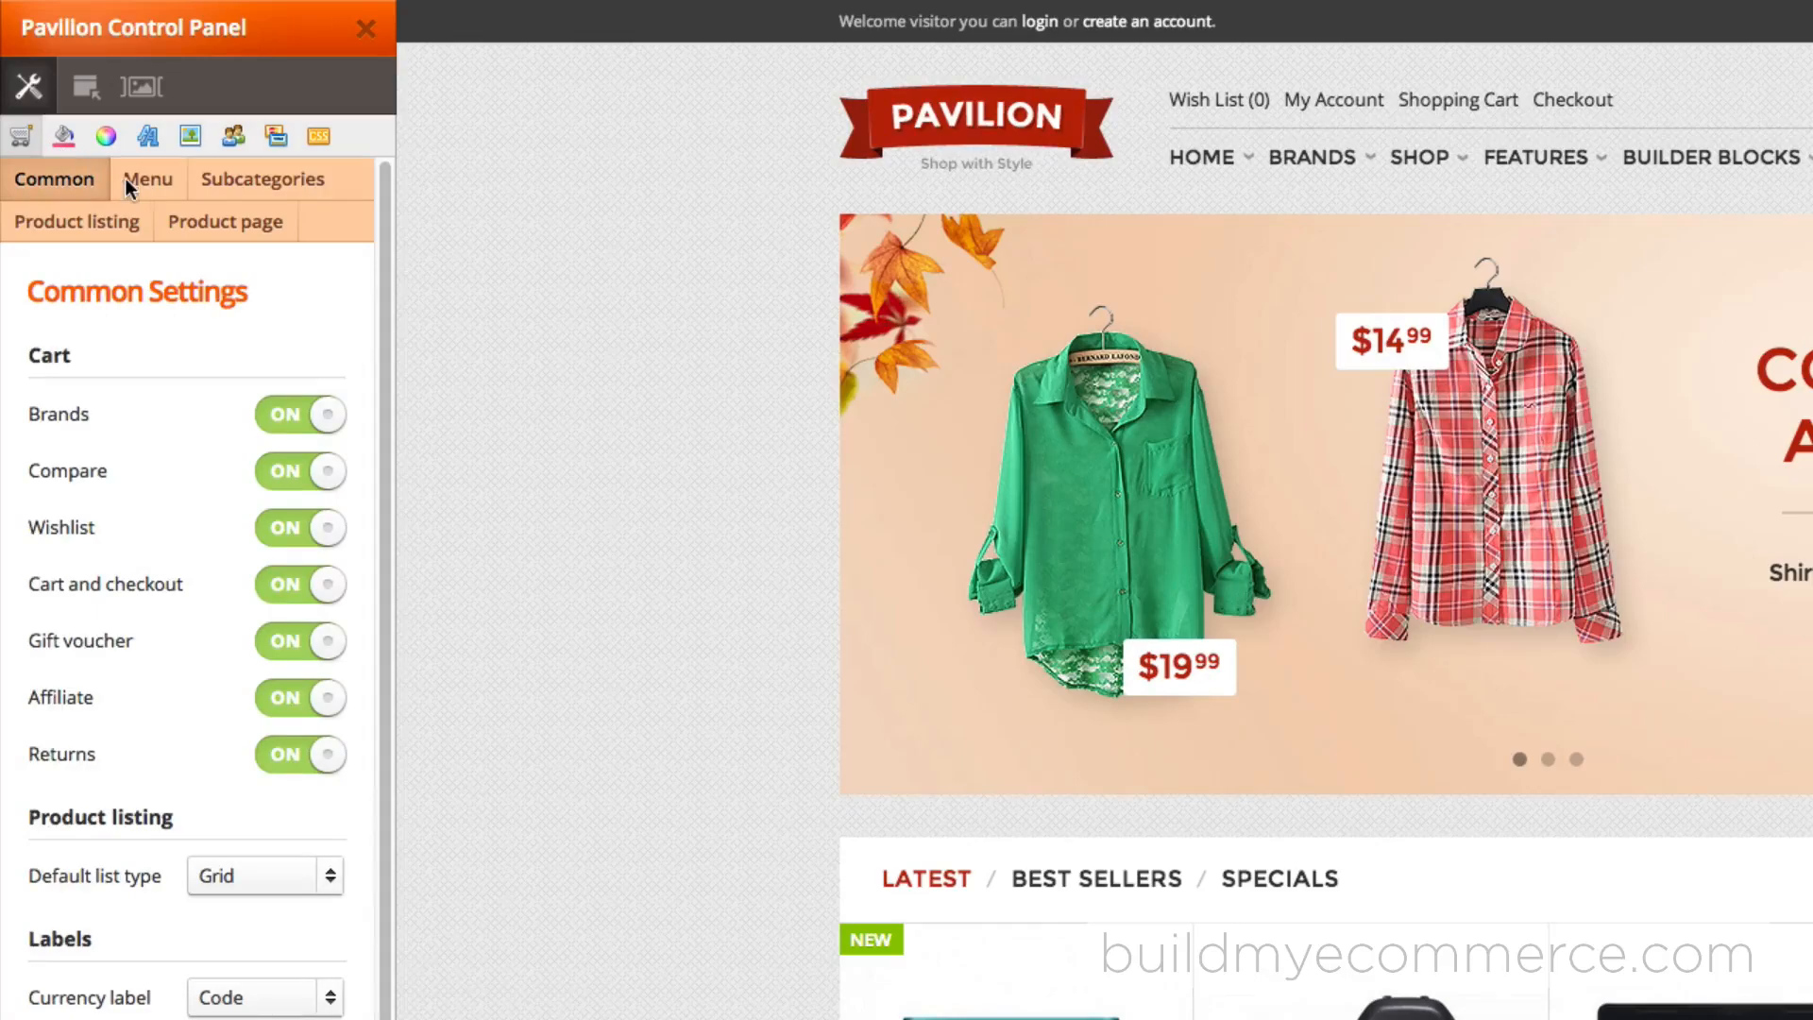
click(148, 179)
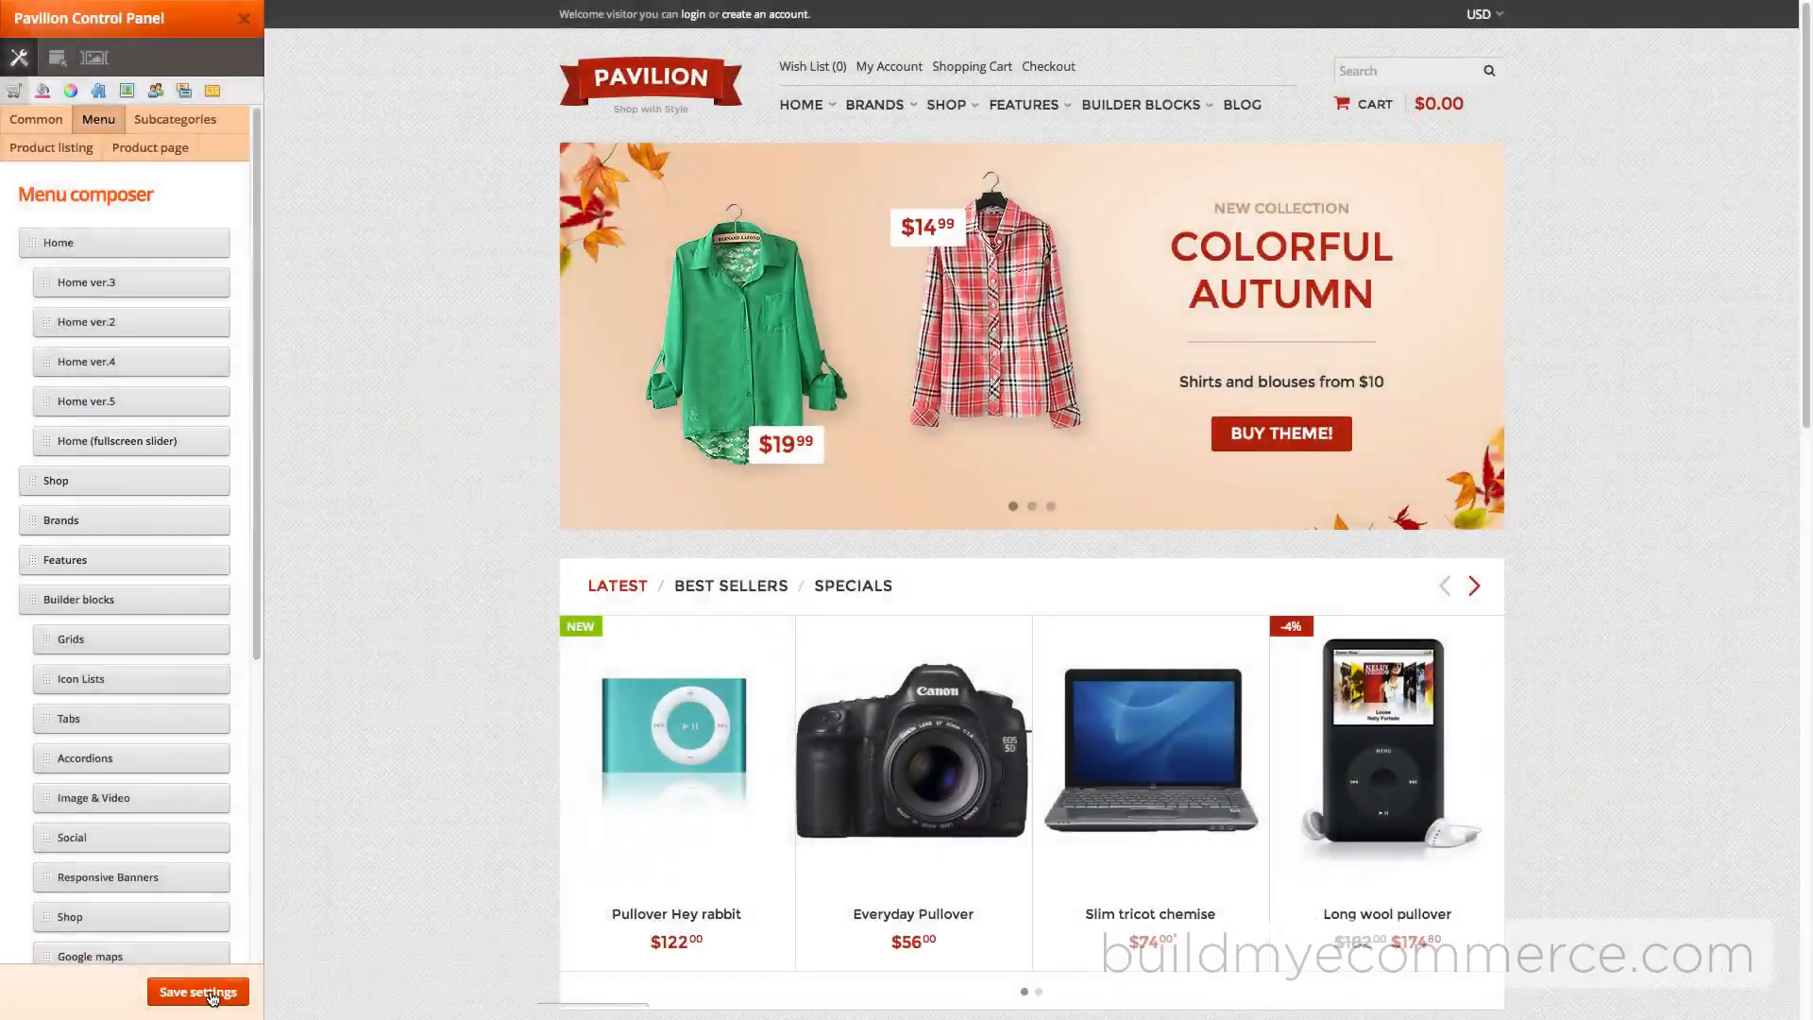
click(197, 991)
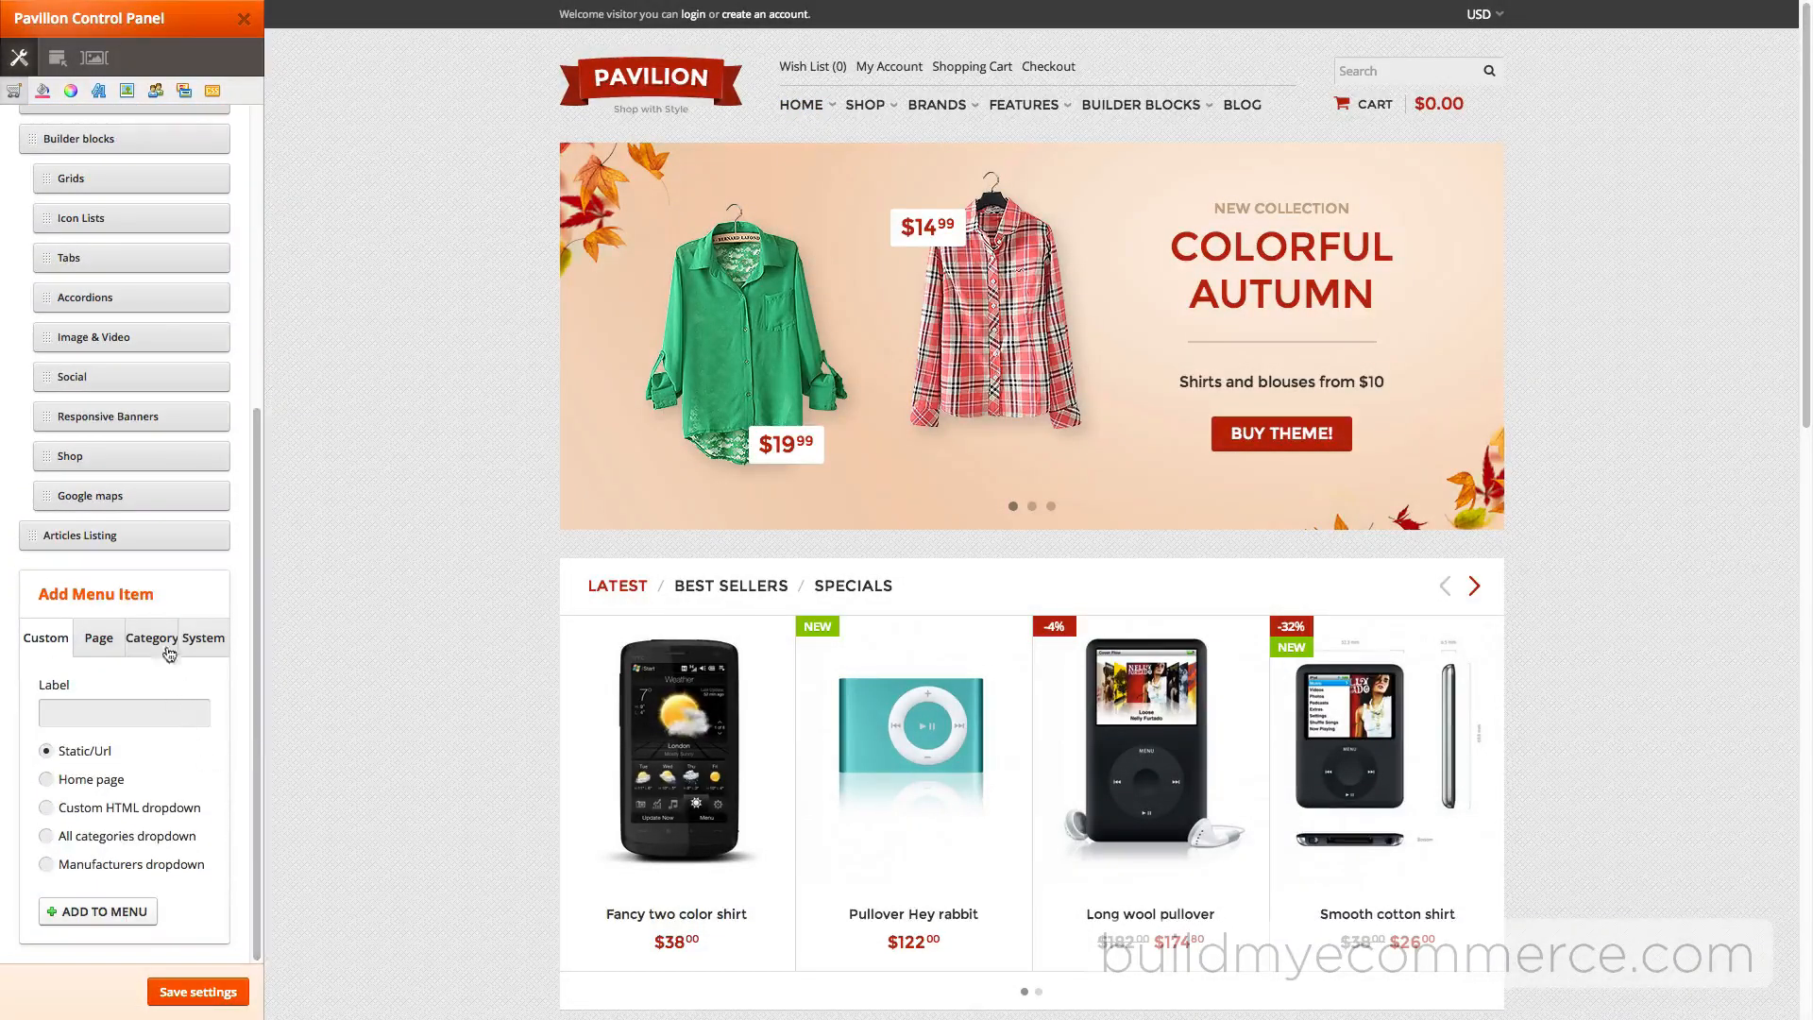
click(150, 638)
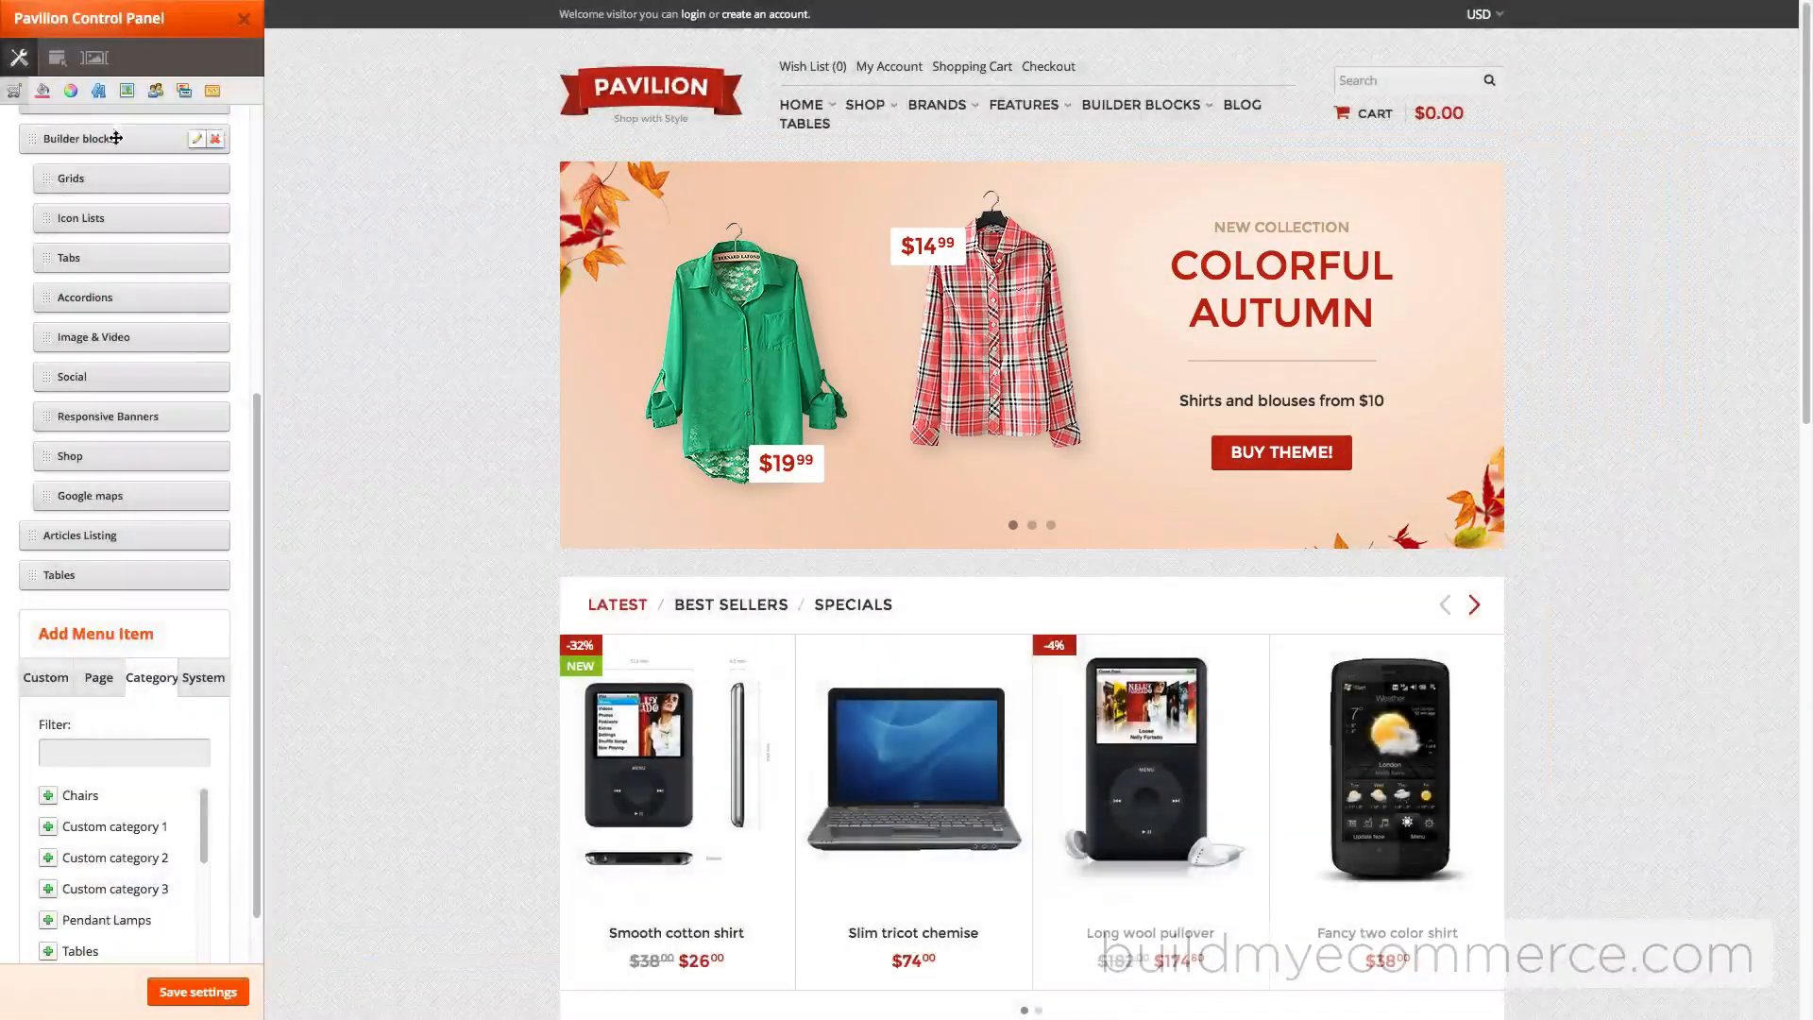
click(60, 57)
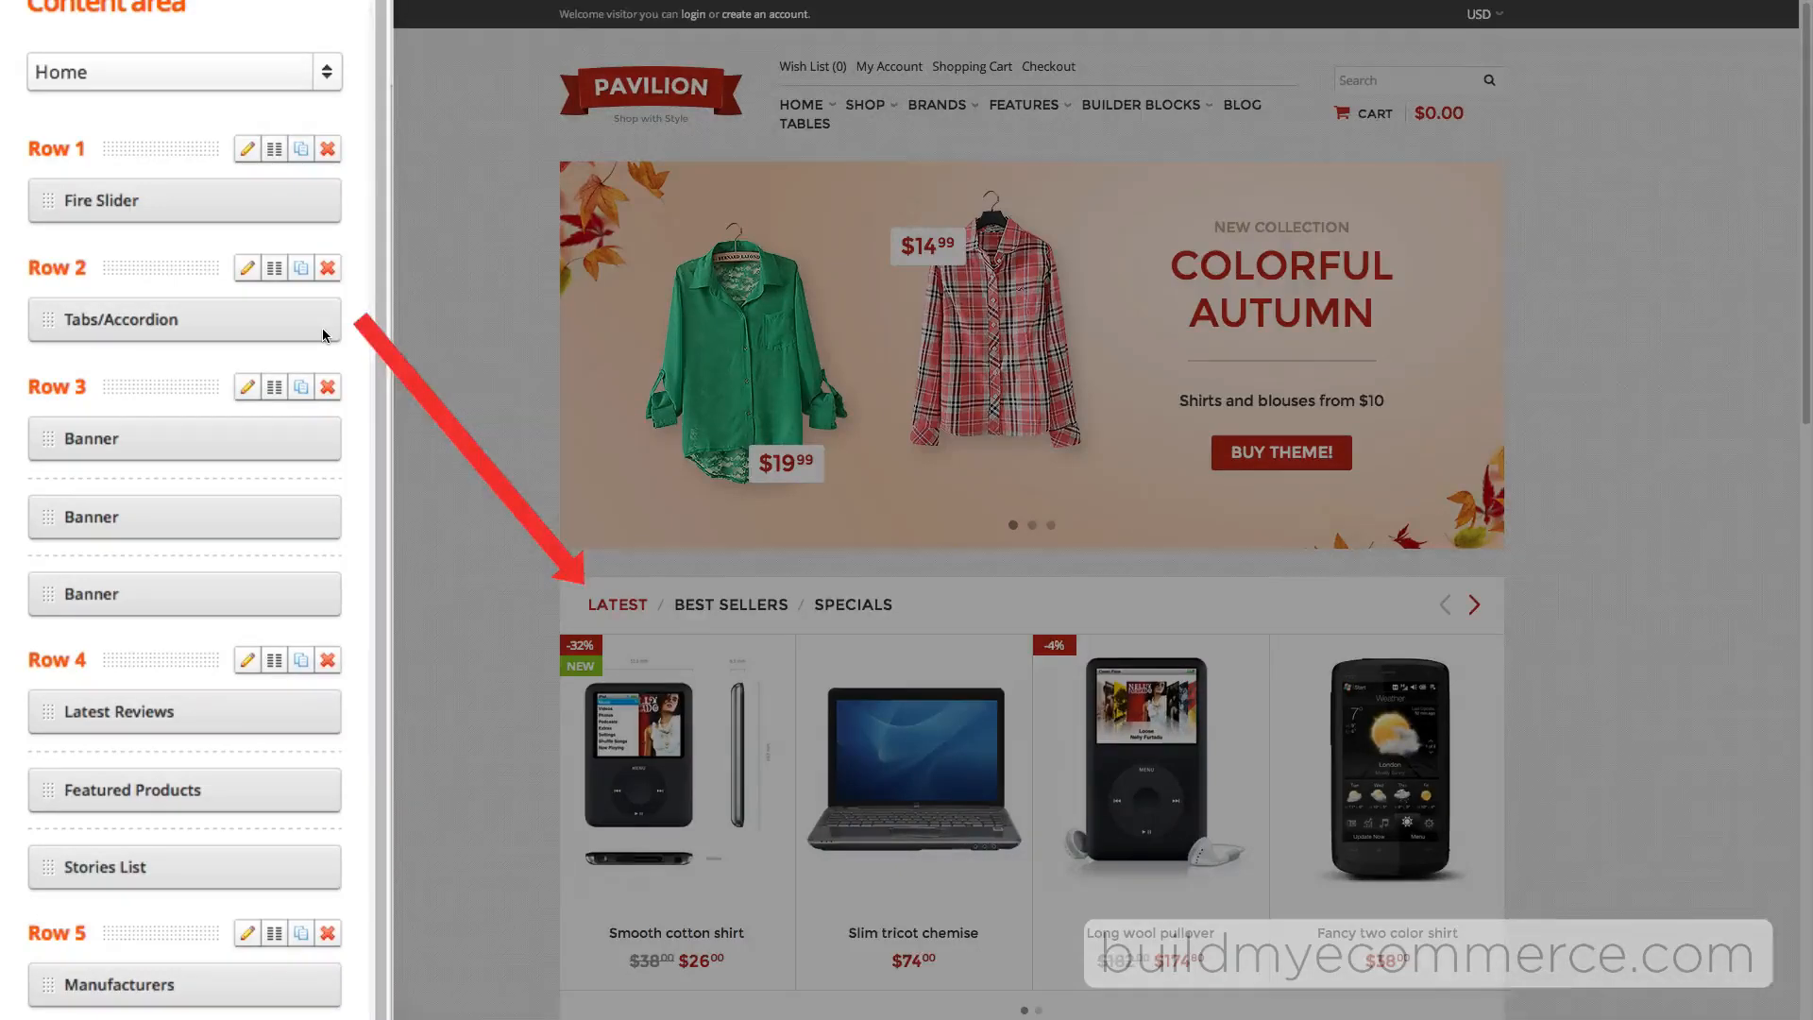
scroll(down, 3)
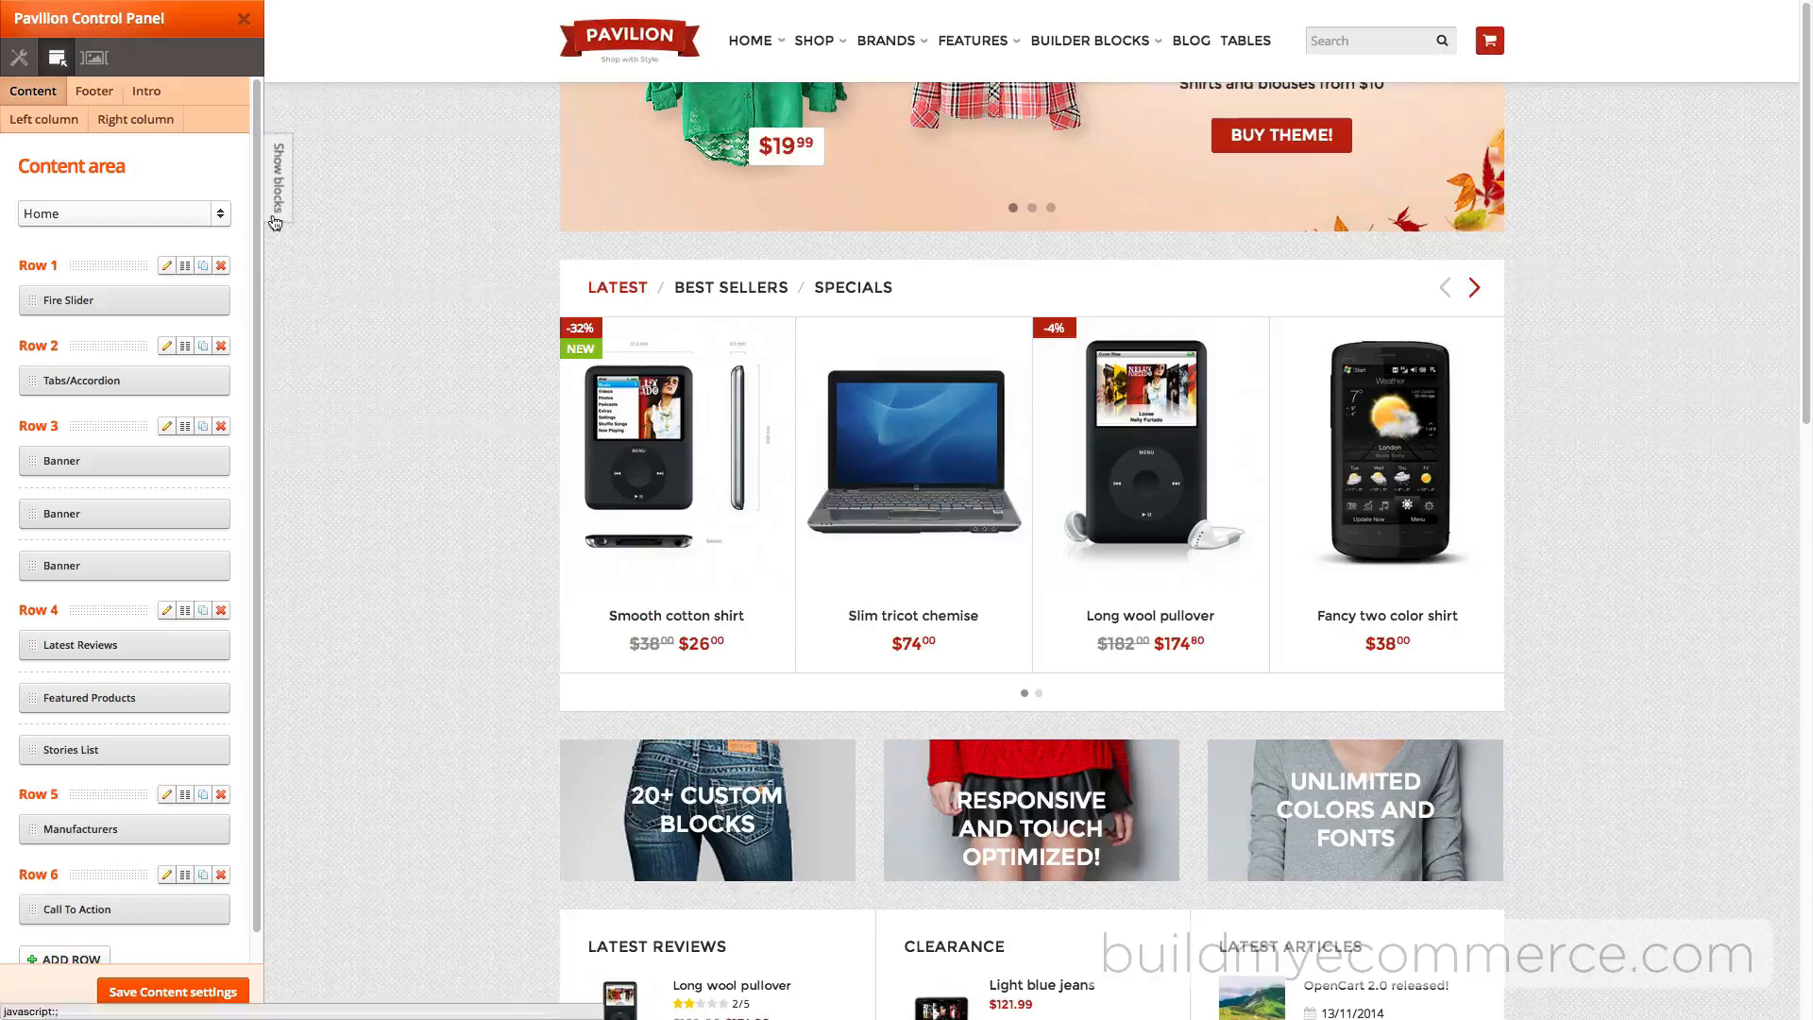
click(275, 177)
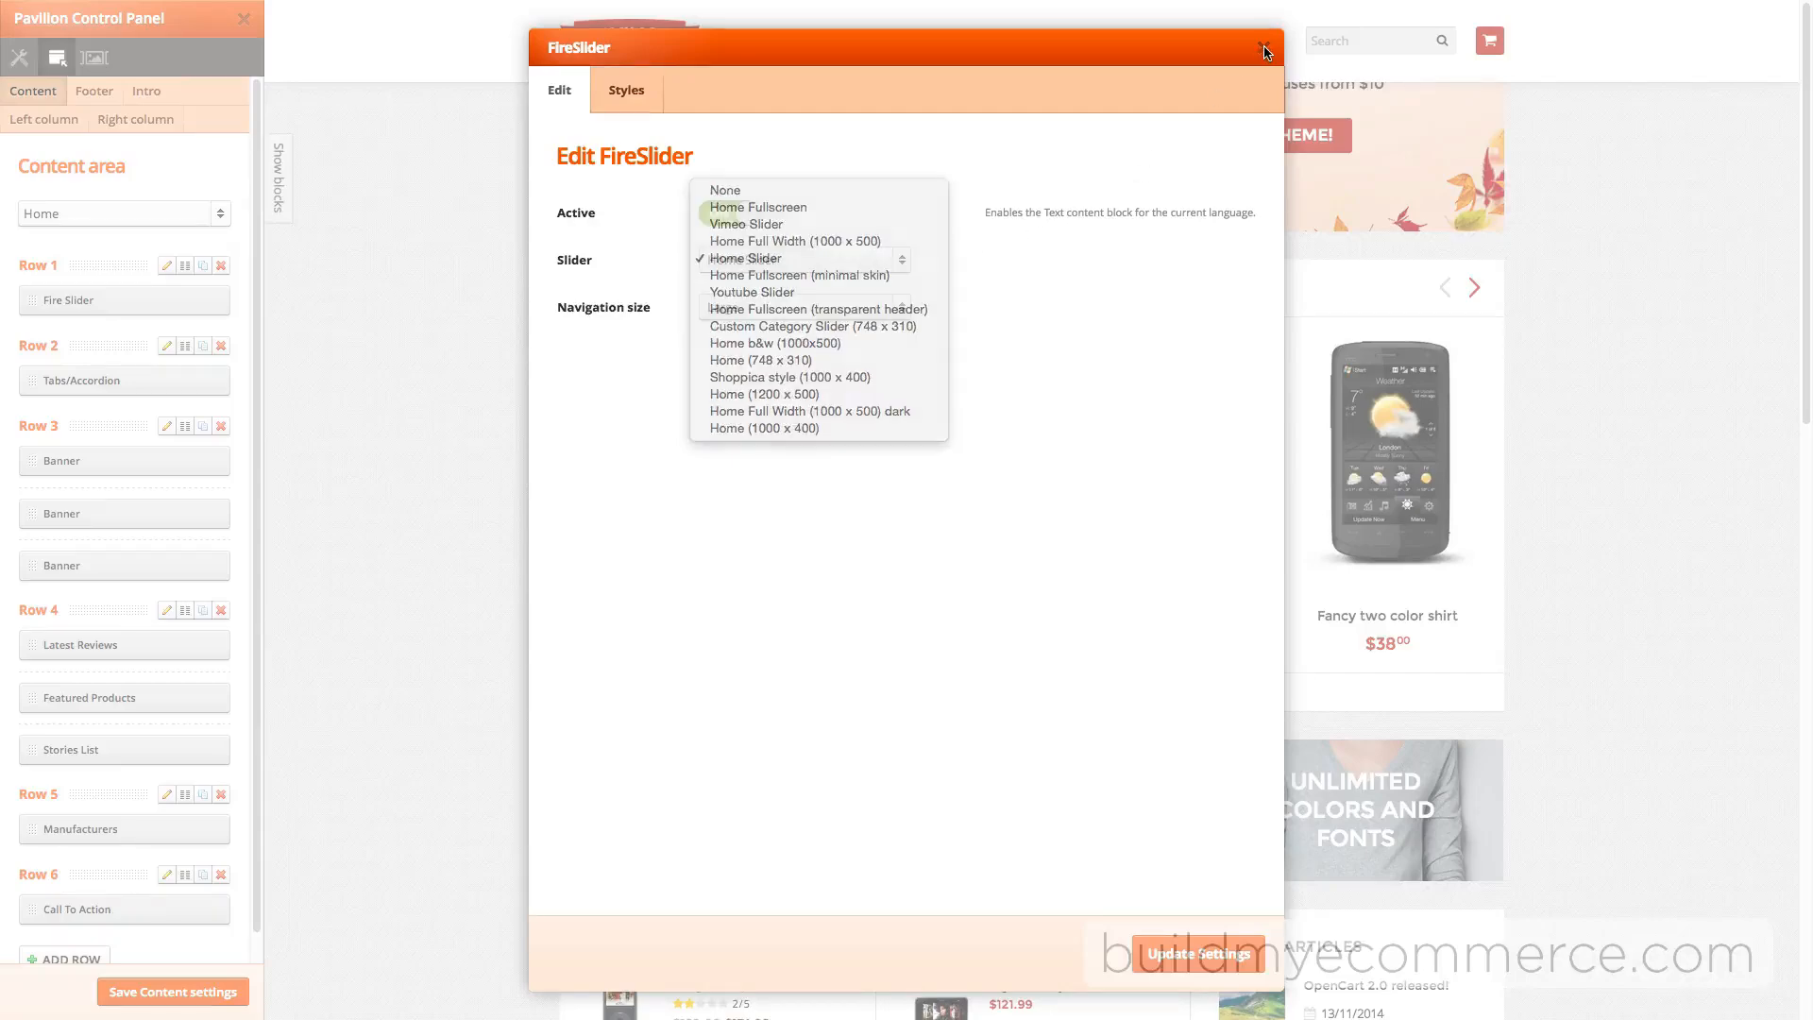
click(1265, 50)
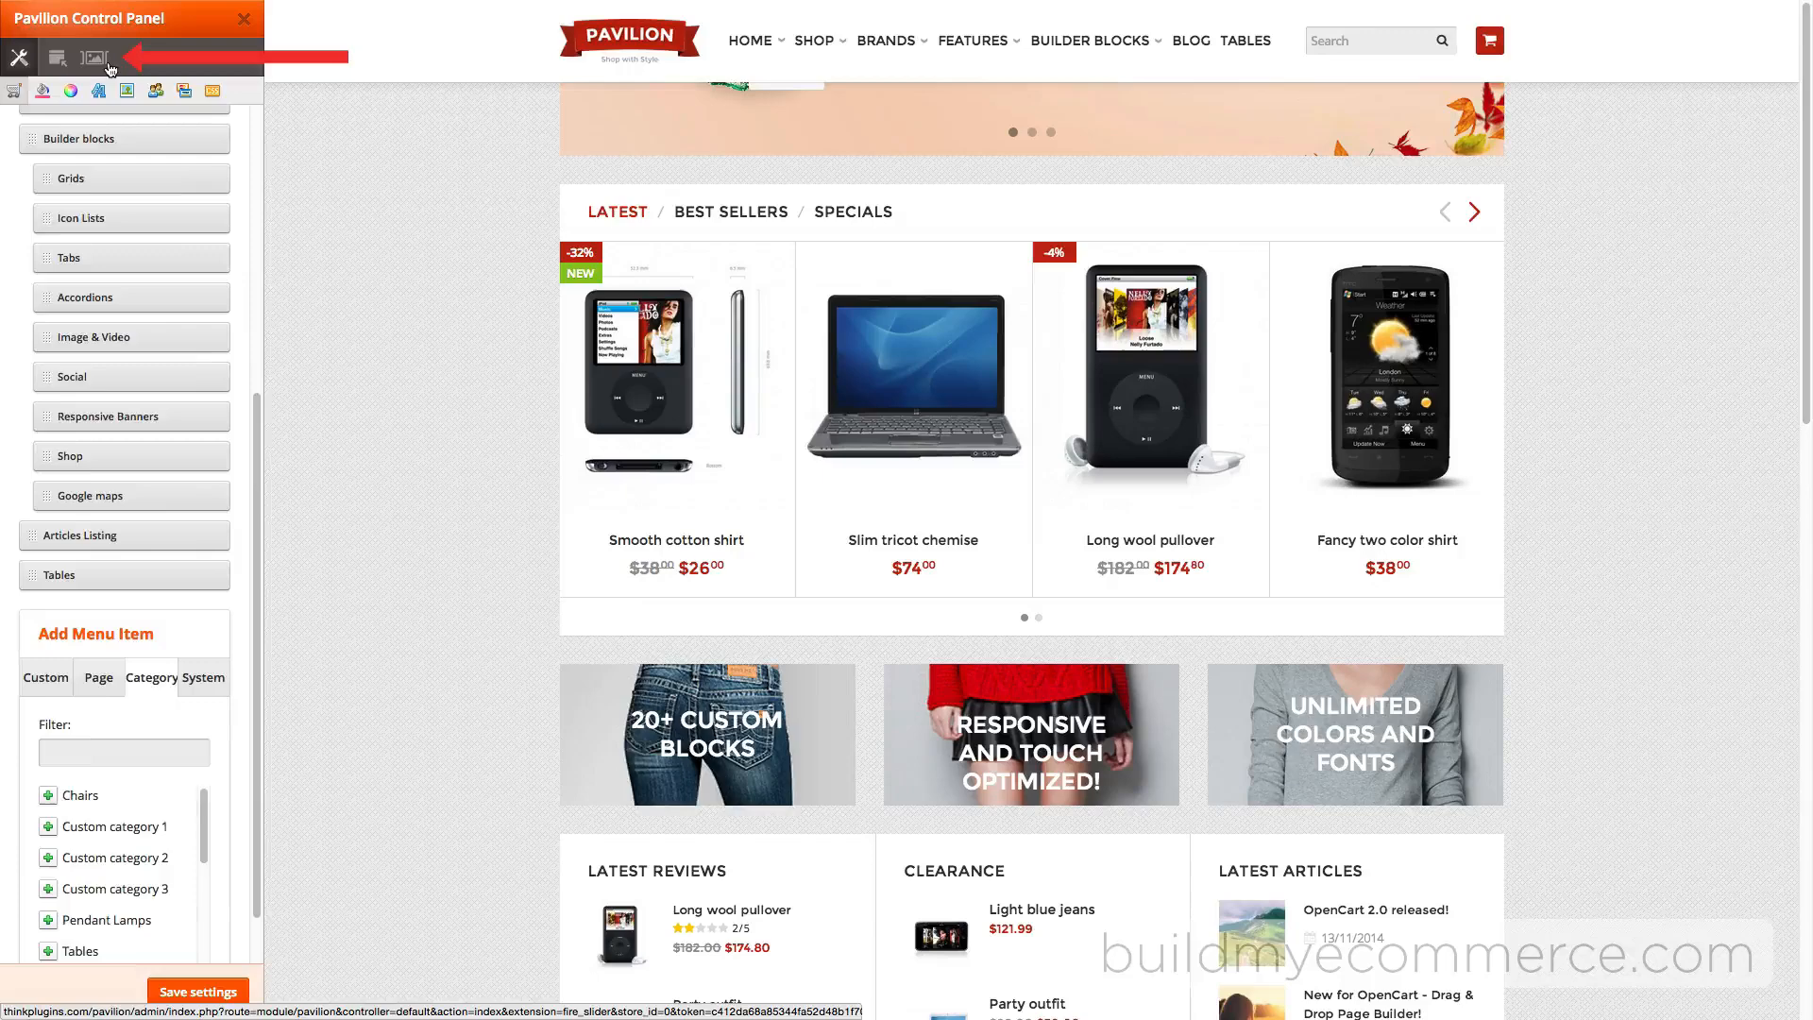
Set the Home Slider's Slide 1 Layer 2 Position Left to 180 px and save the slider.
click(93, 58)
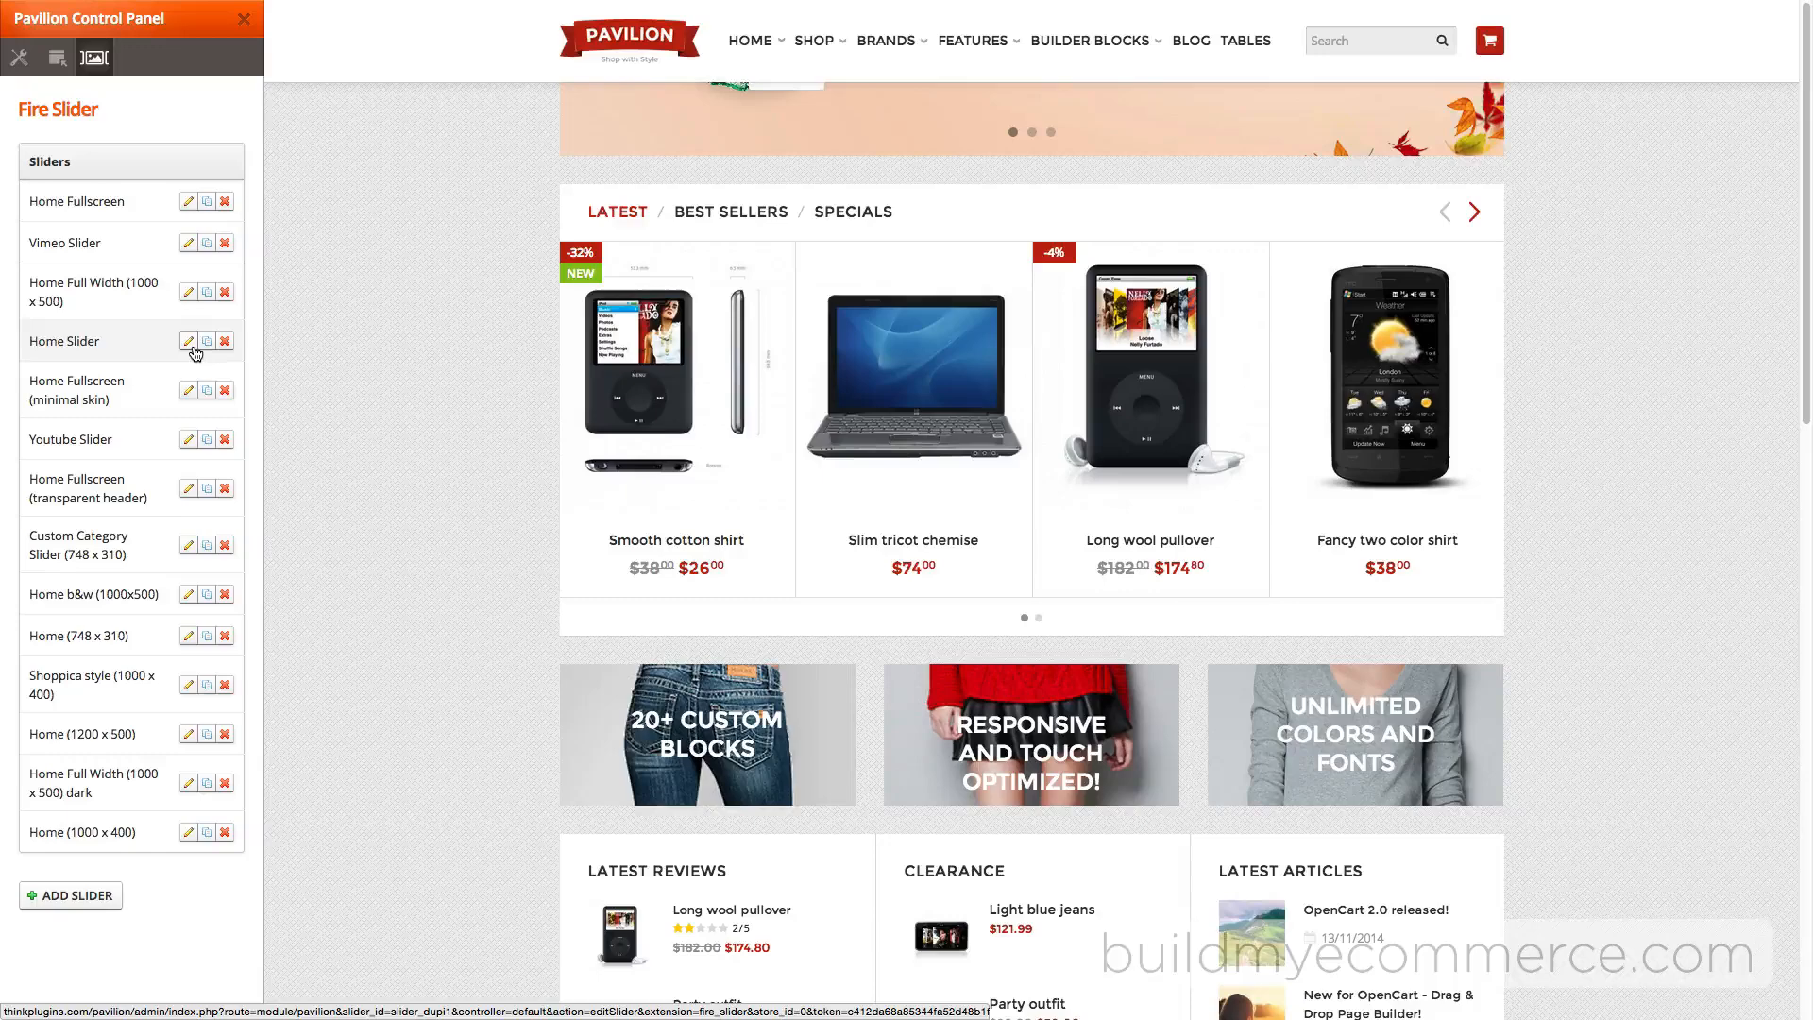
click(187, 341)
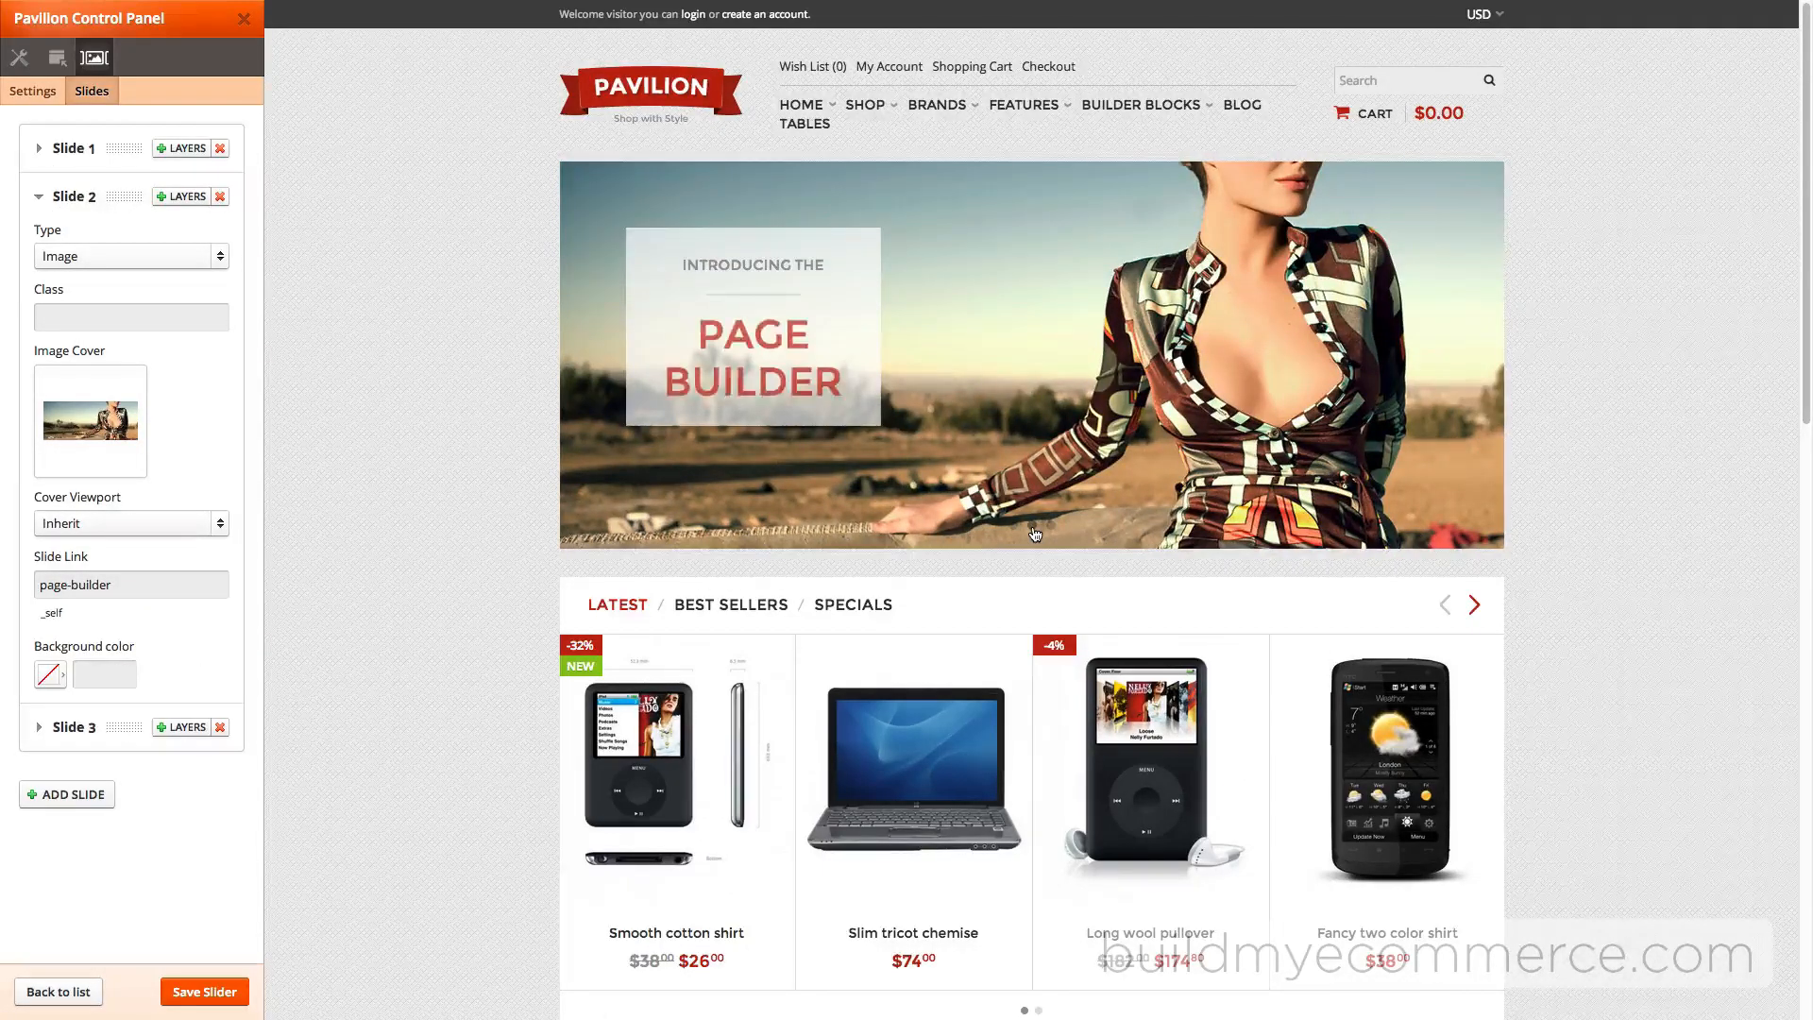
click(74, 726)
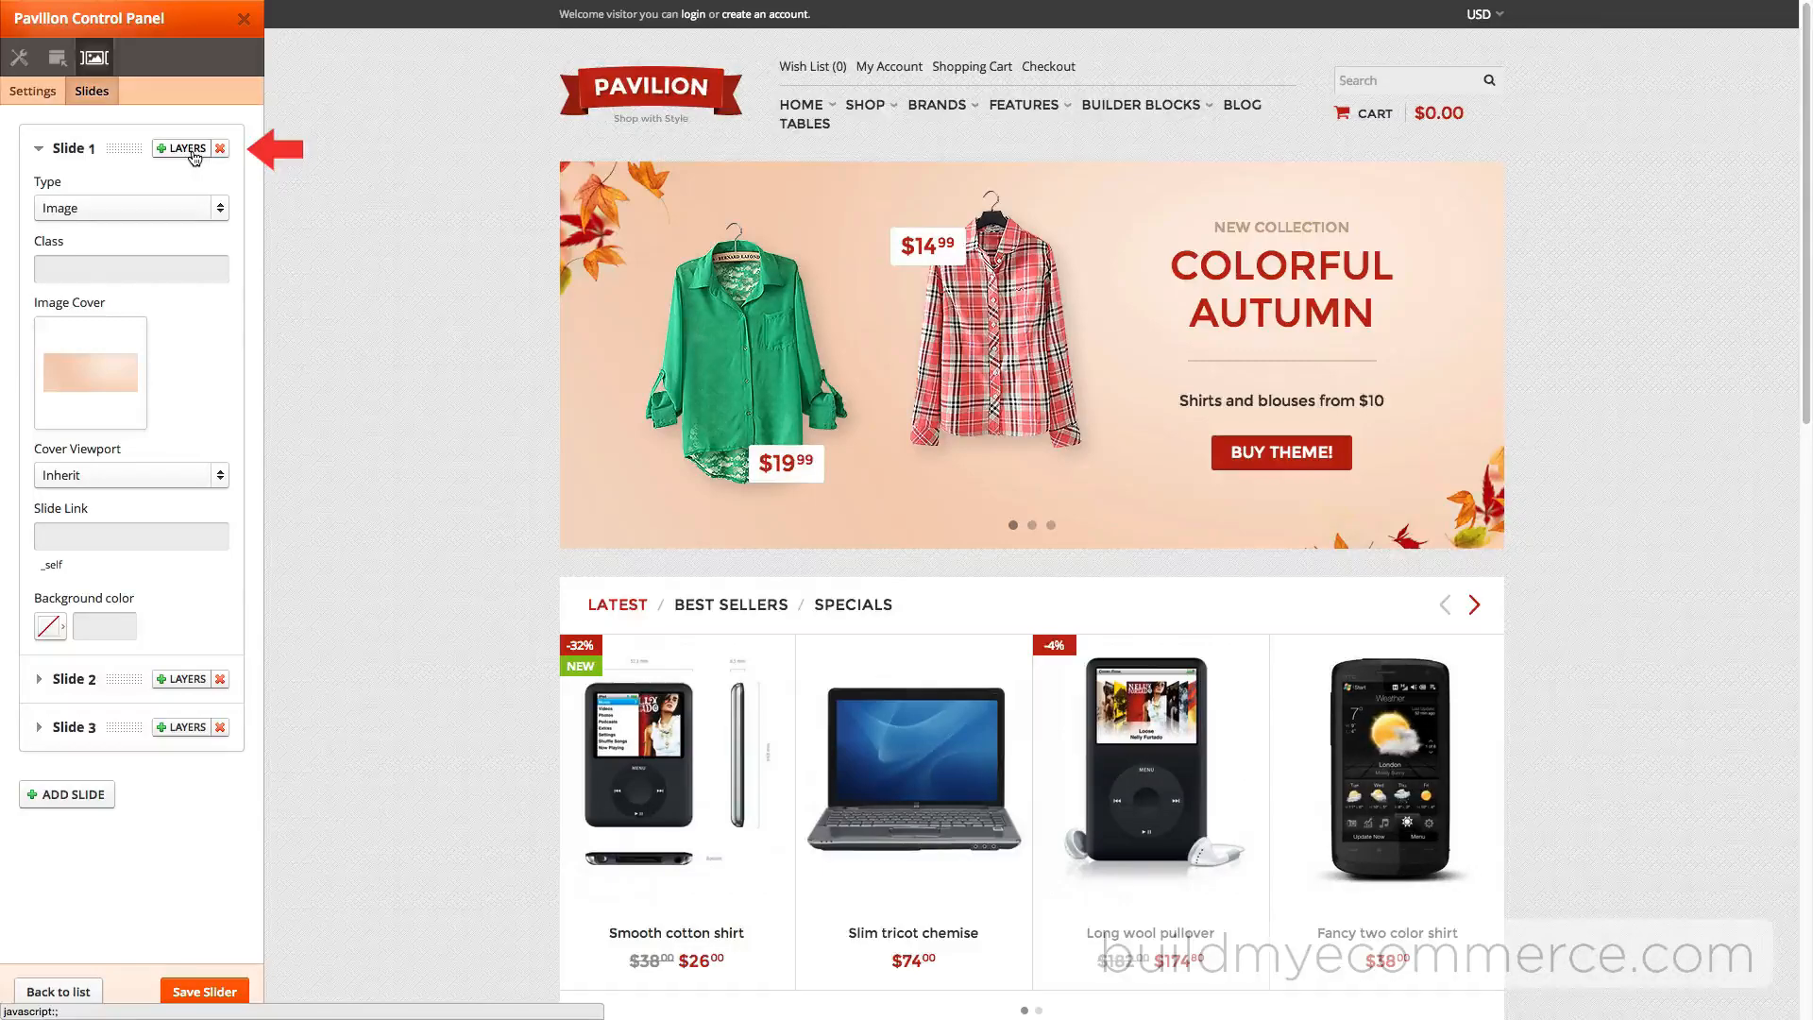
click(185, 147)
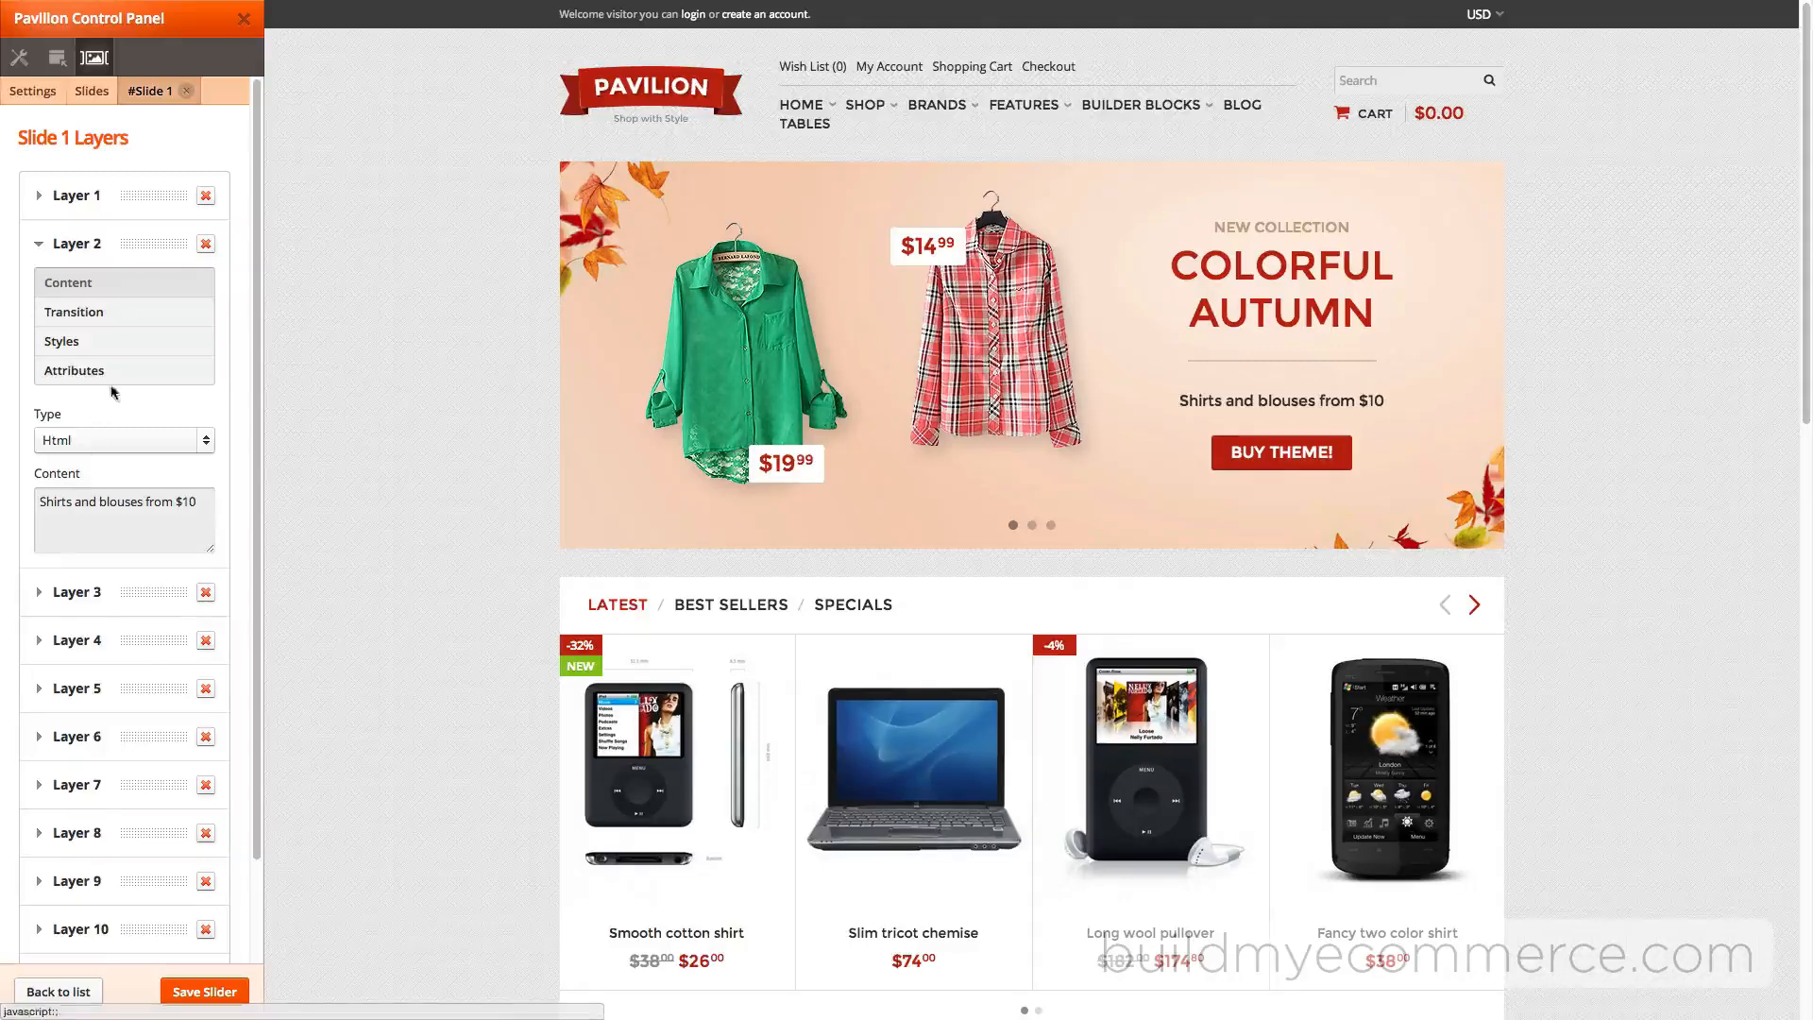
click(61, 341)
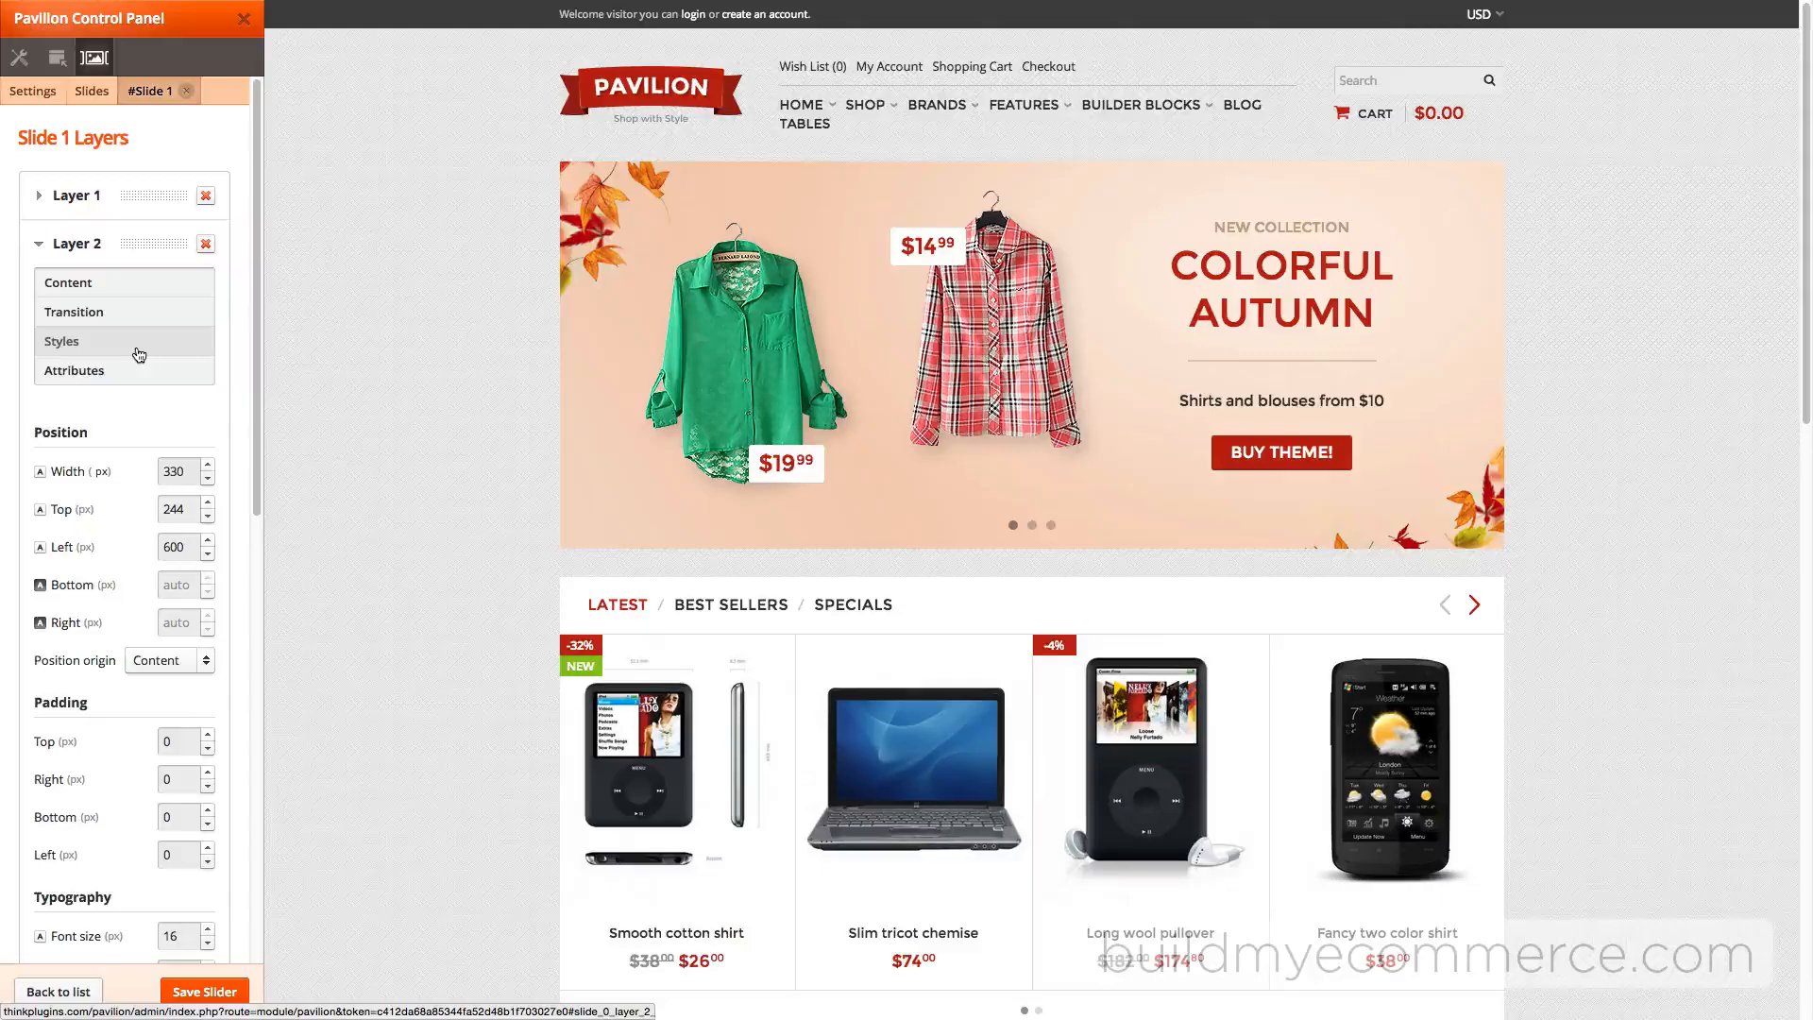
click(179, 547)
text(100)
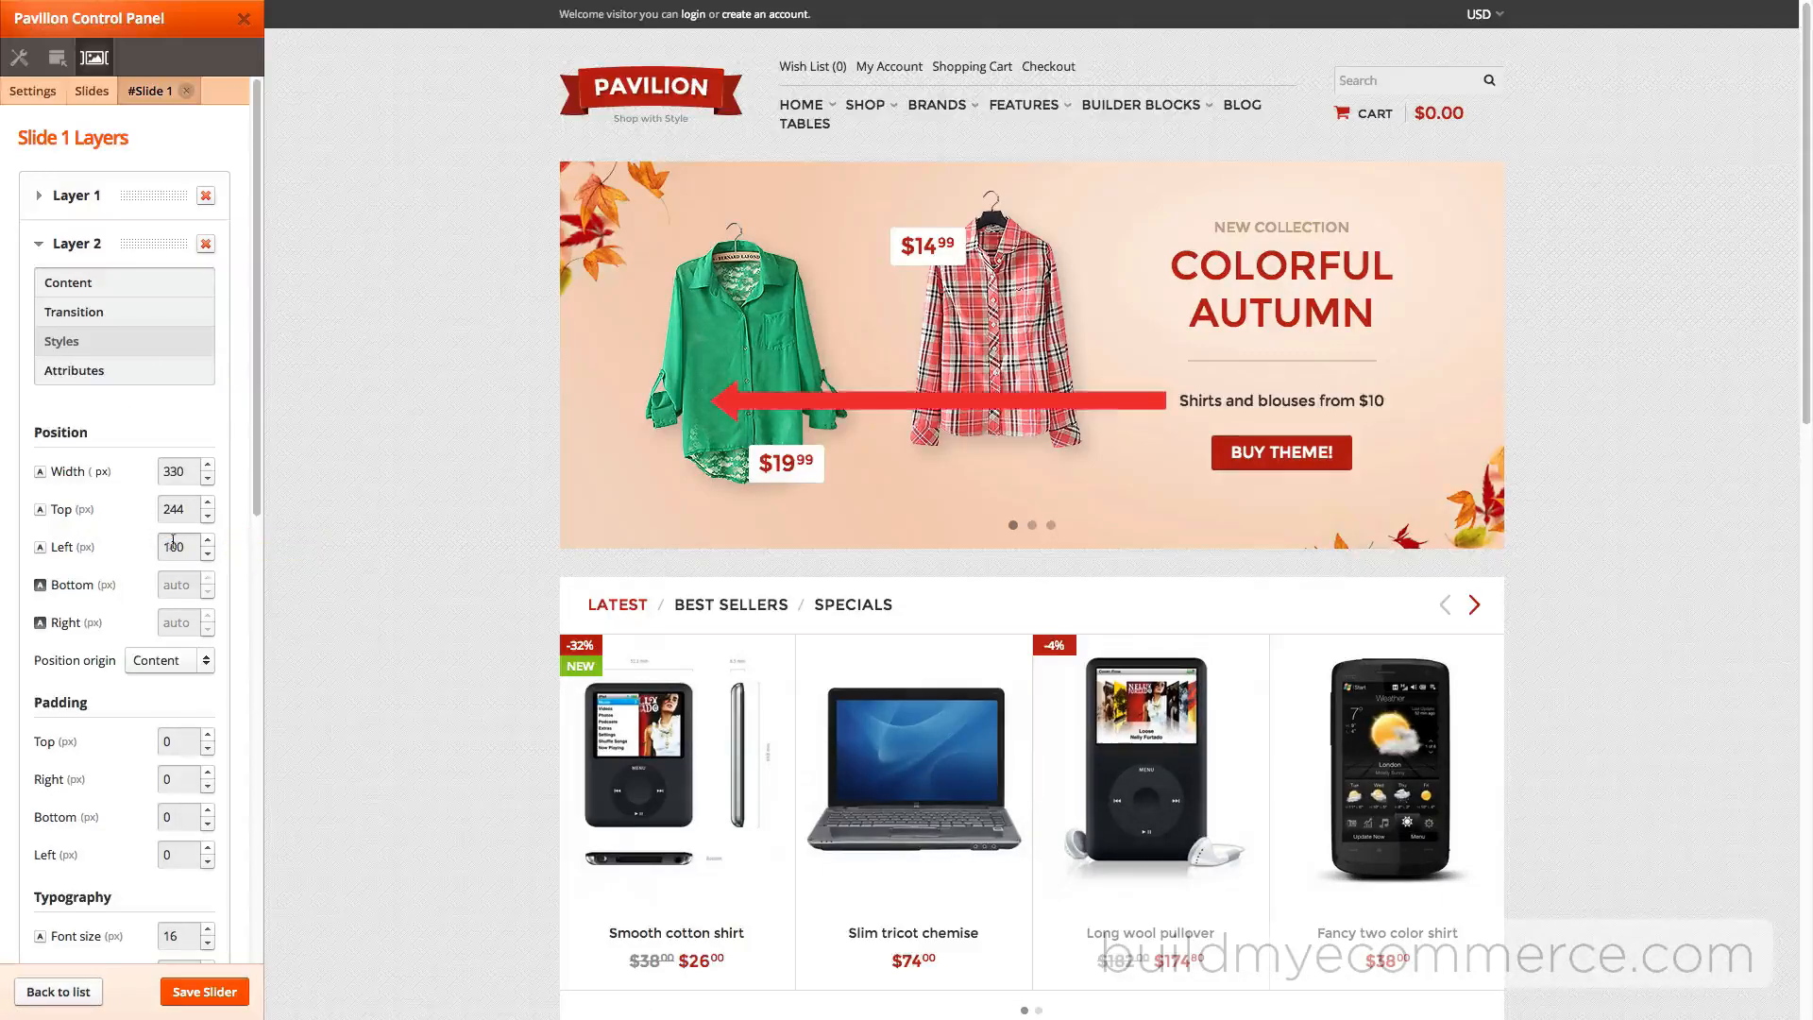
click(204, 992)
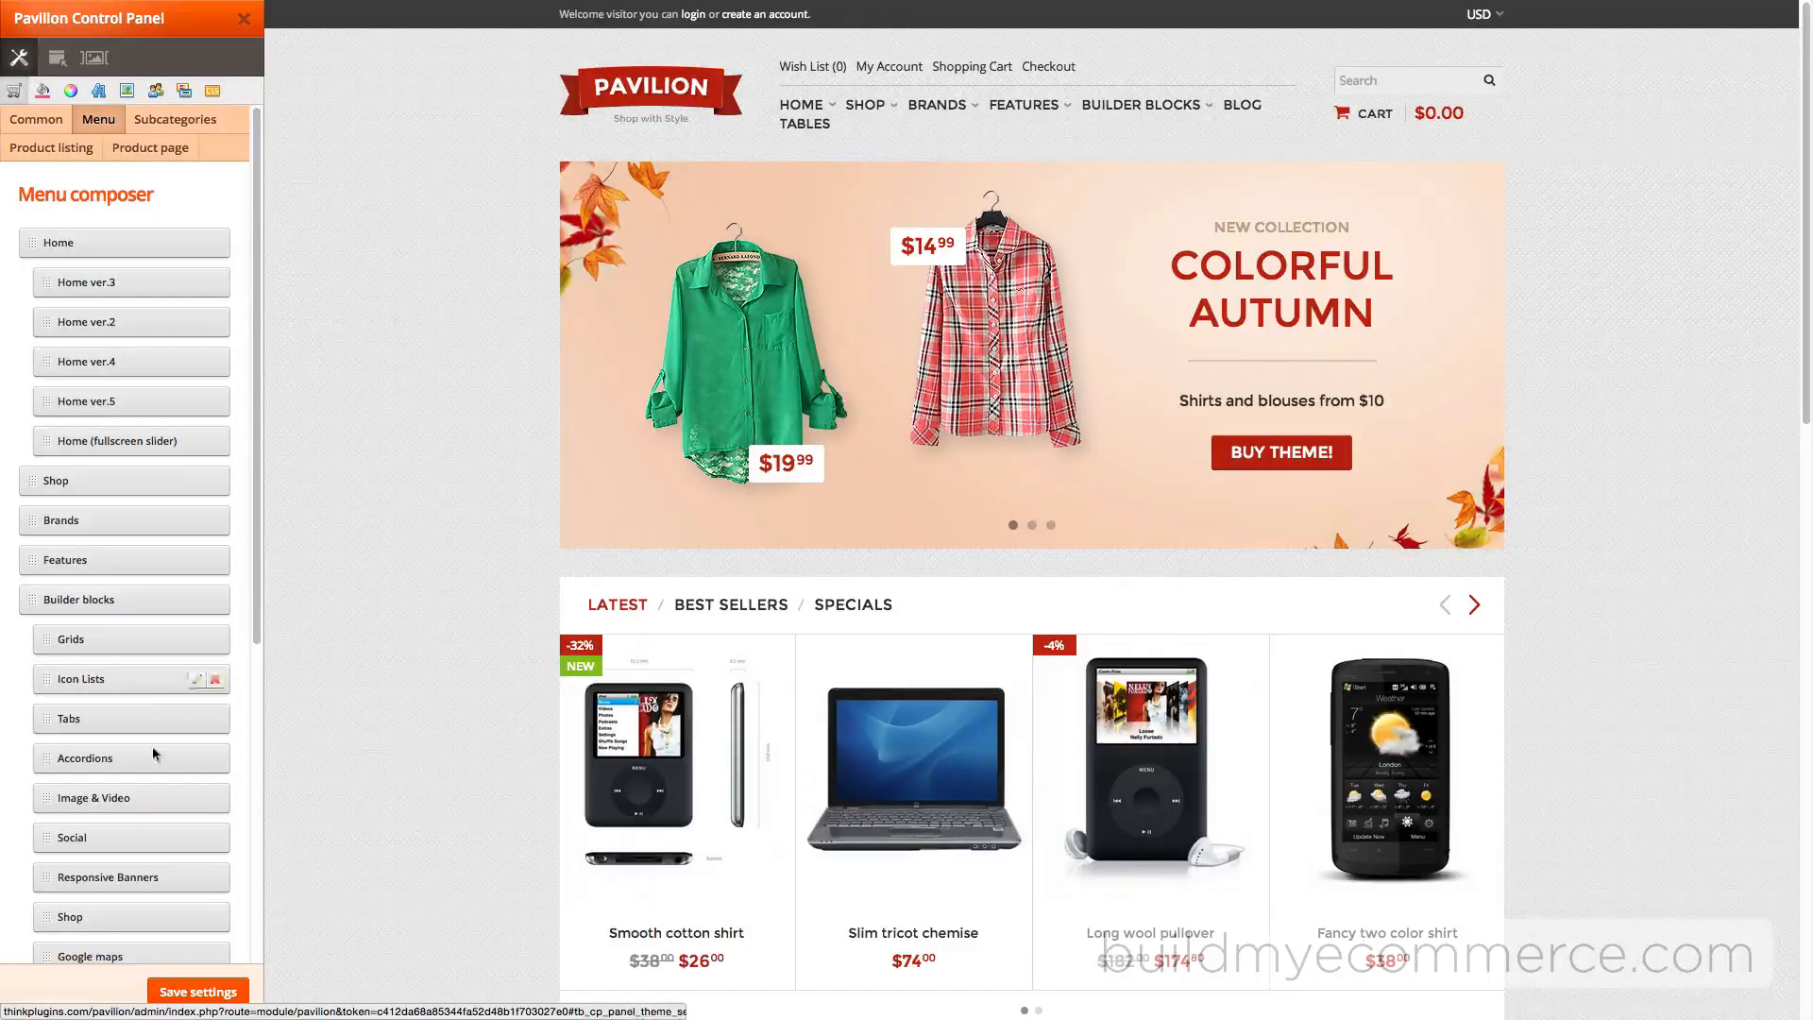
Save, then show the Home page's content-area rows in the Layout Builder.
click(199, 992)
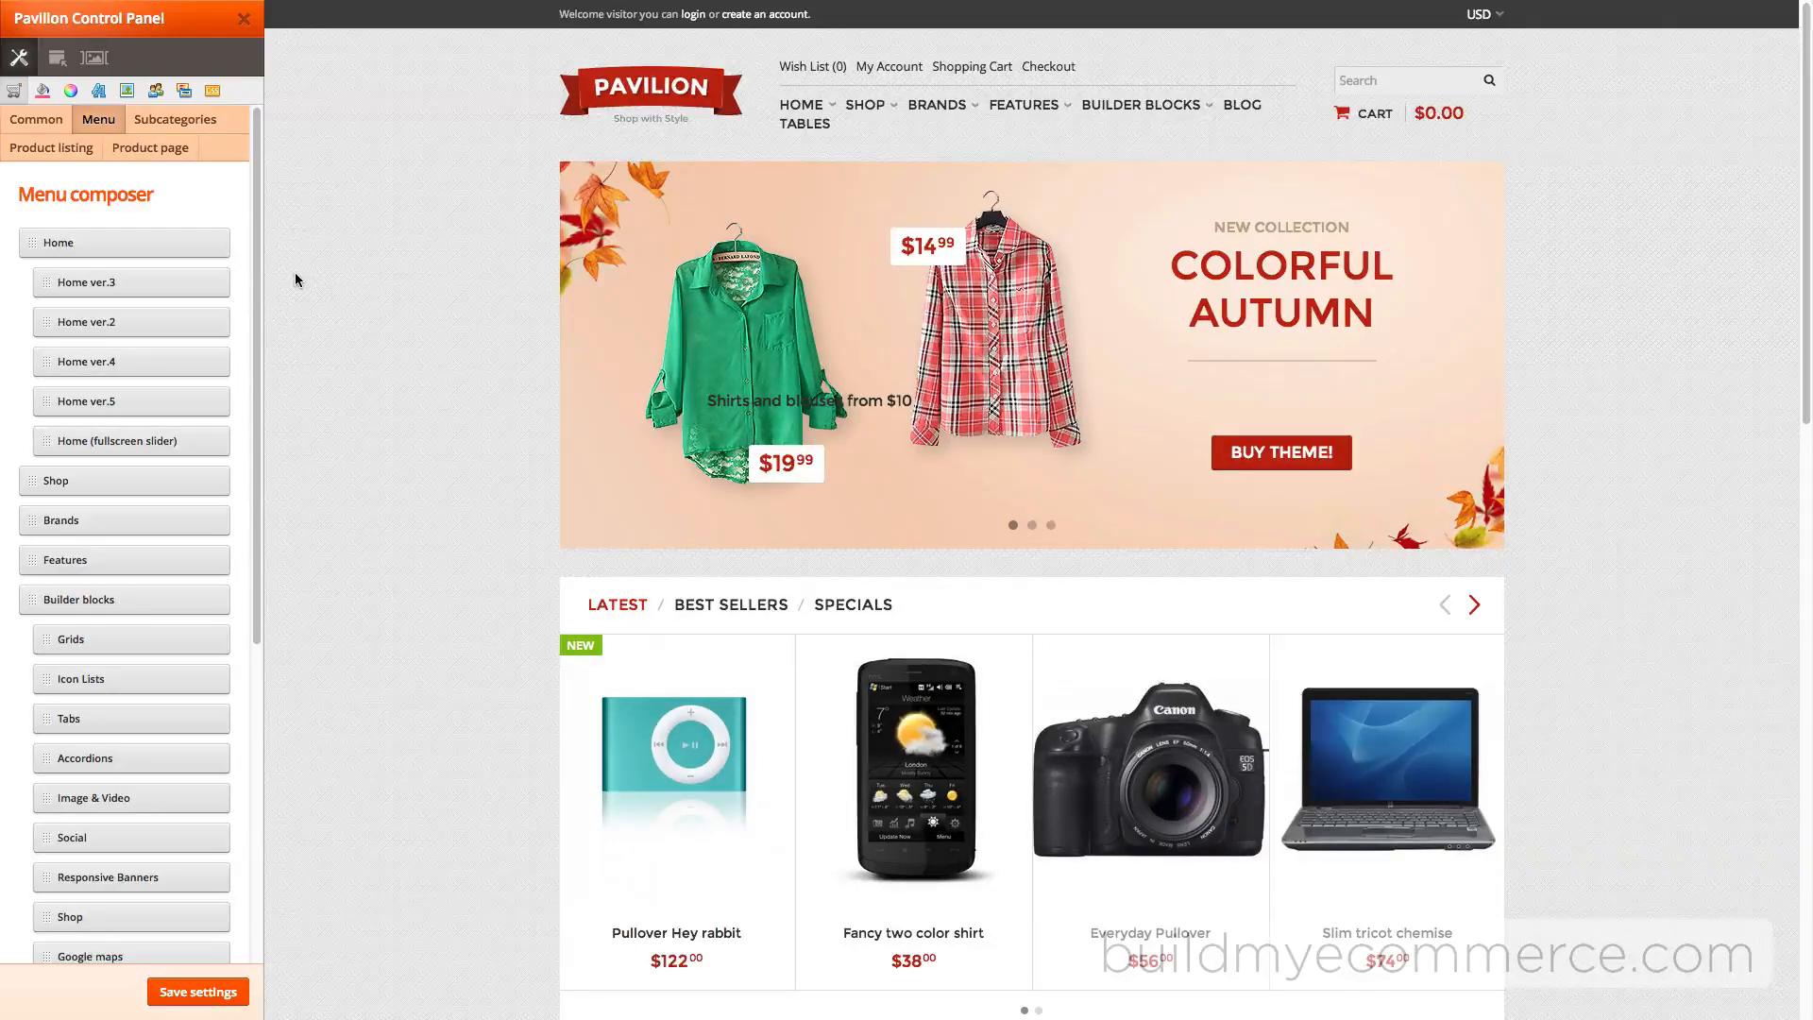
mouse_move(69, 61)
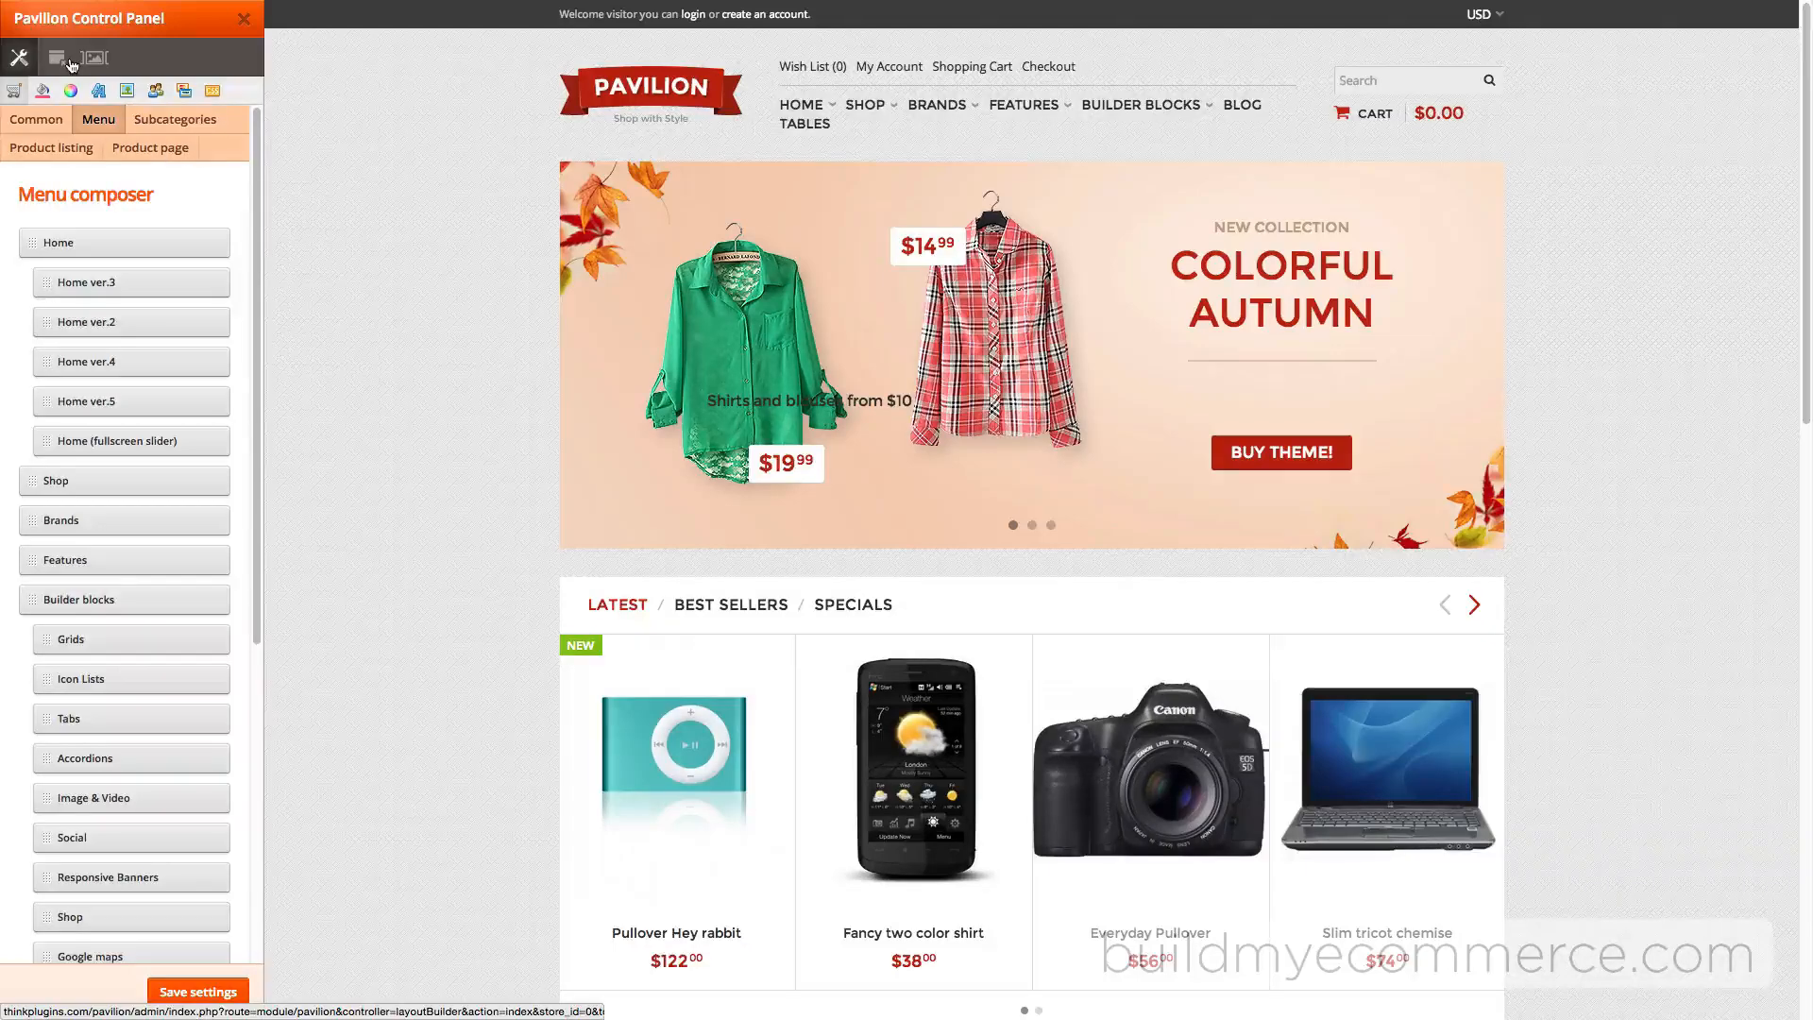
click(185, 381)
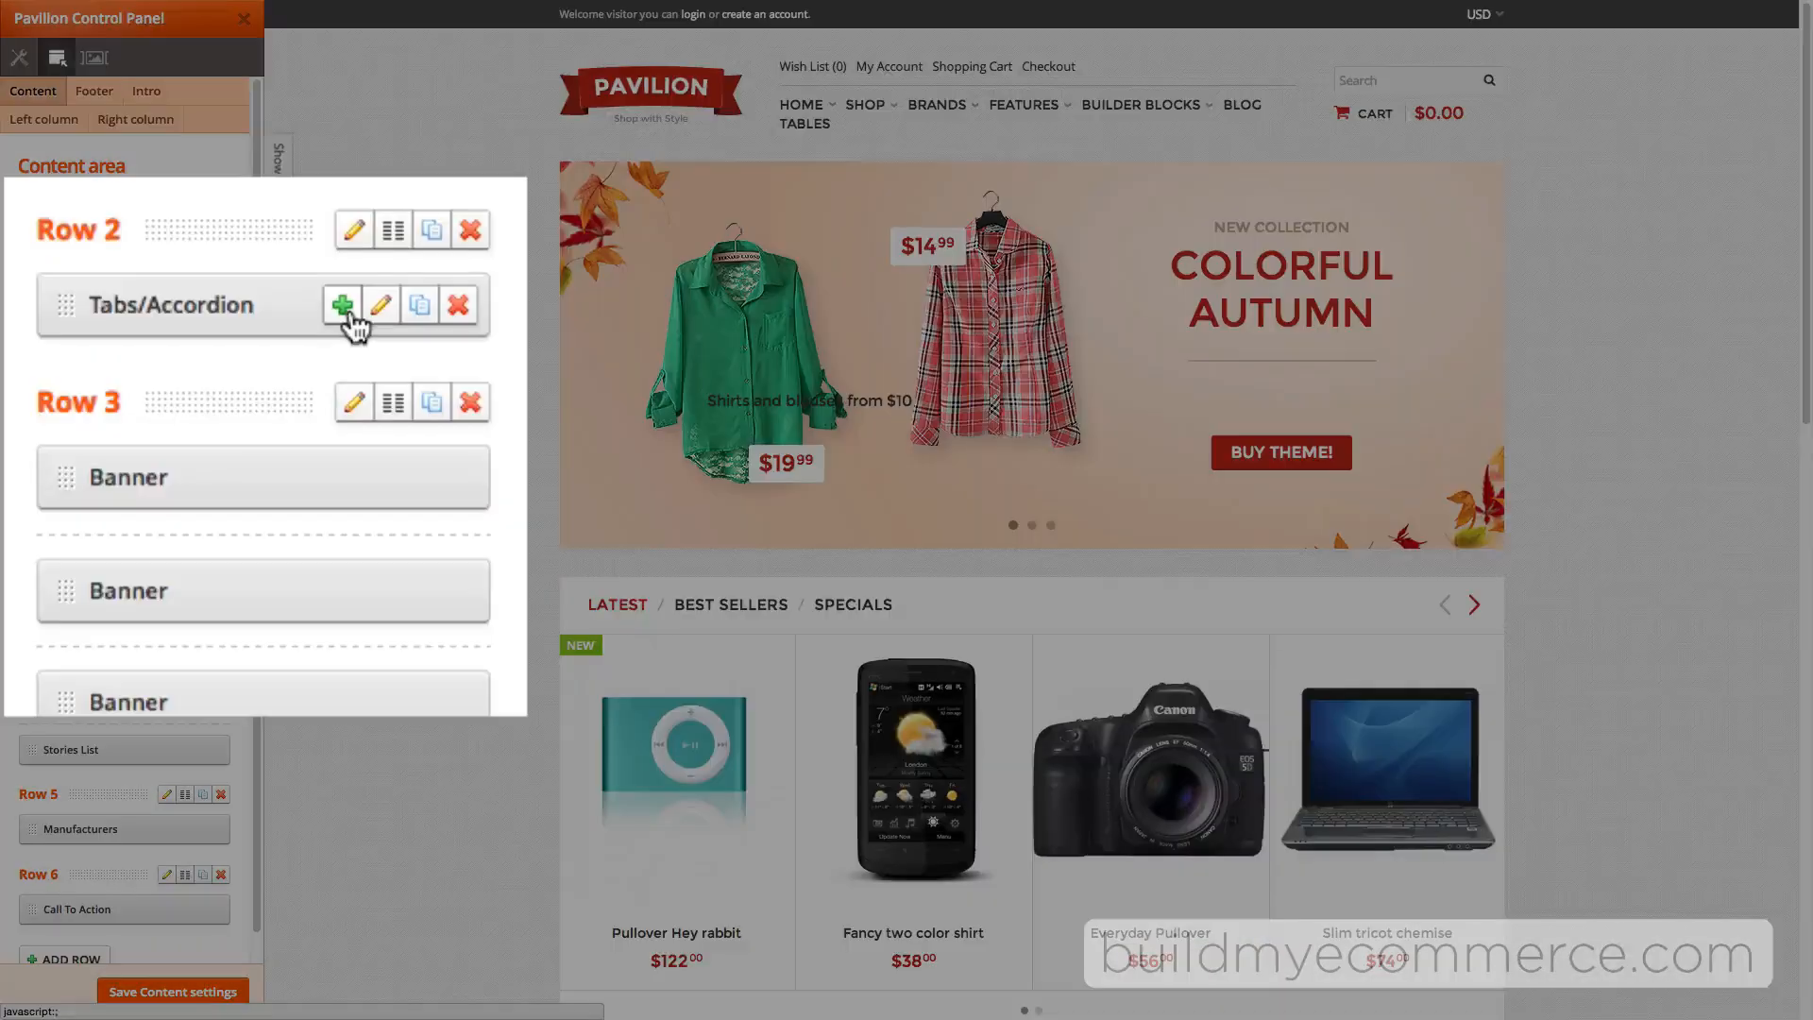
Expand Row 2's Tabs/Accordion block and edit its second Featured Products entry.
click(340, 304)
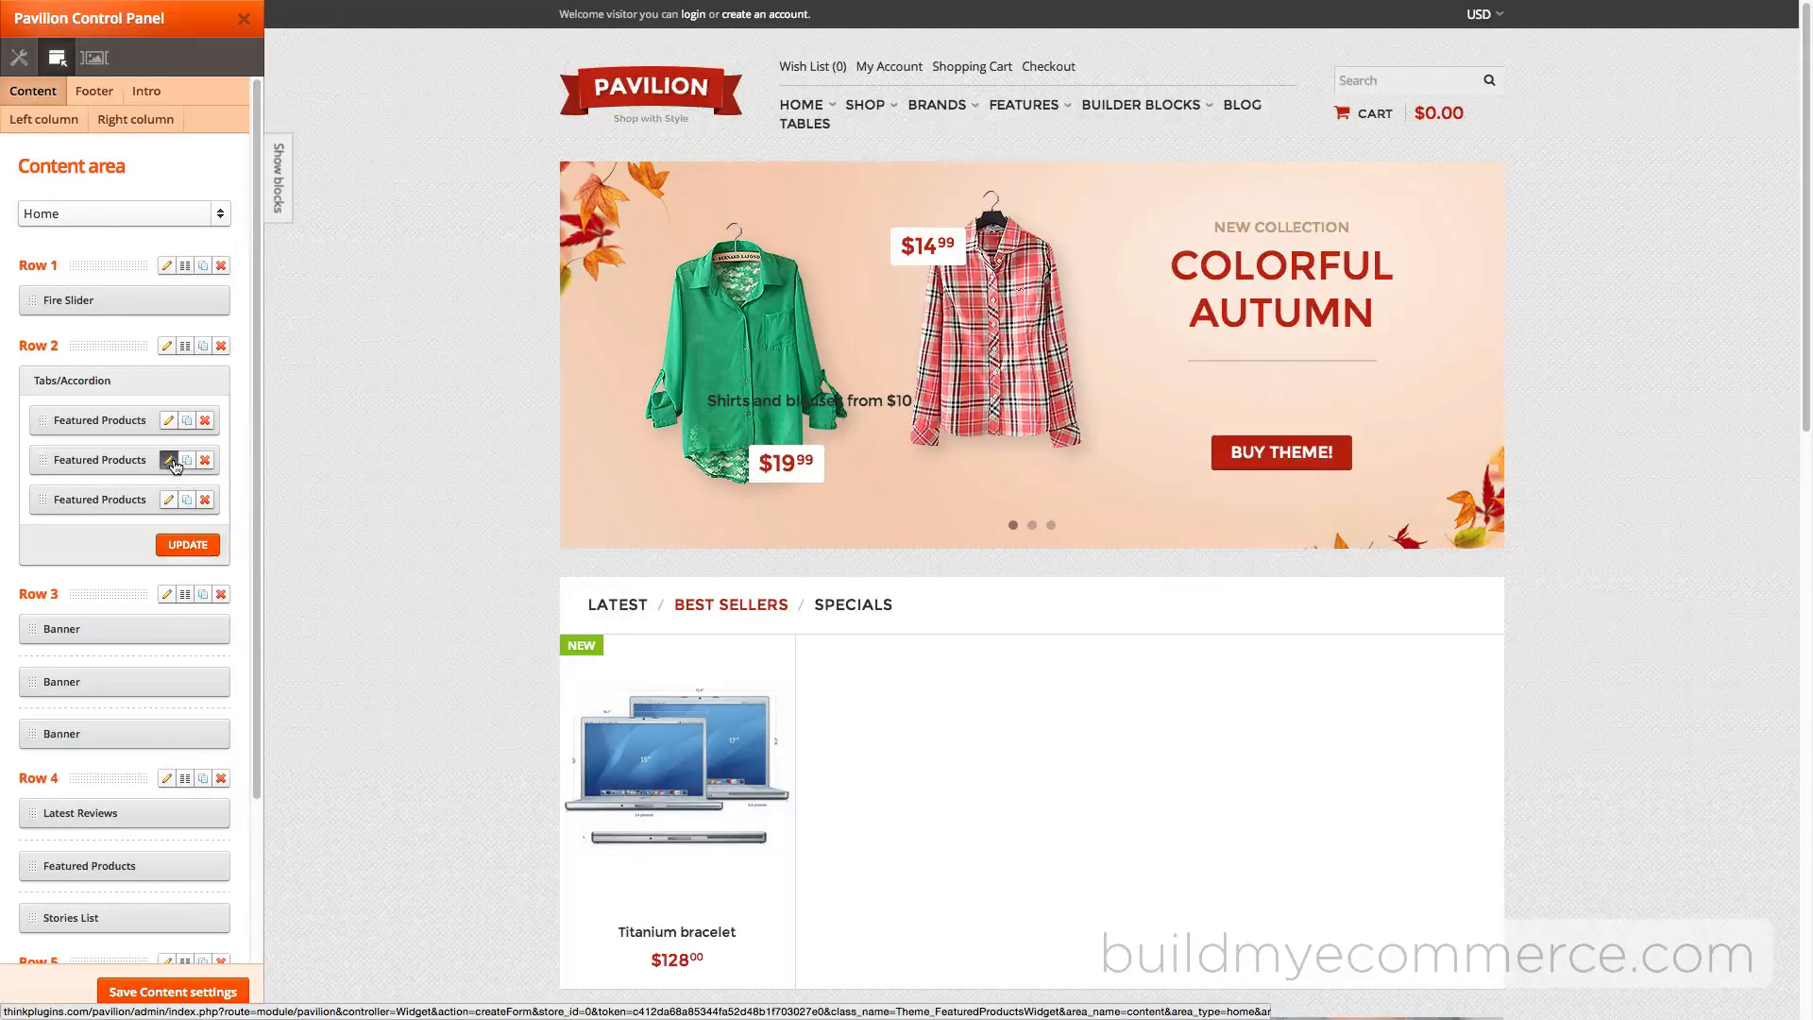
click(167, 460)
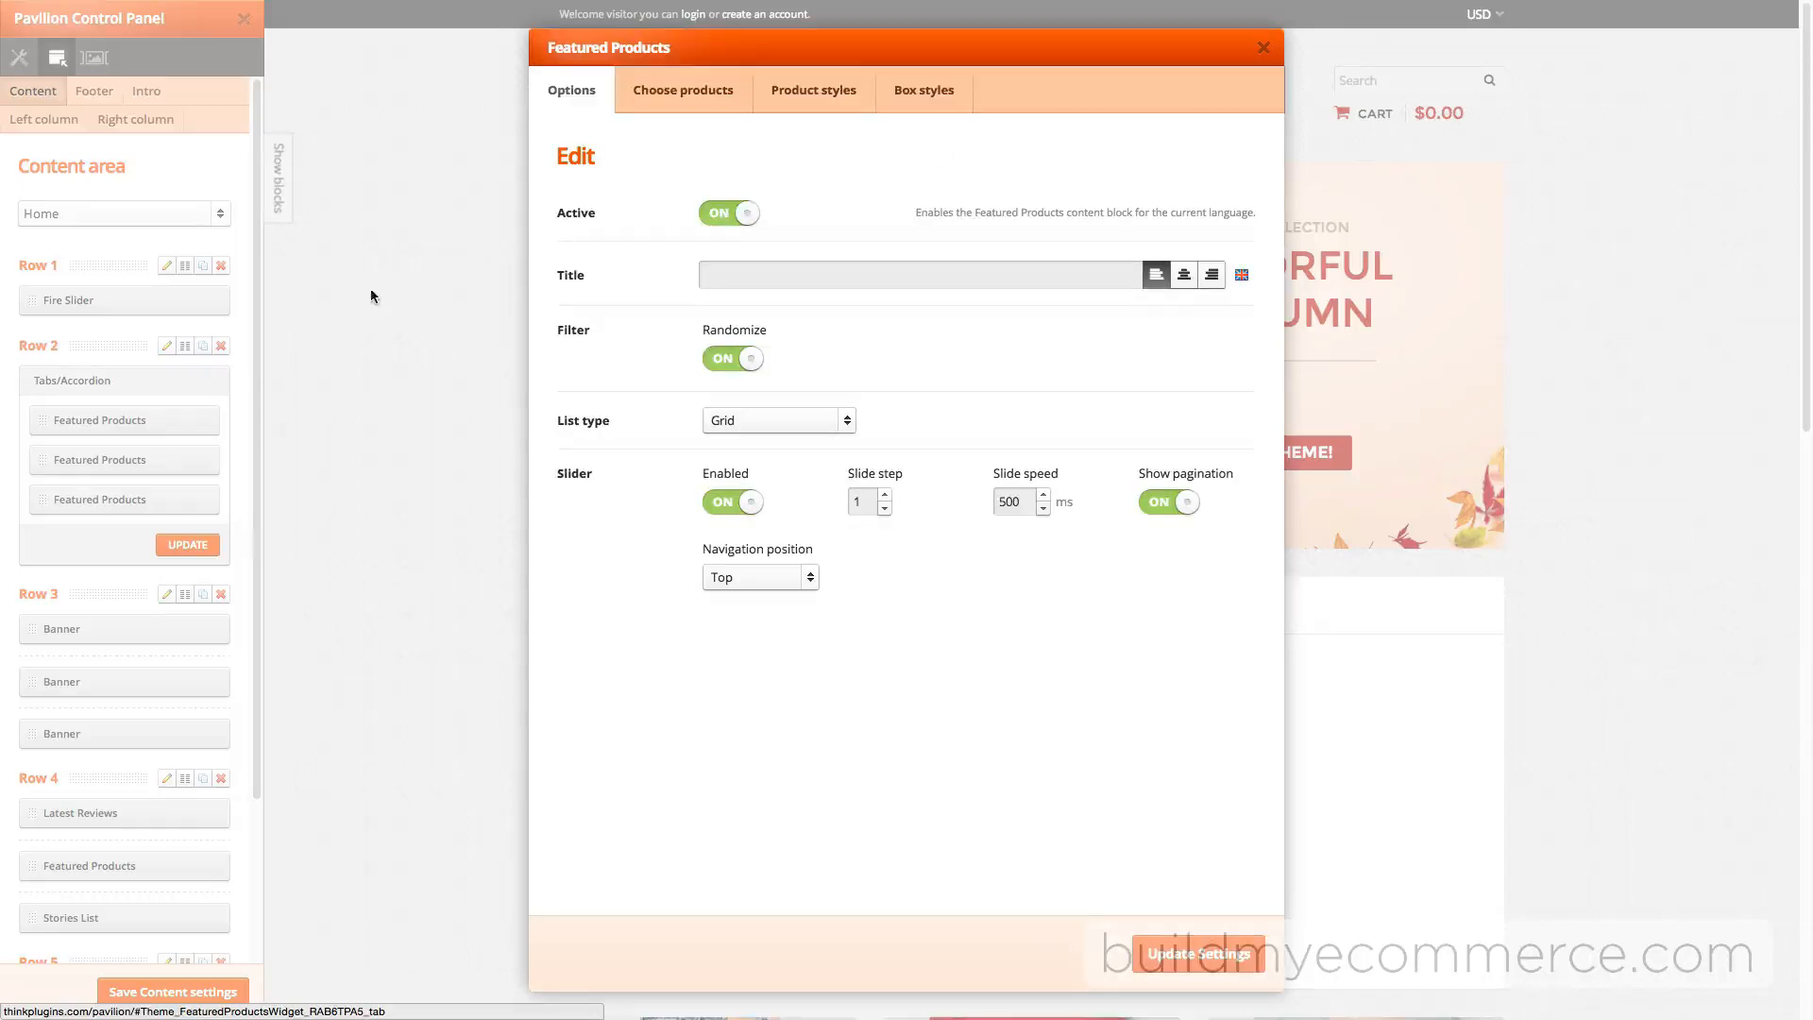
Add Black gothic heels, Pocket wallet and Fine leather purse to Best Sellers, then update the tabs block.
click(683, 90)
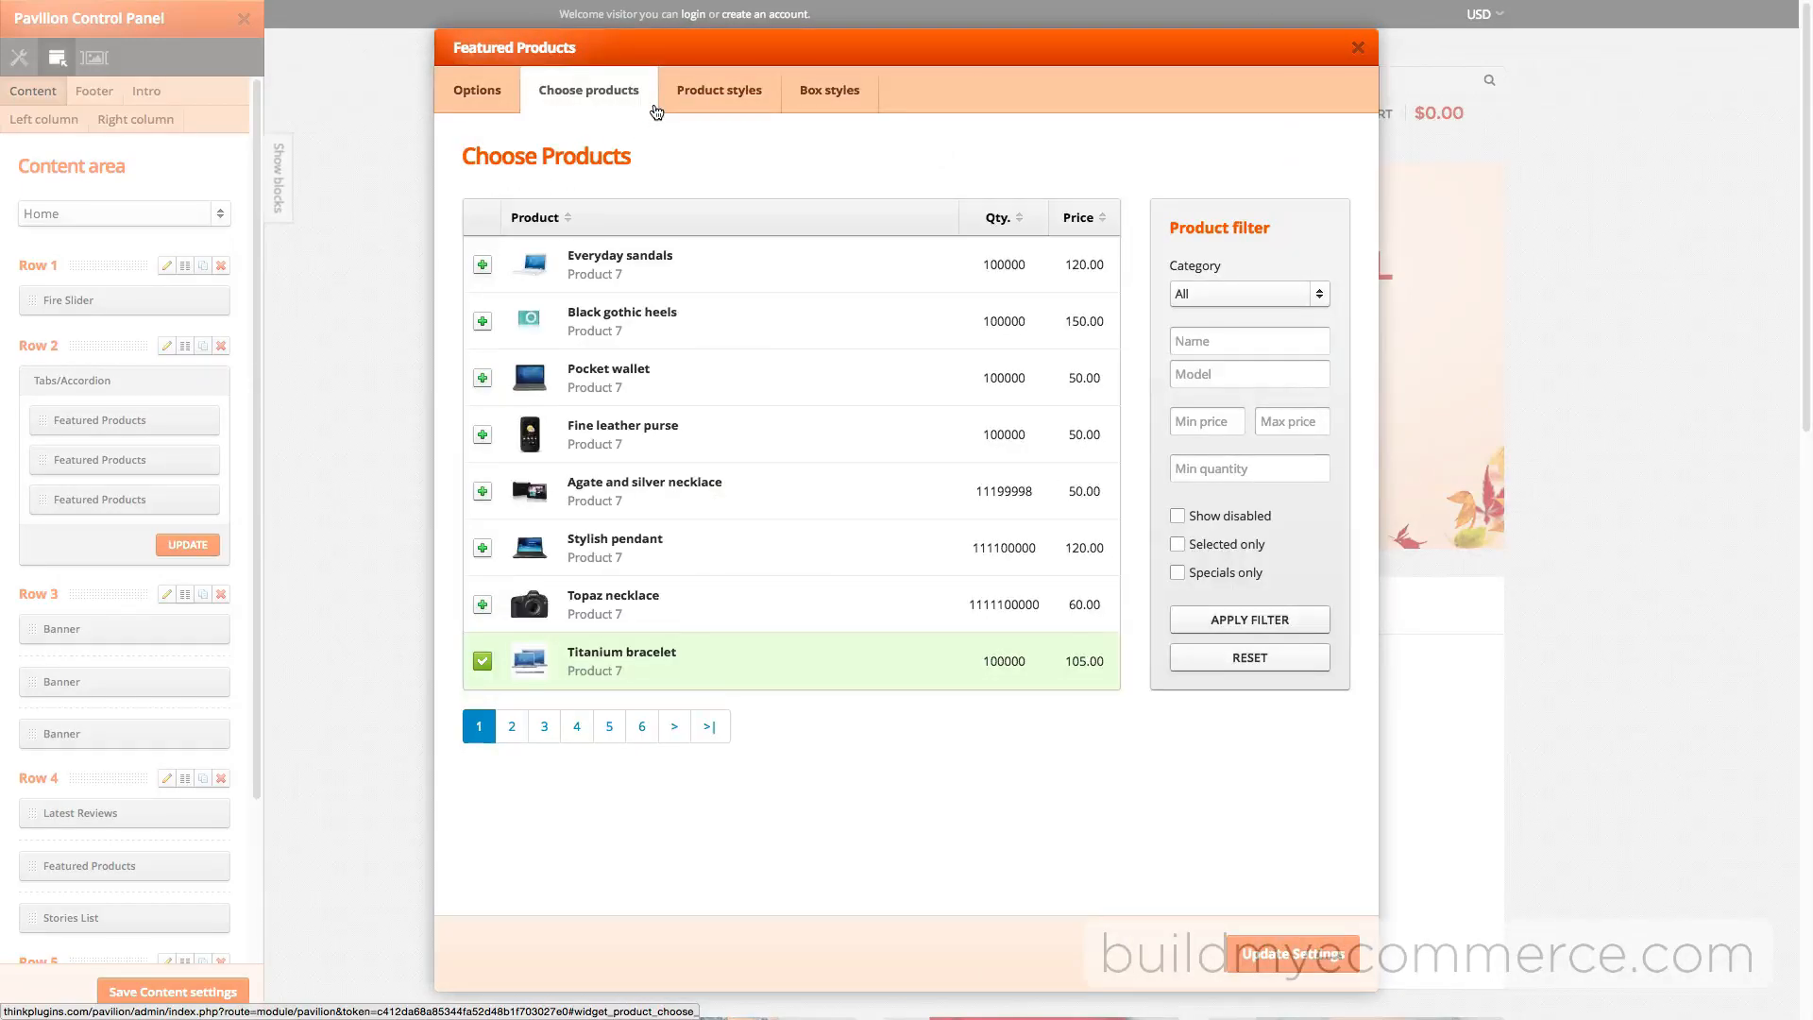
mouse_move(1328, 309)
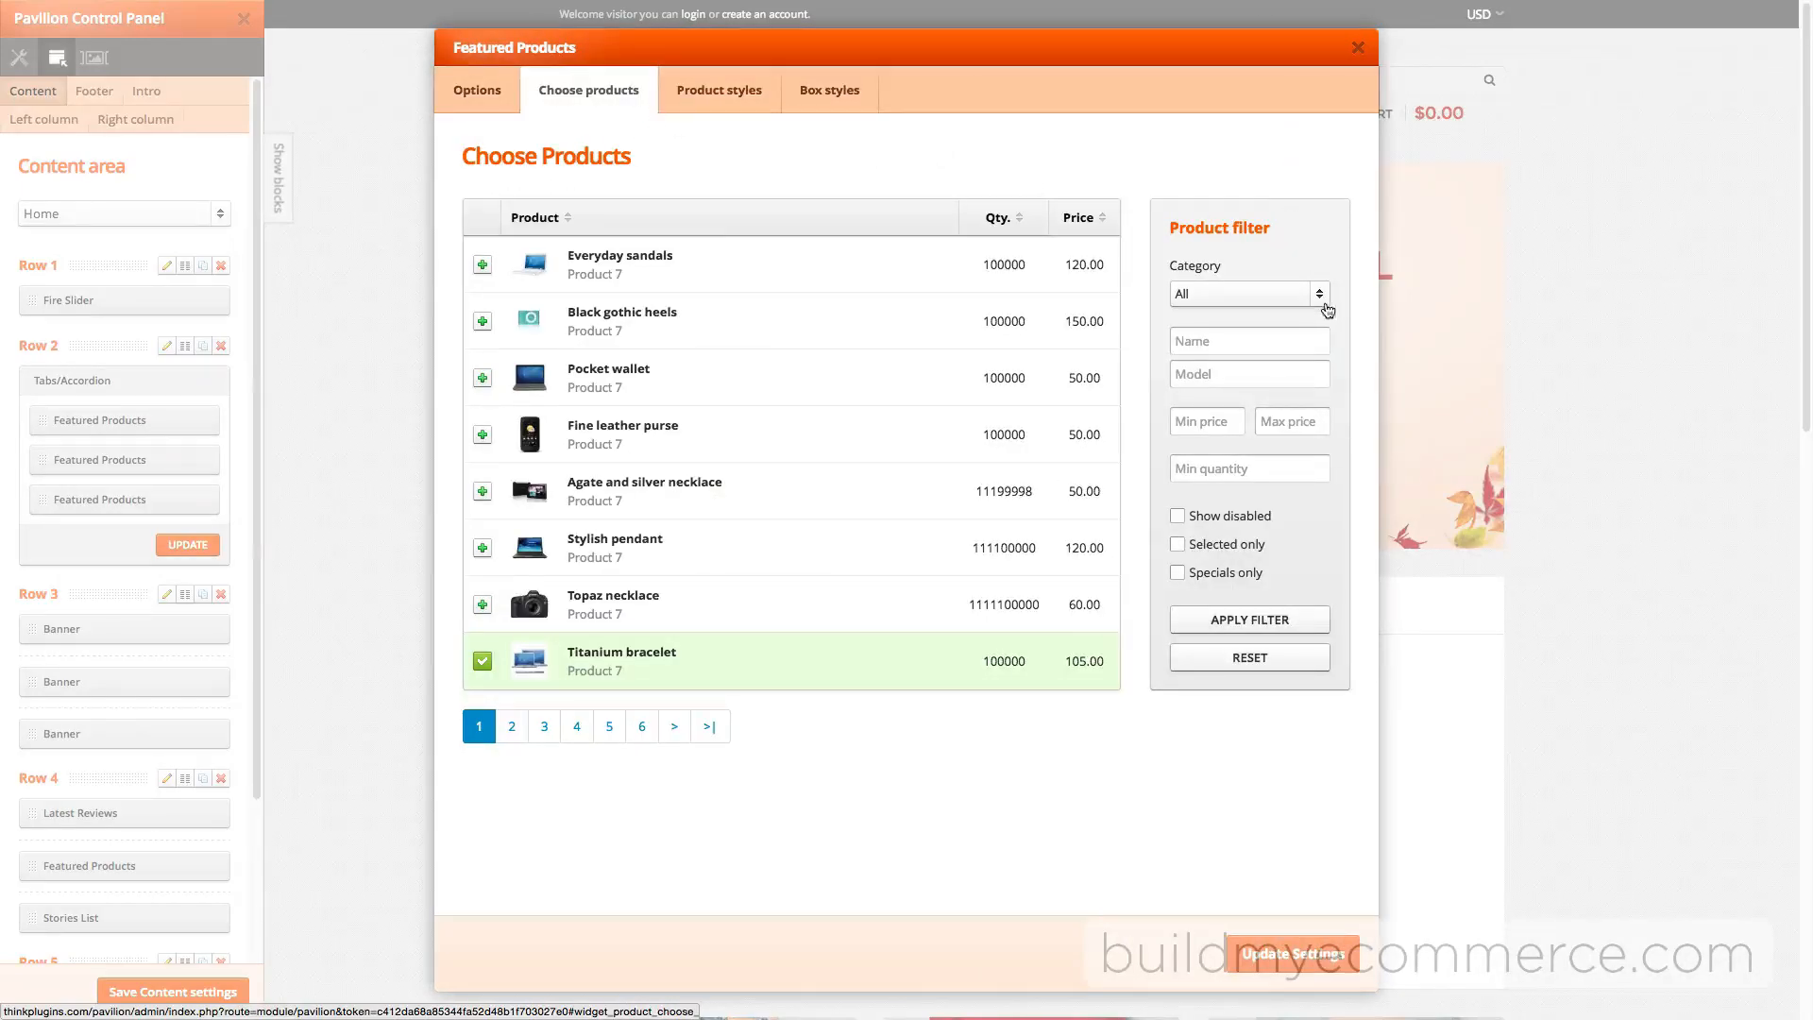
click(1248, 293)
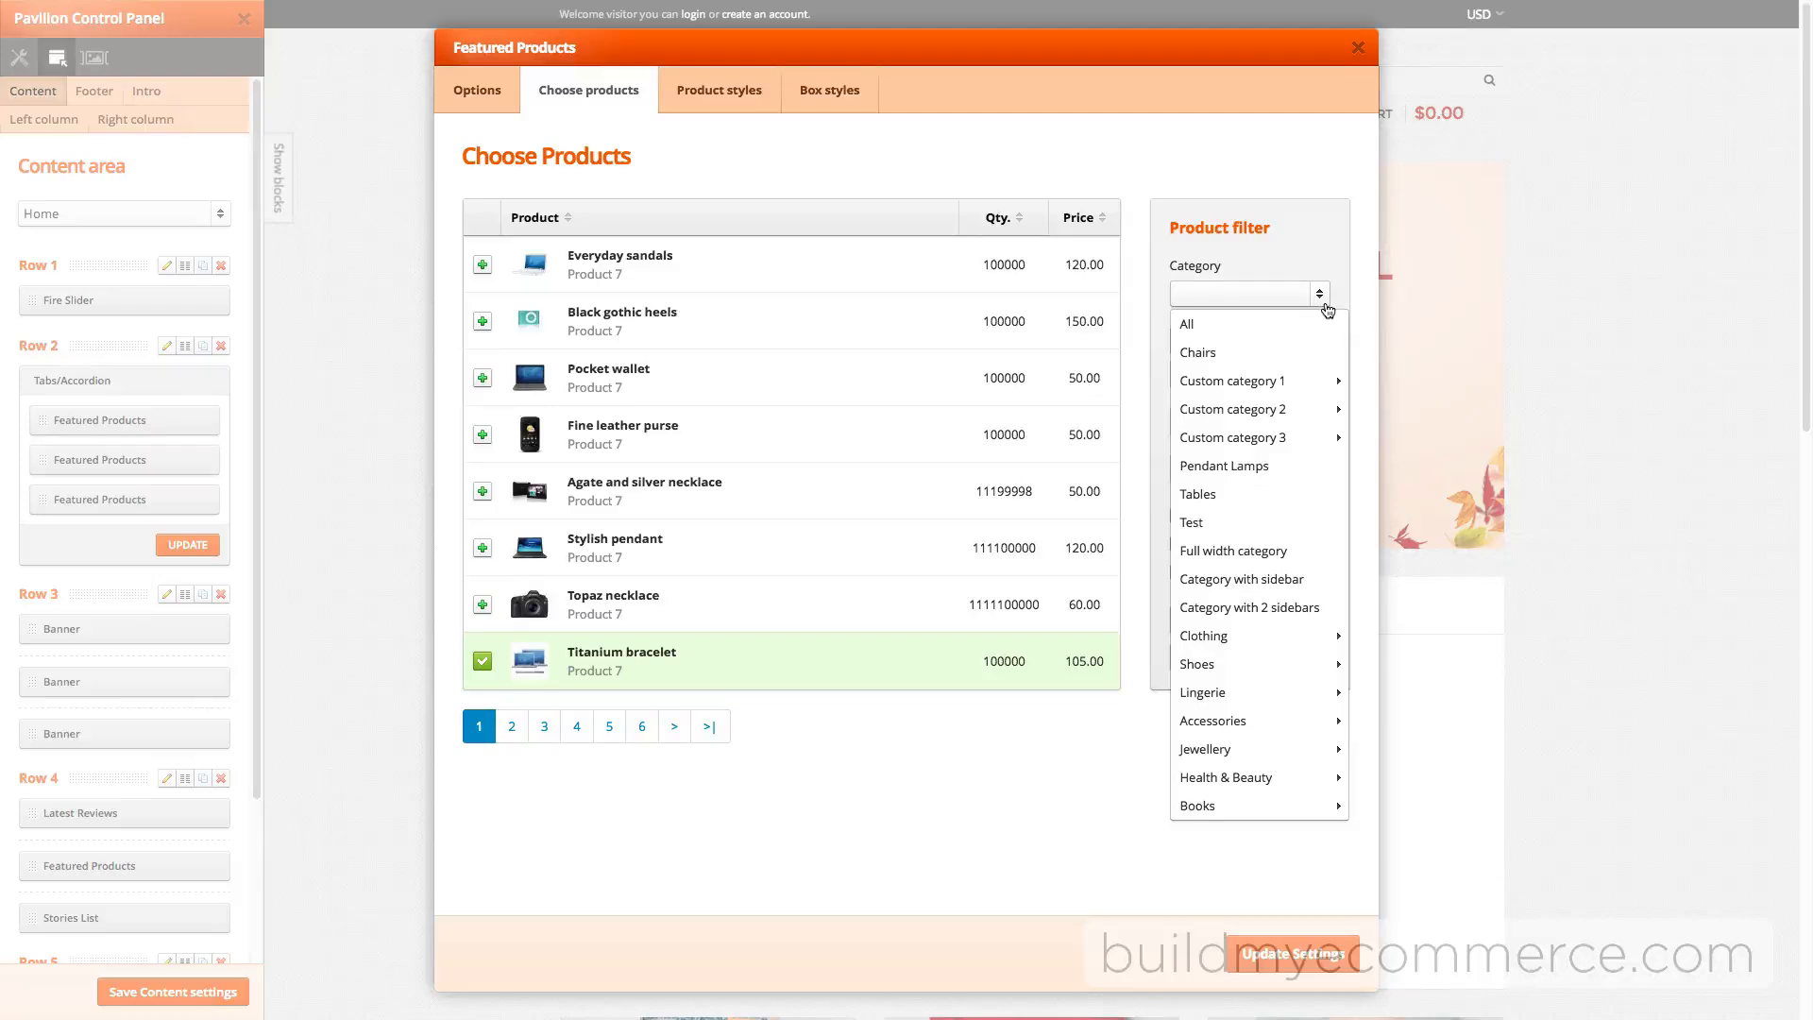
click(1186, 324)
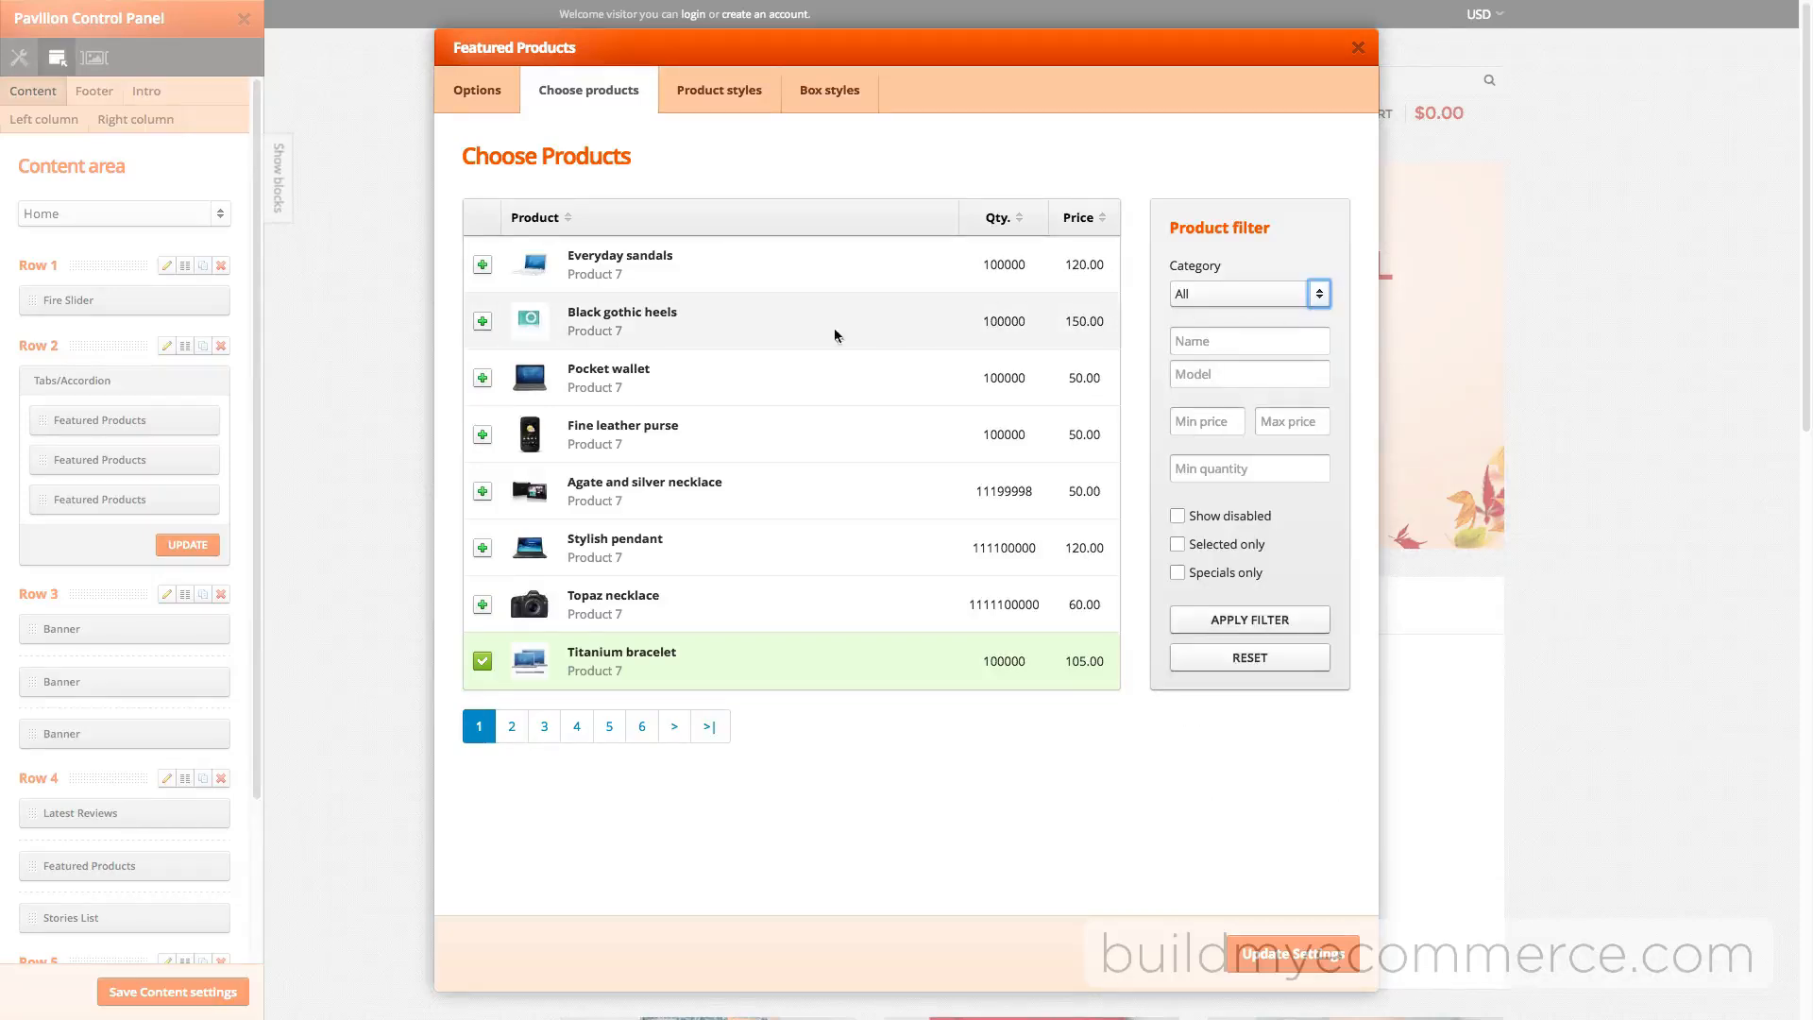
click(483, 322)
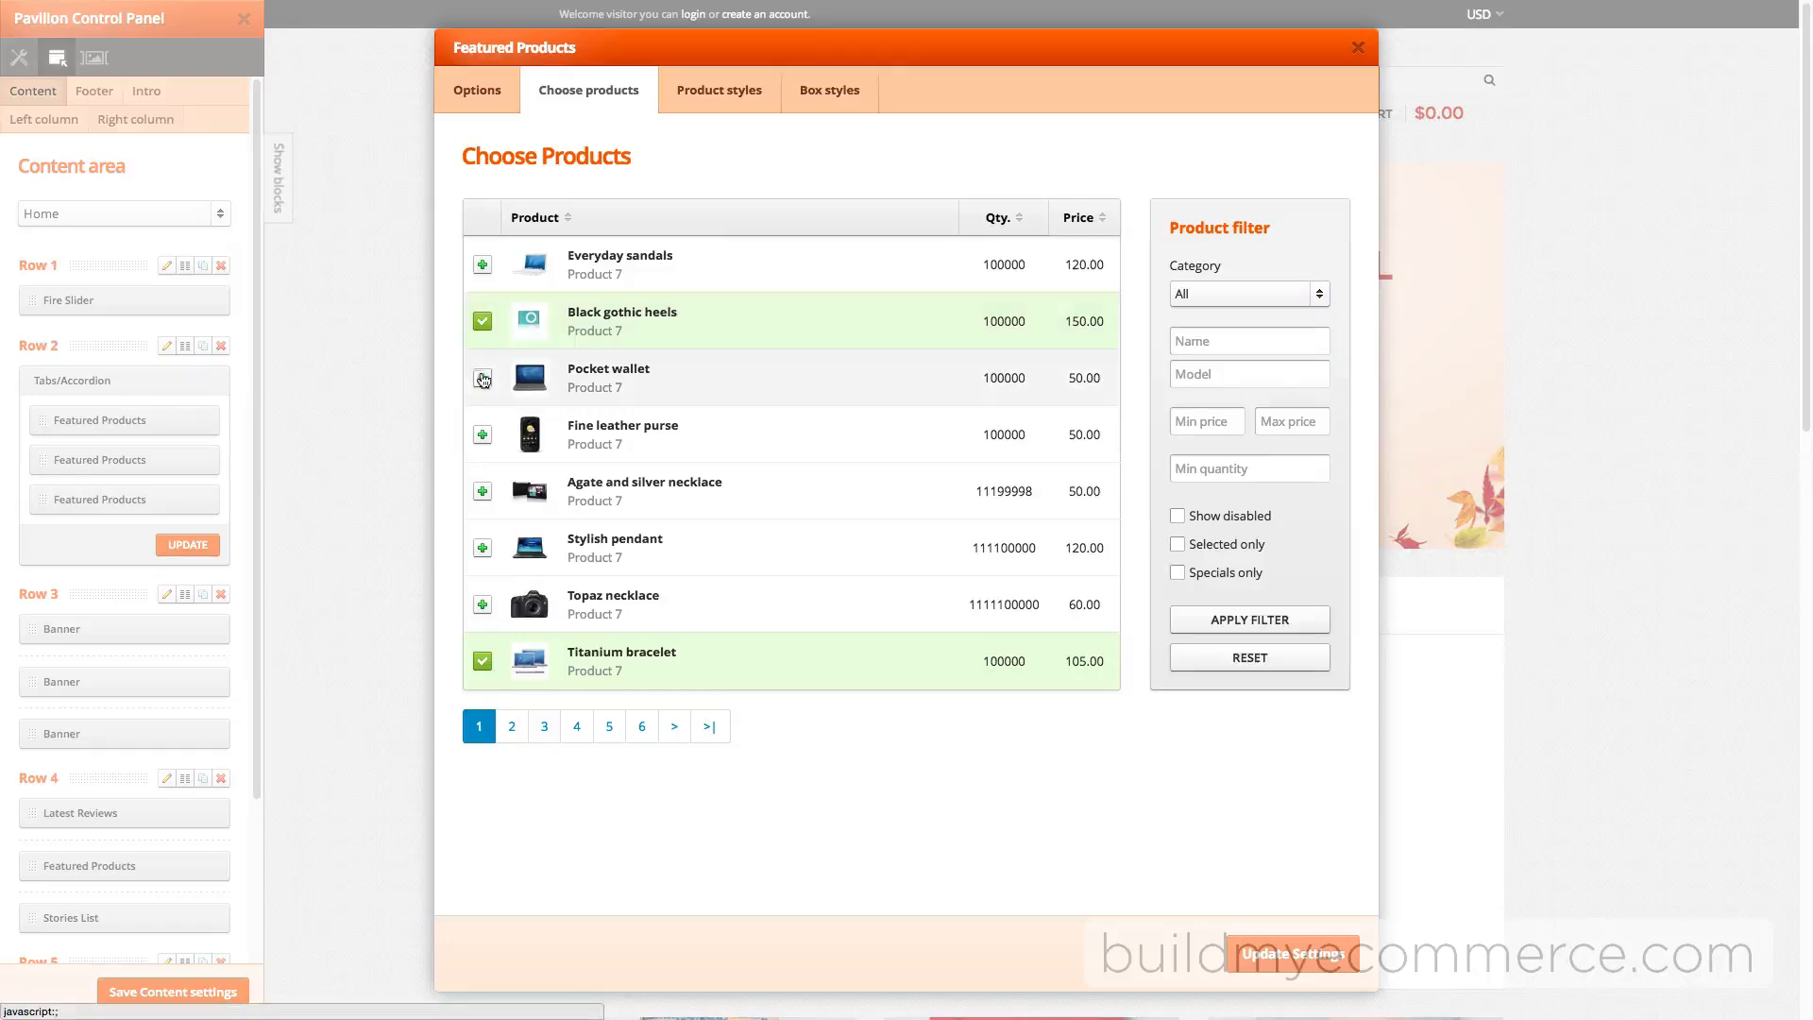
click(482, 378)
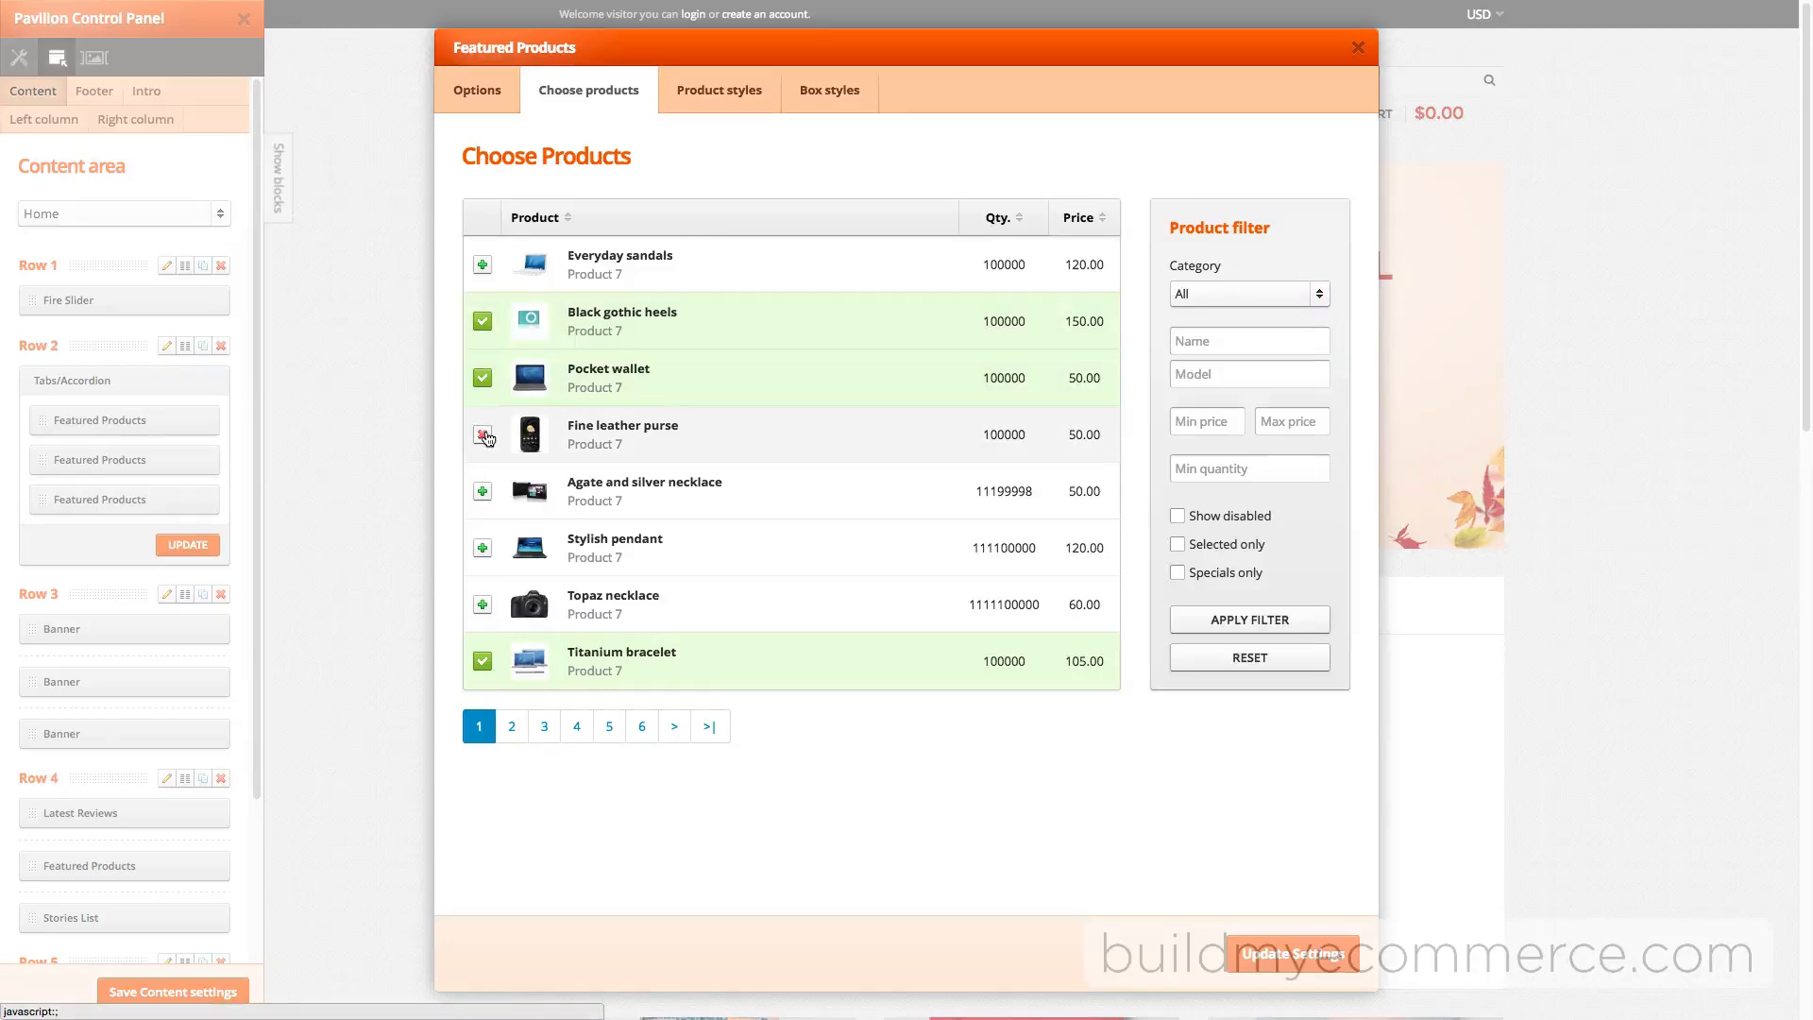
click(481, 434)
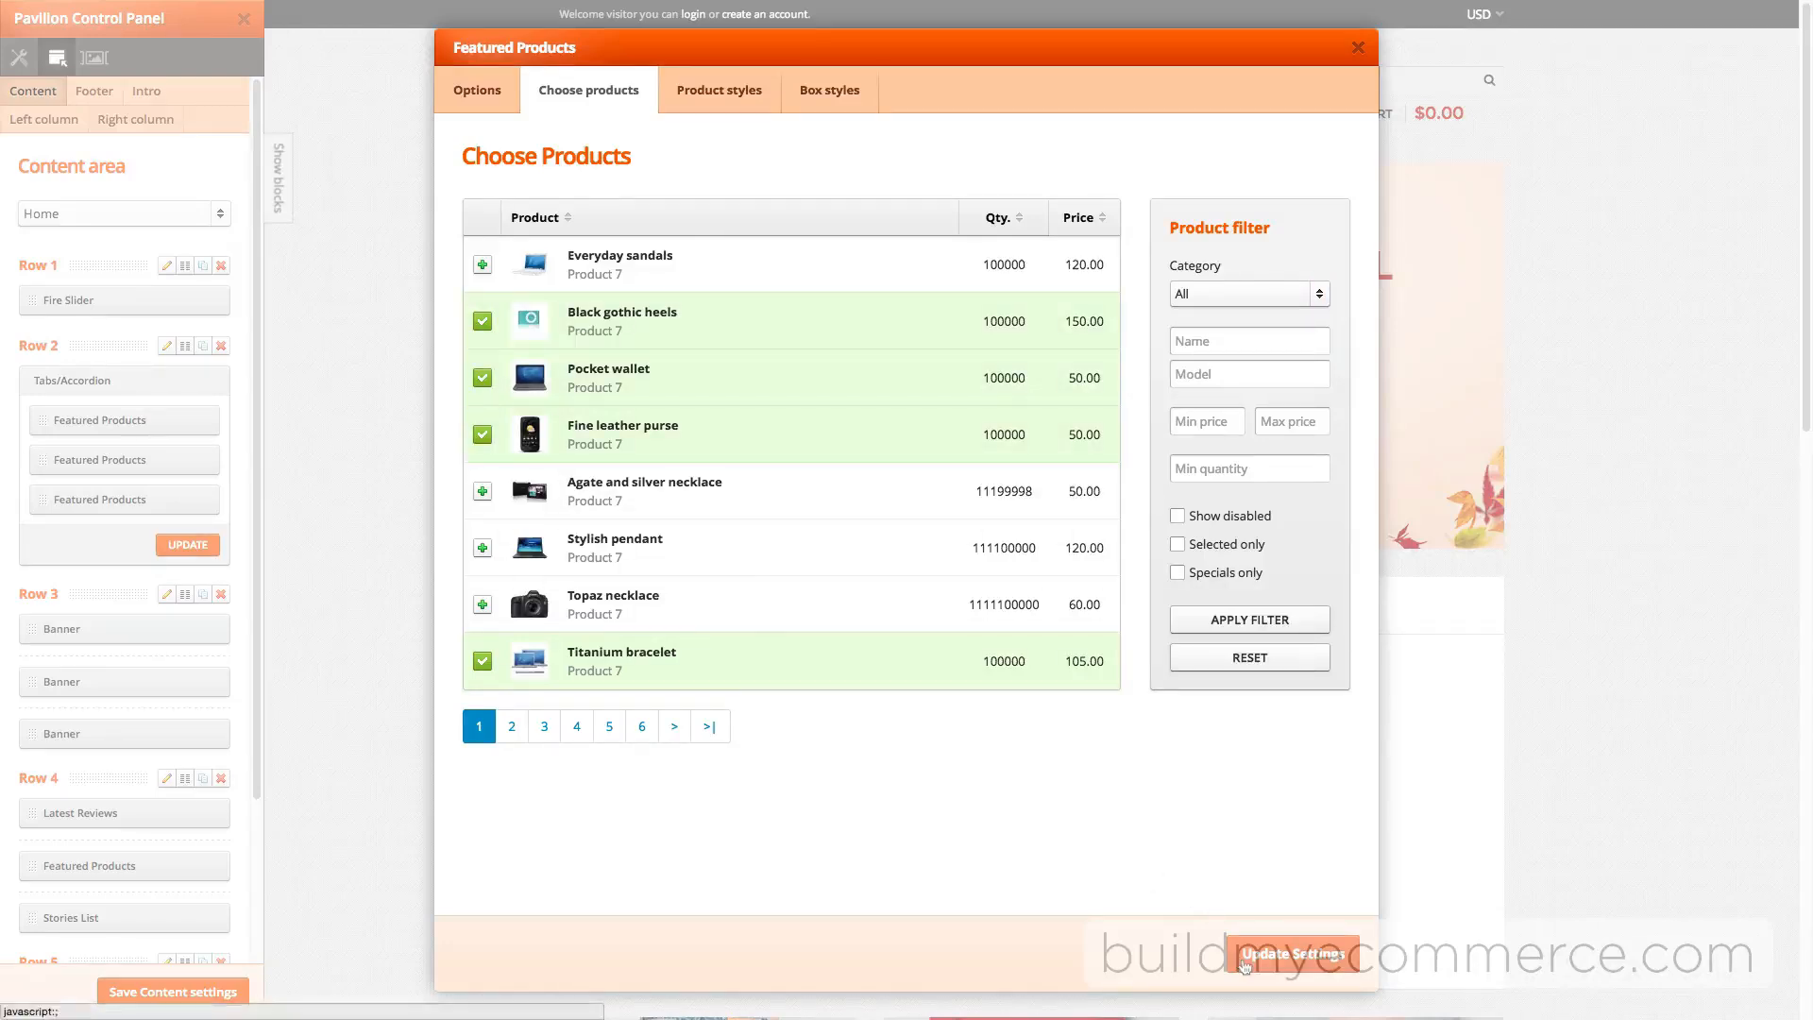
click(1291, 954)
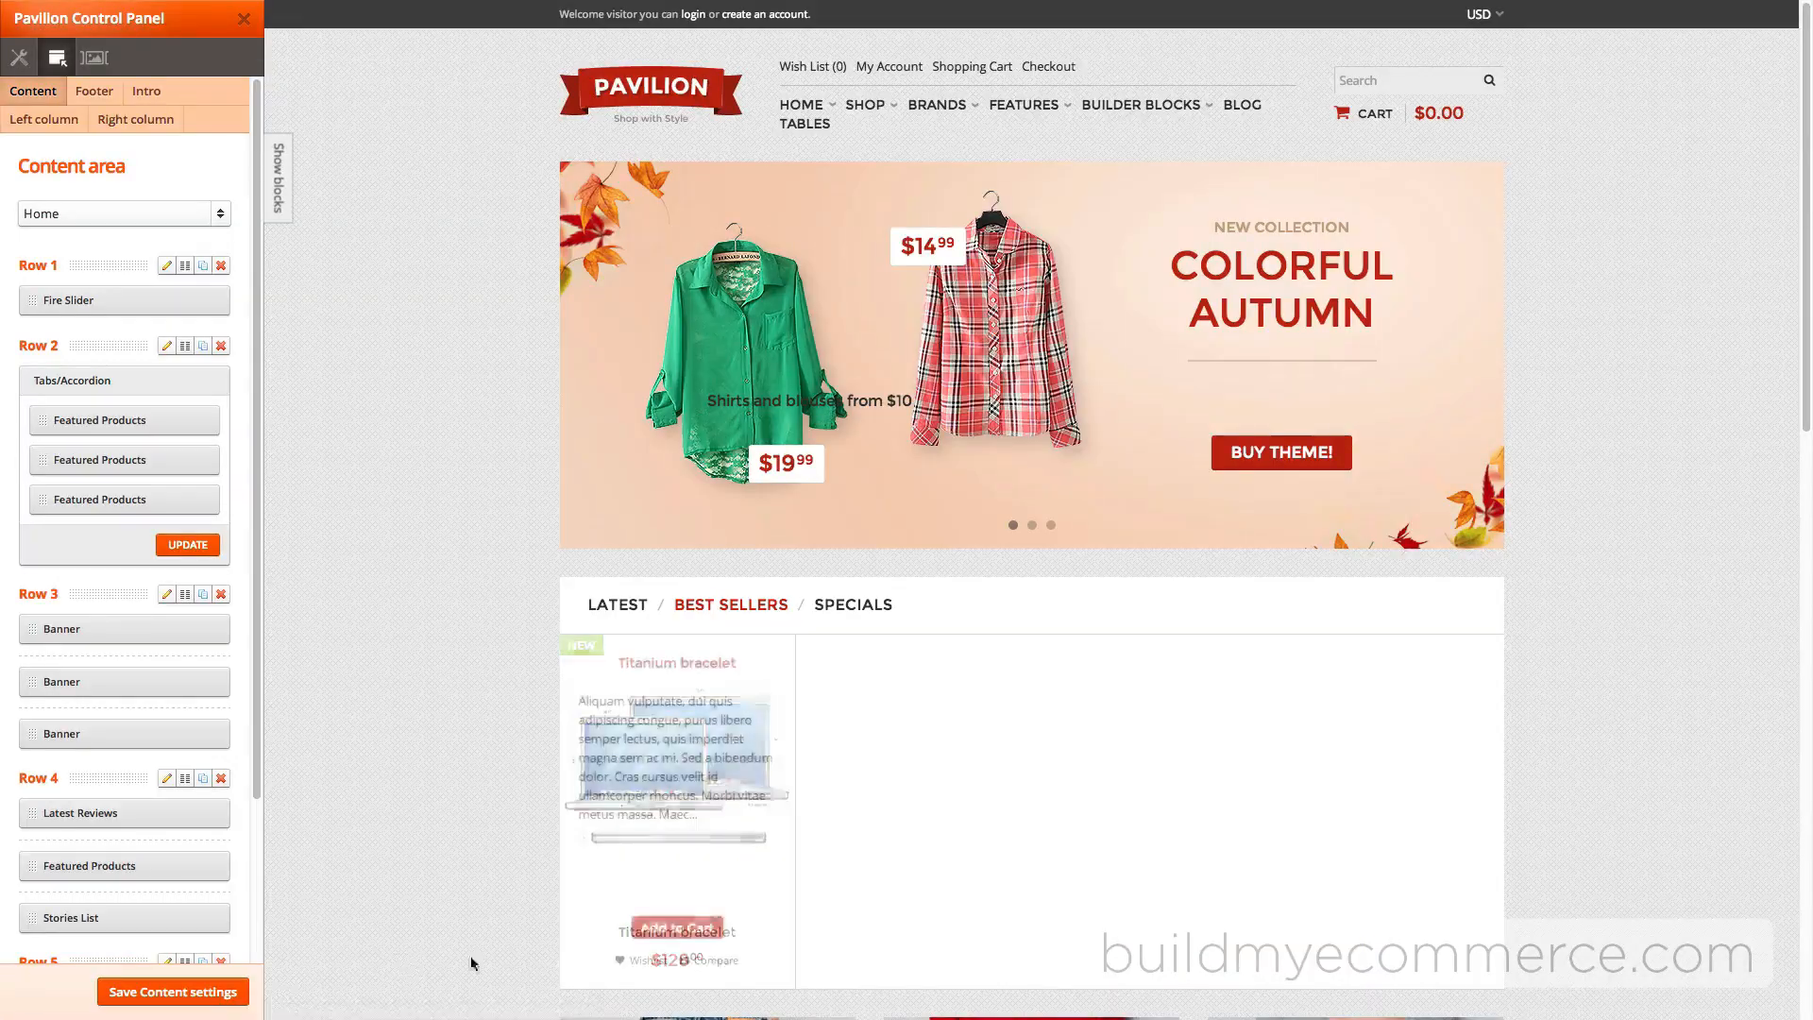
click(173, 991)
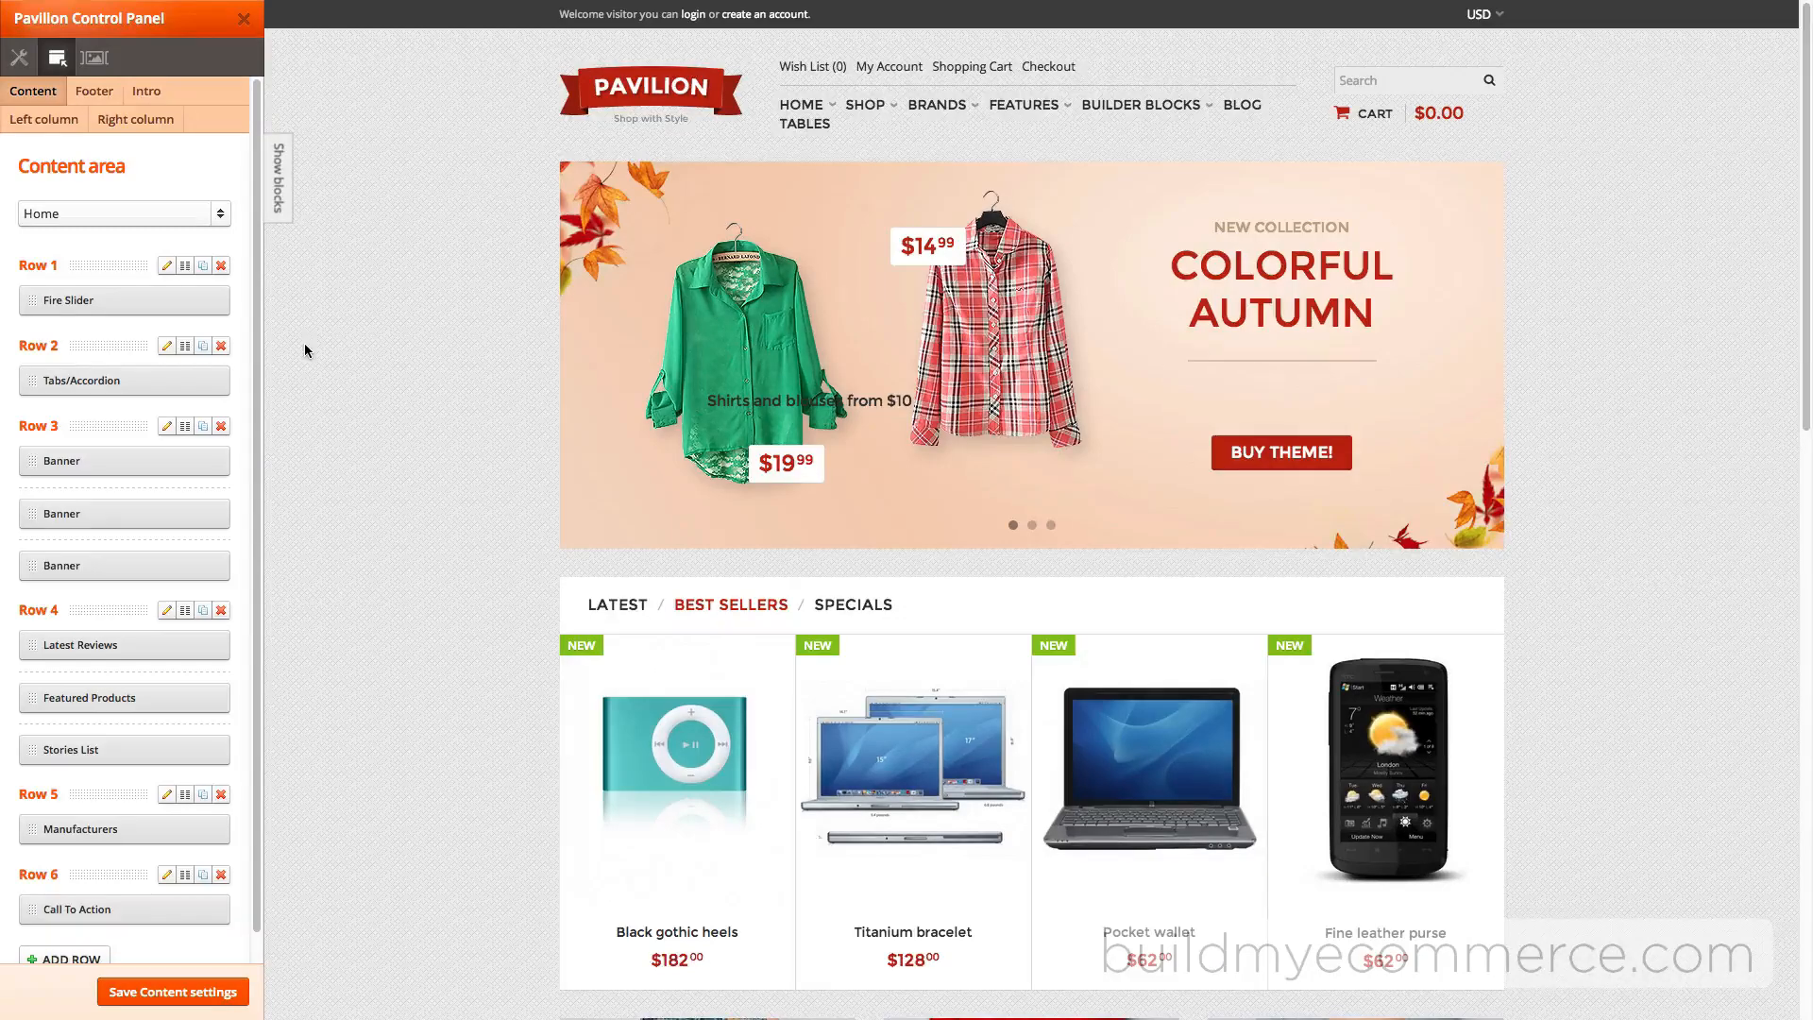
click(278, 177)
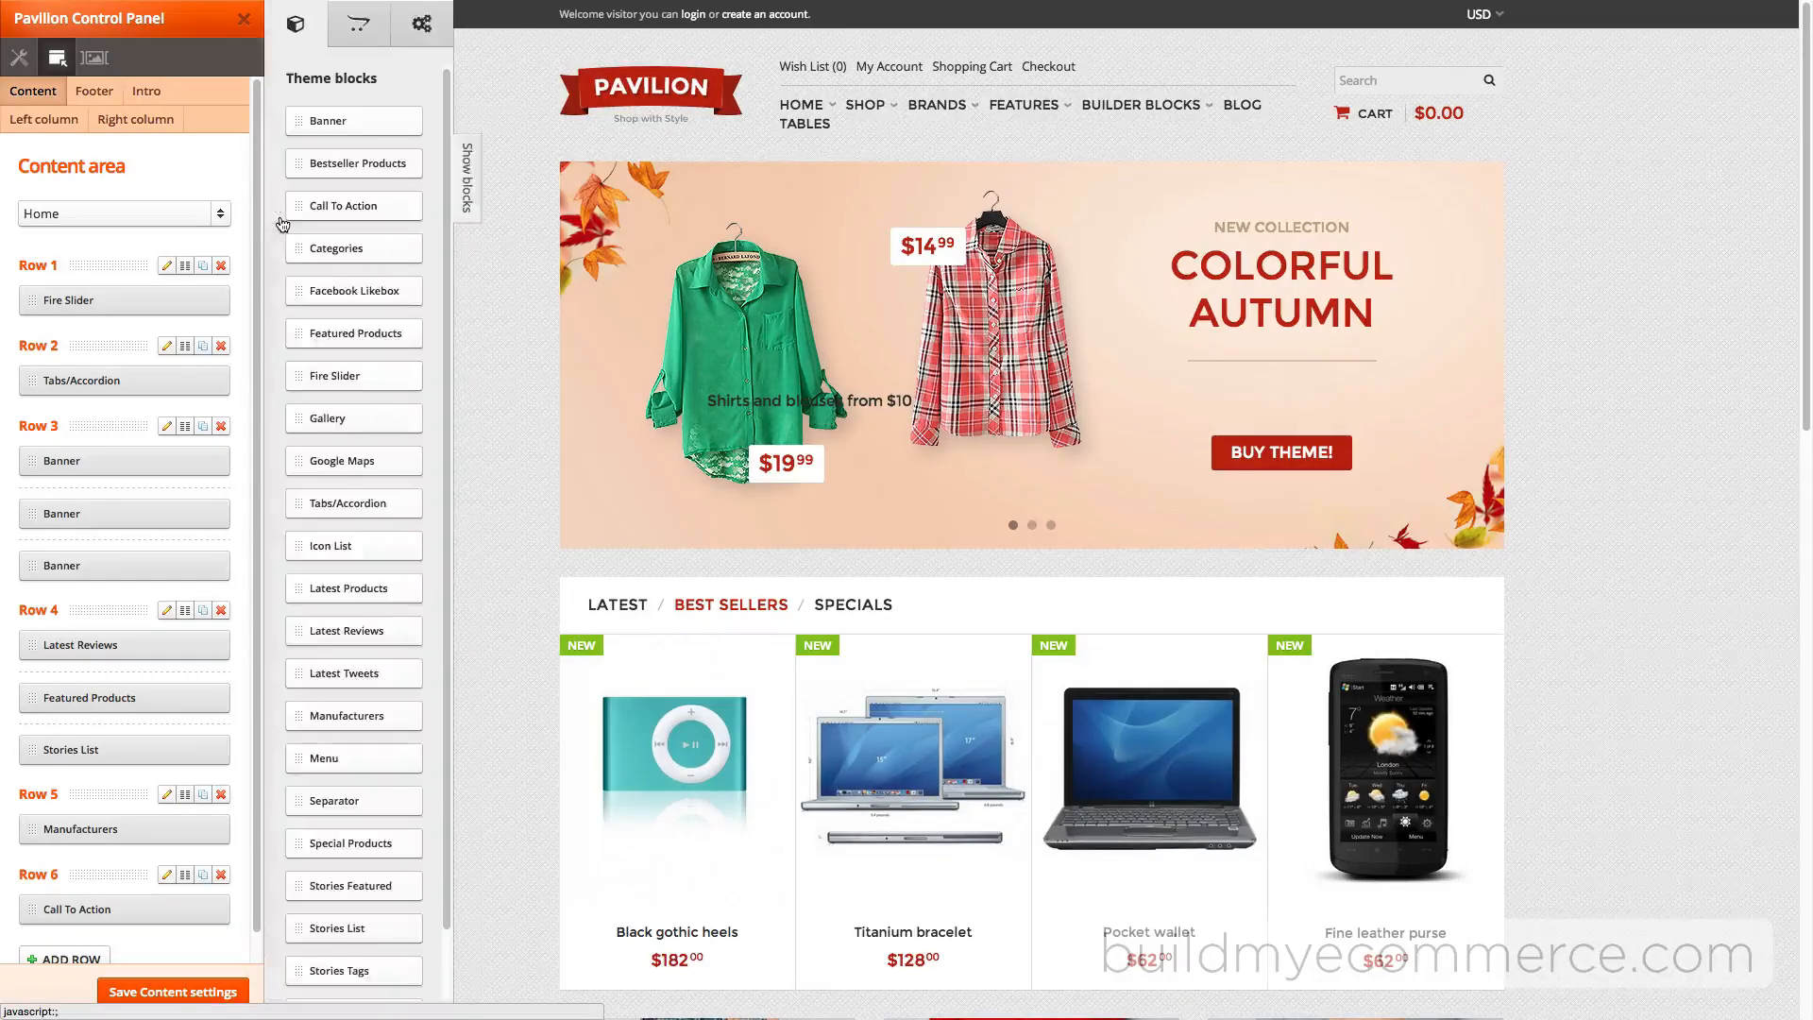
mouse_move(368, 468)
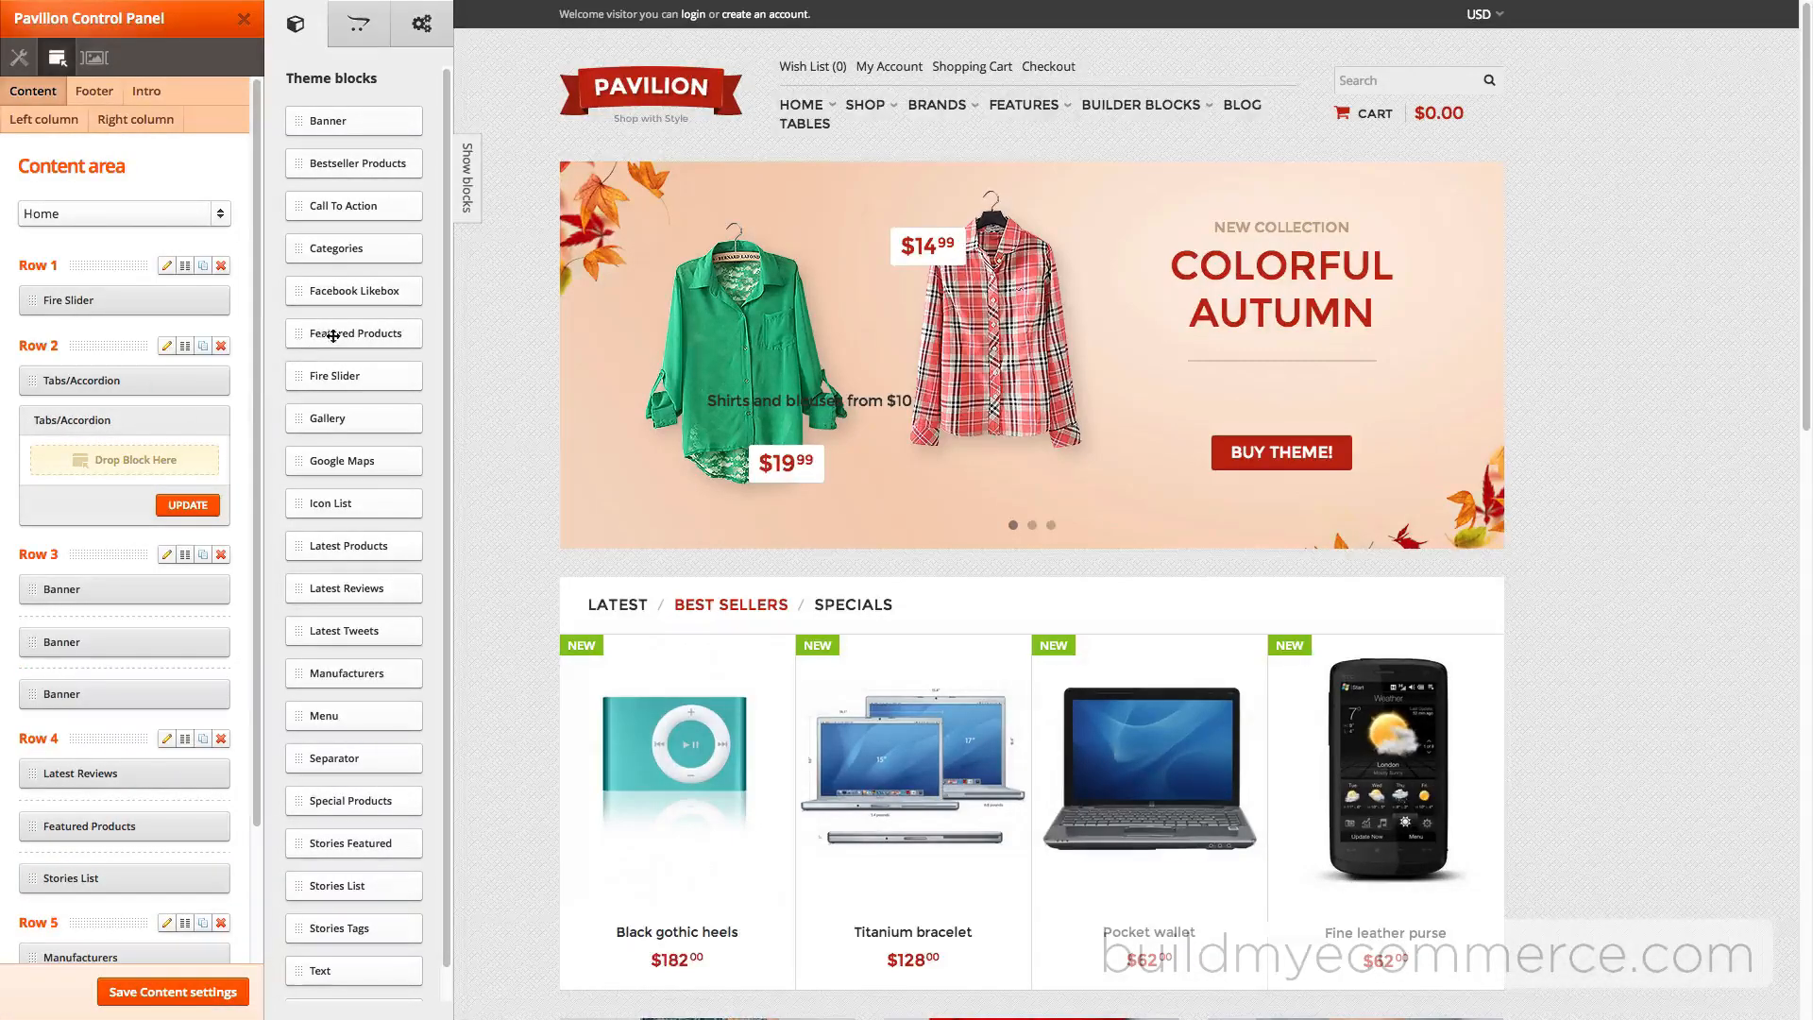
drag(353, 333, 124, 459)
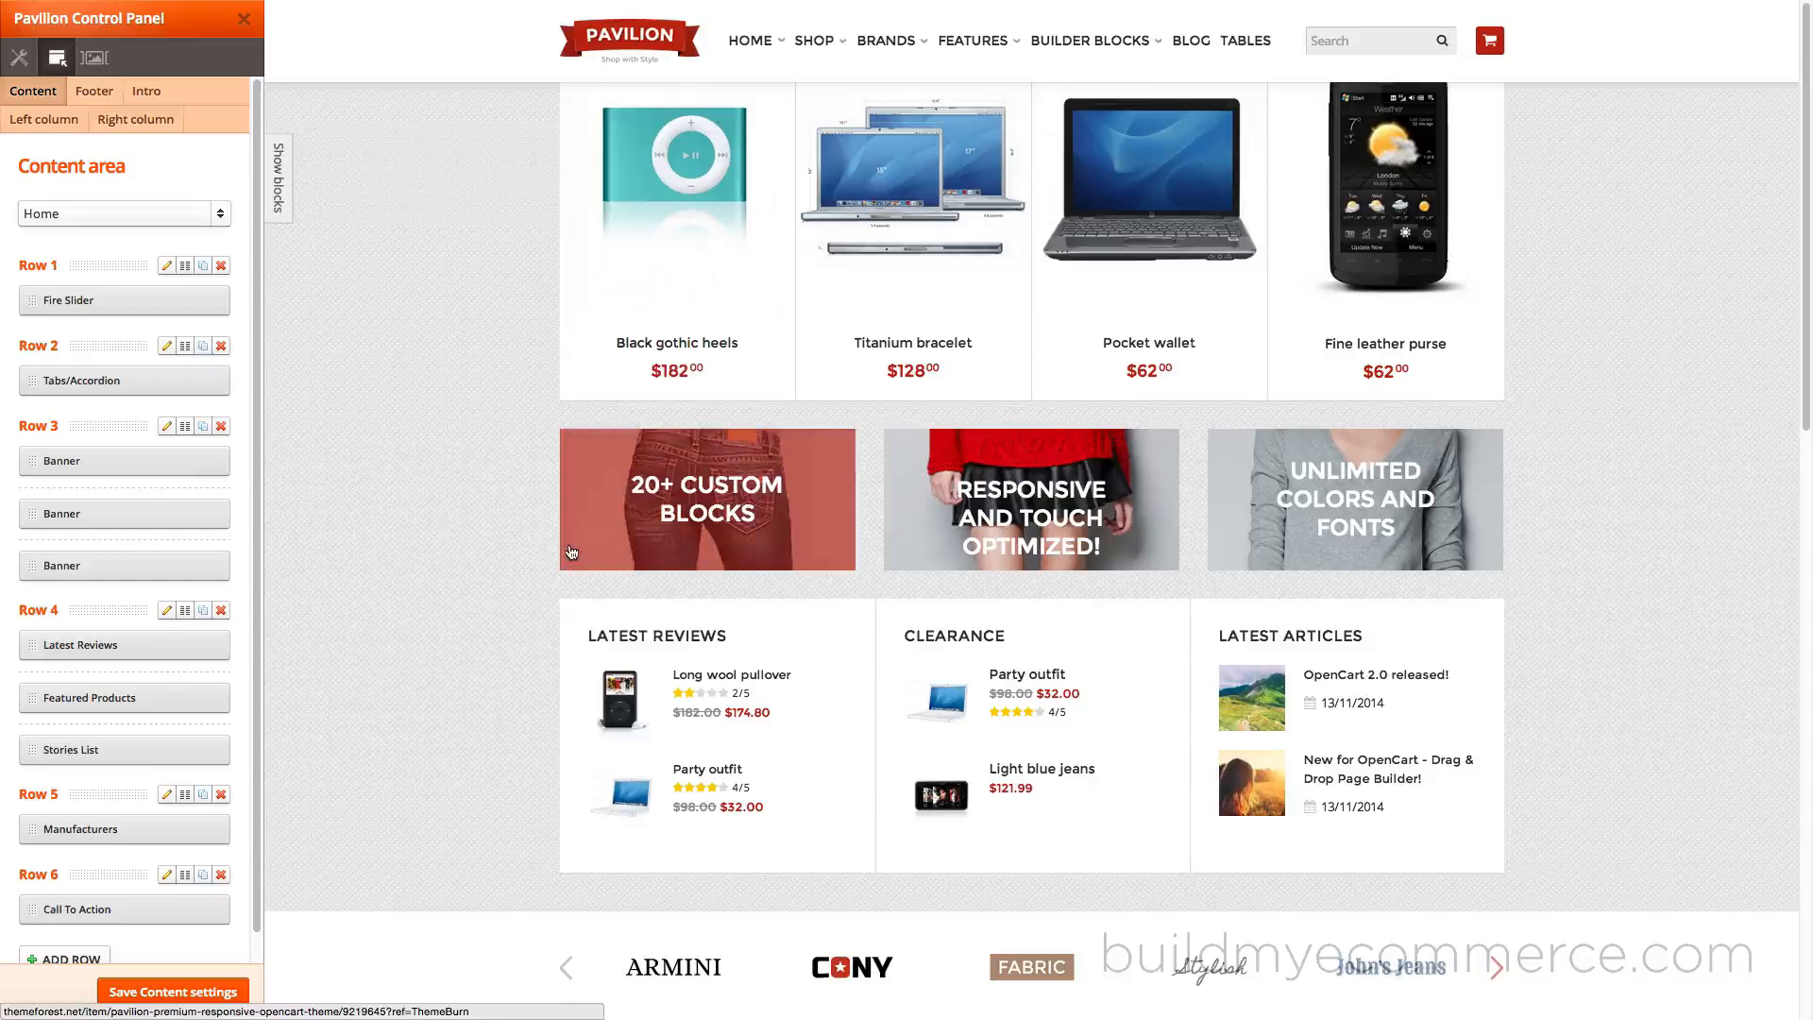
click(178, 461)
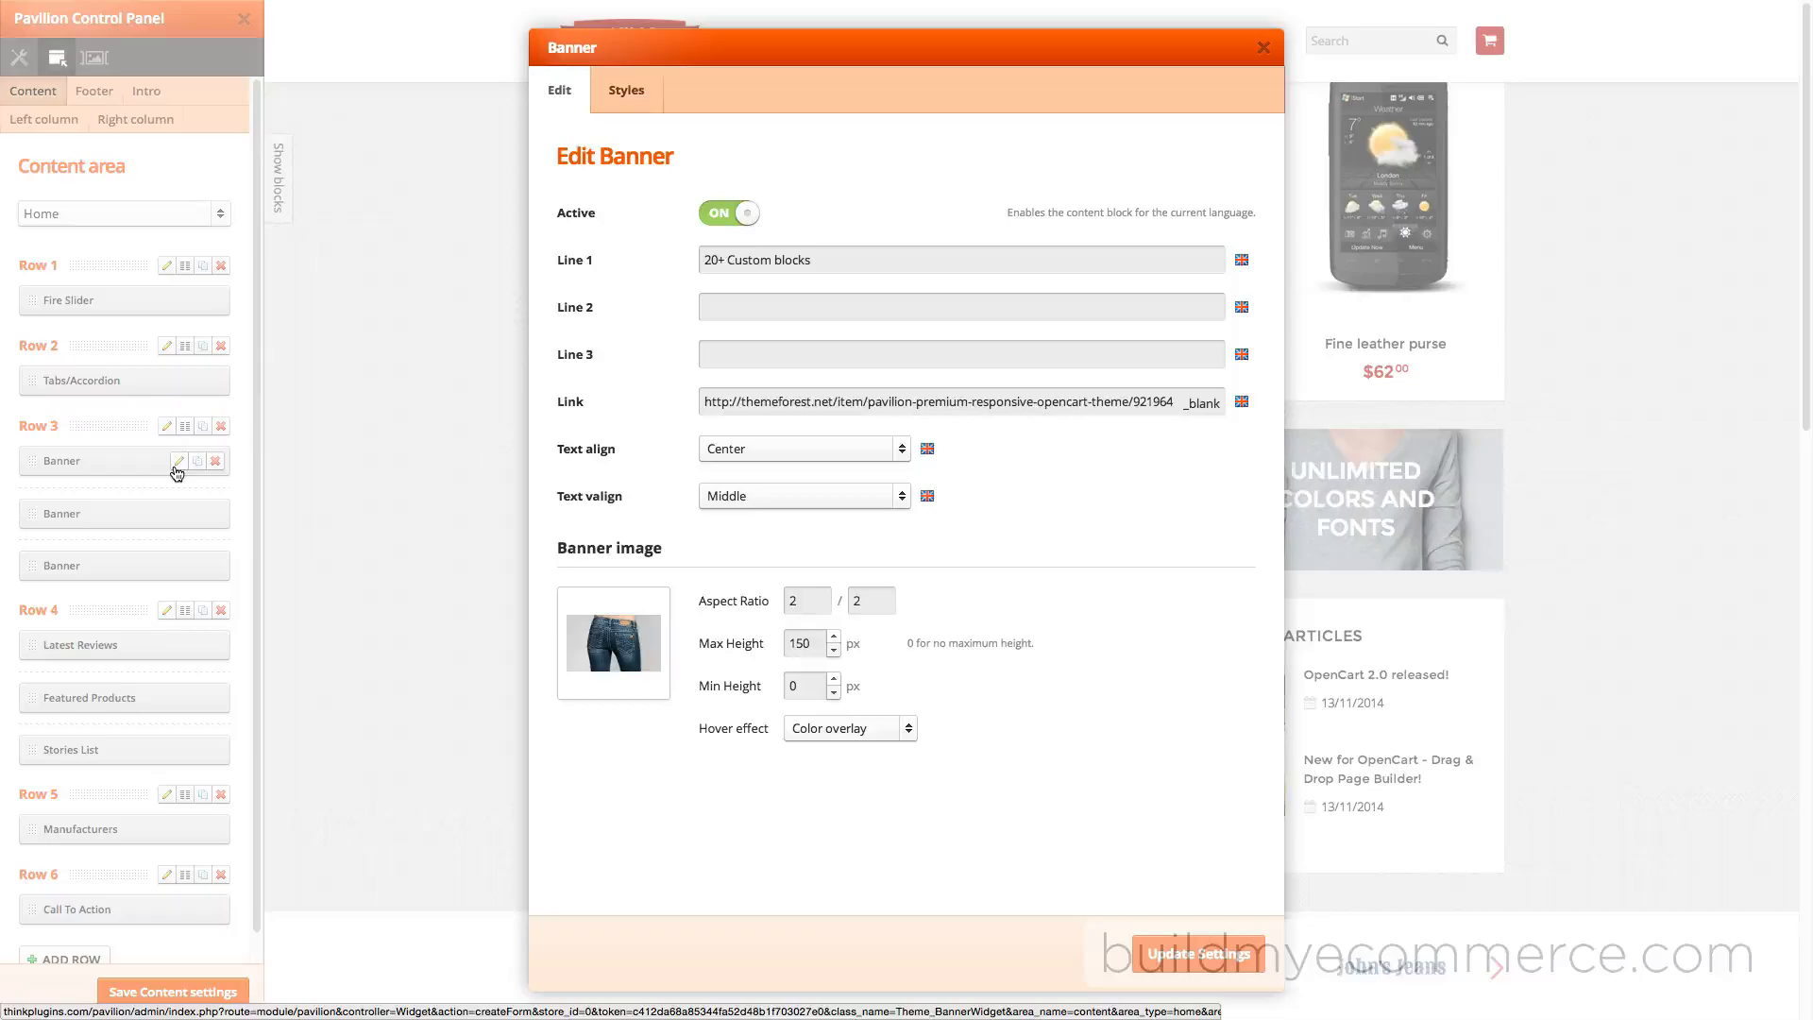
click(613, 643)
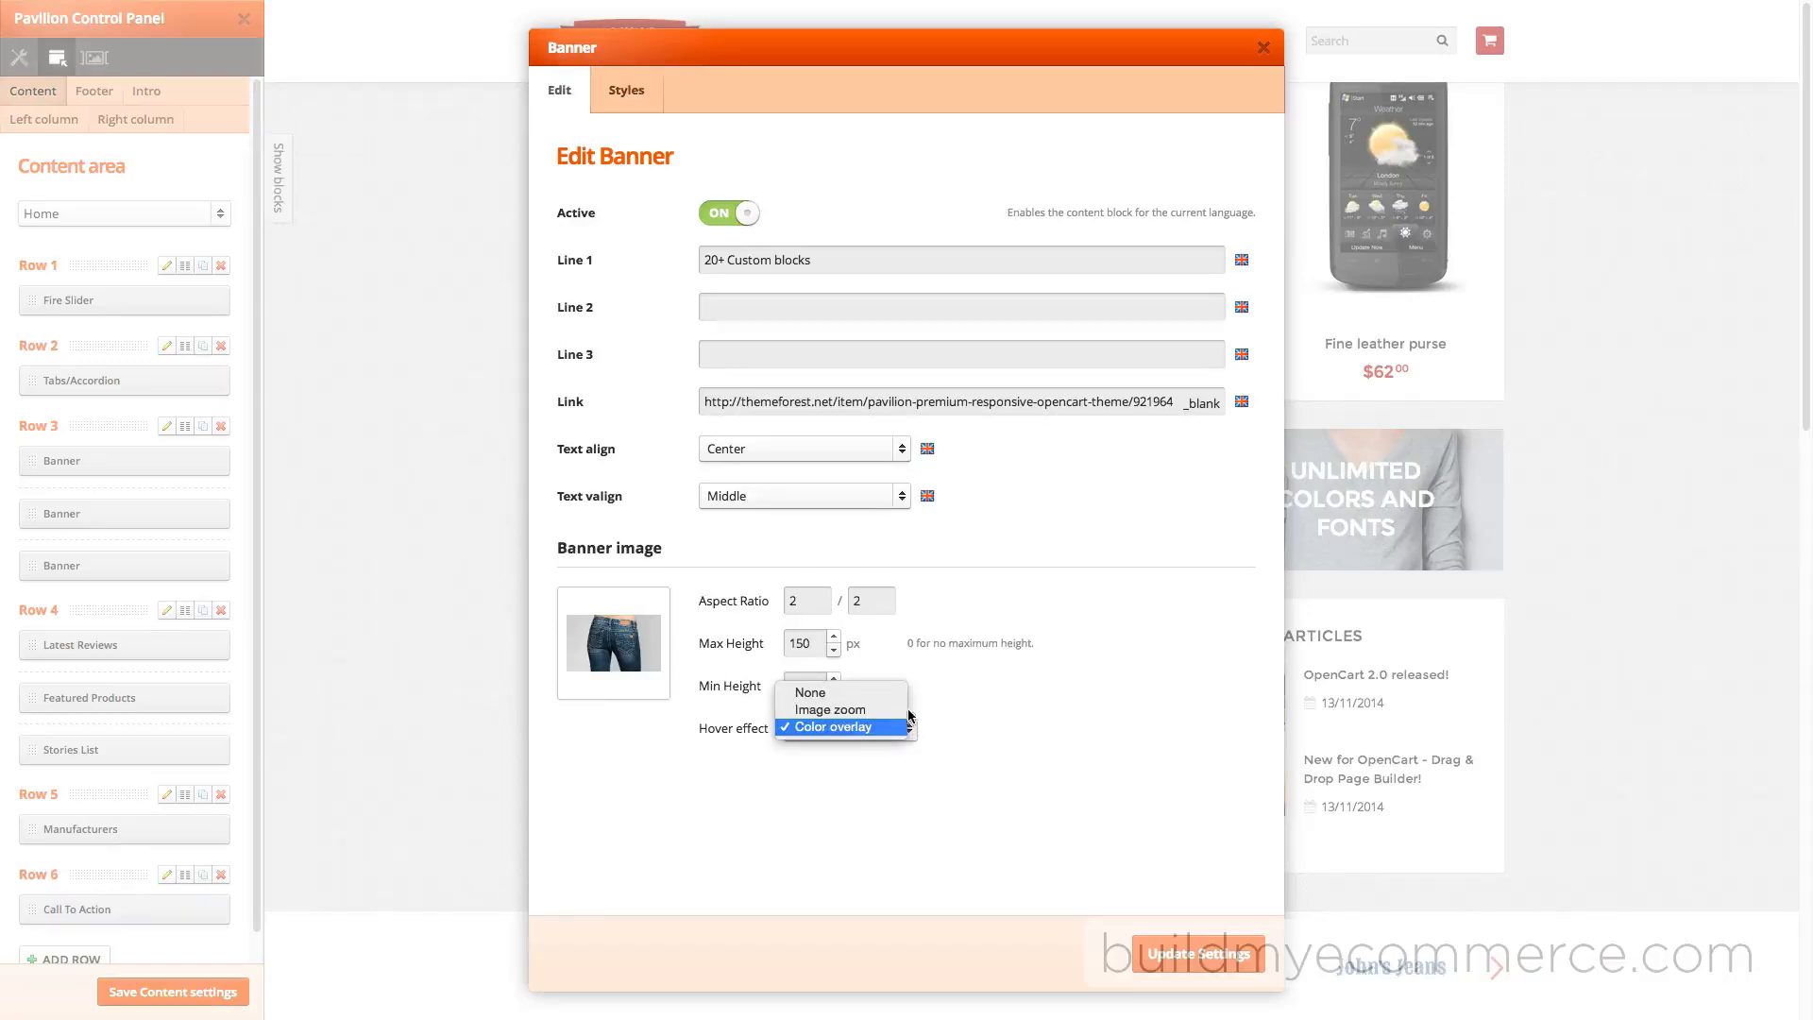
mouse_move(838, 709)
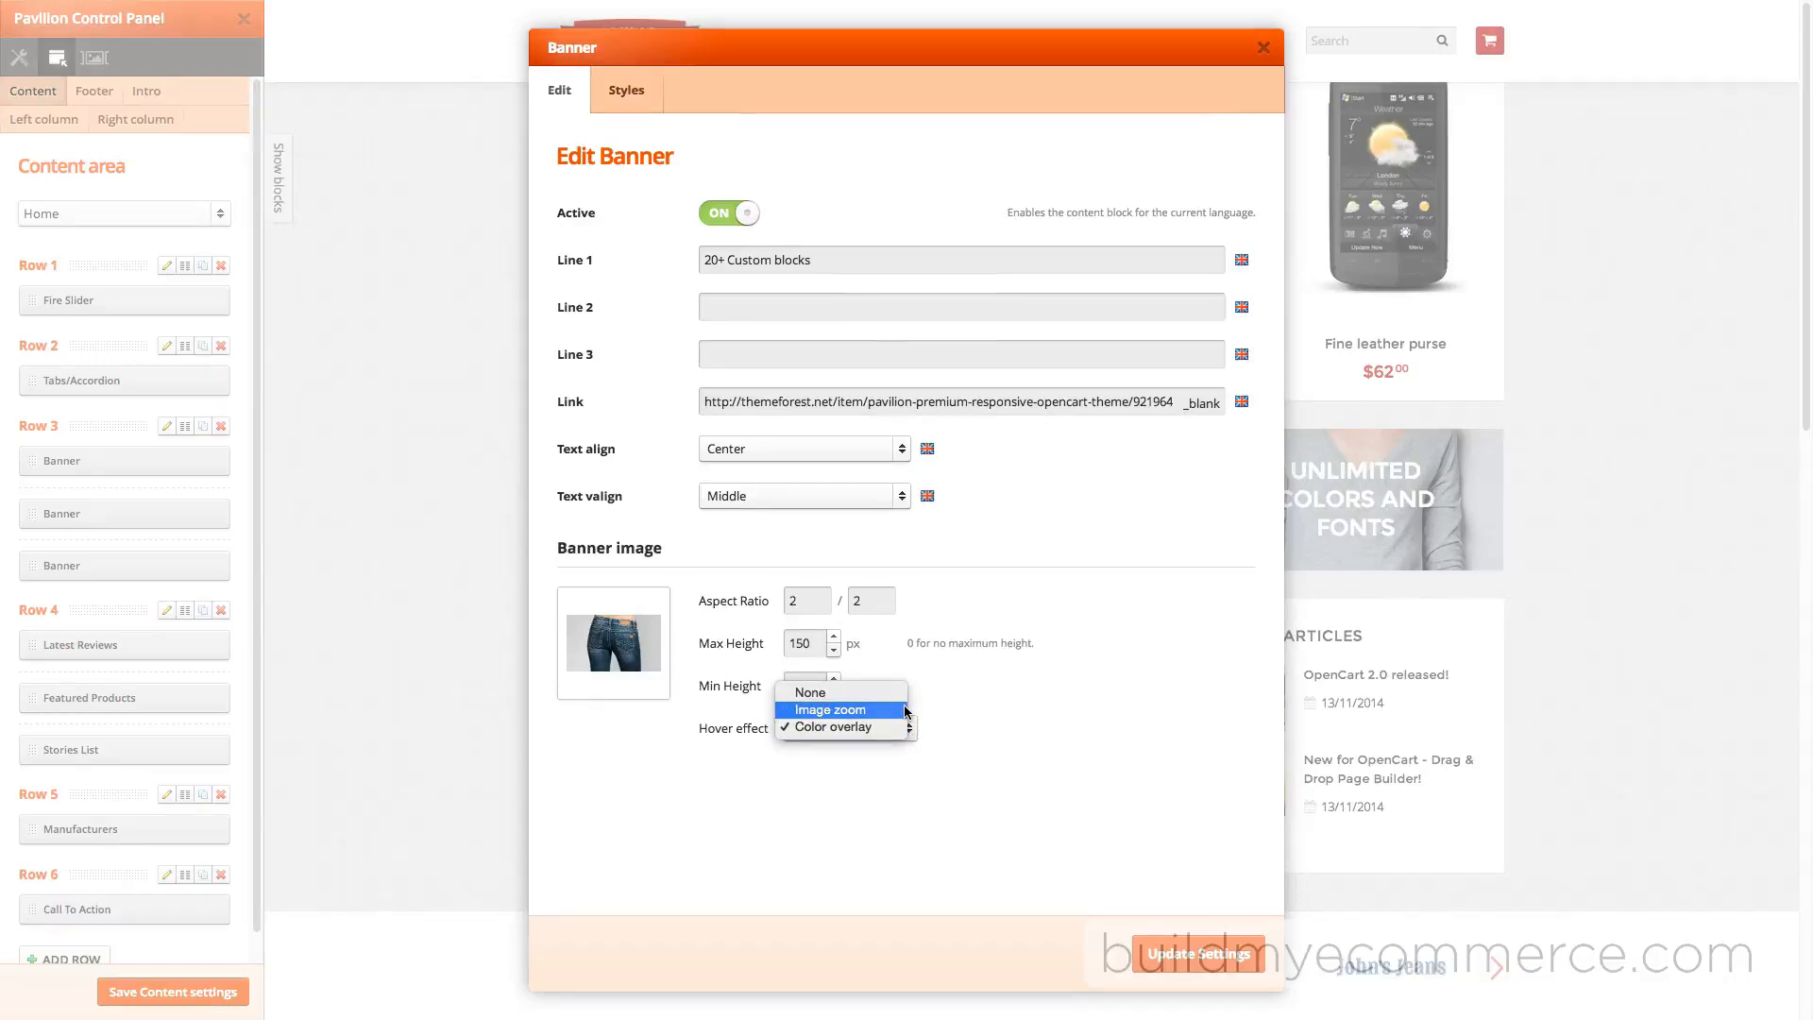
click(834, 727)
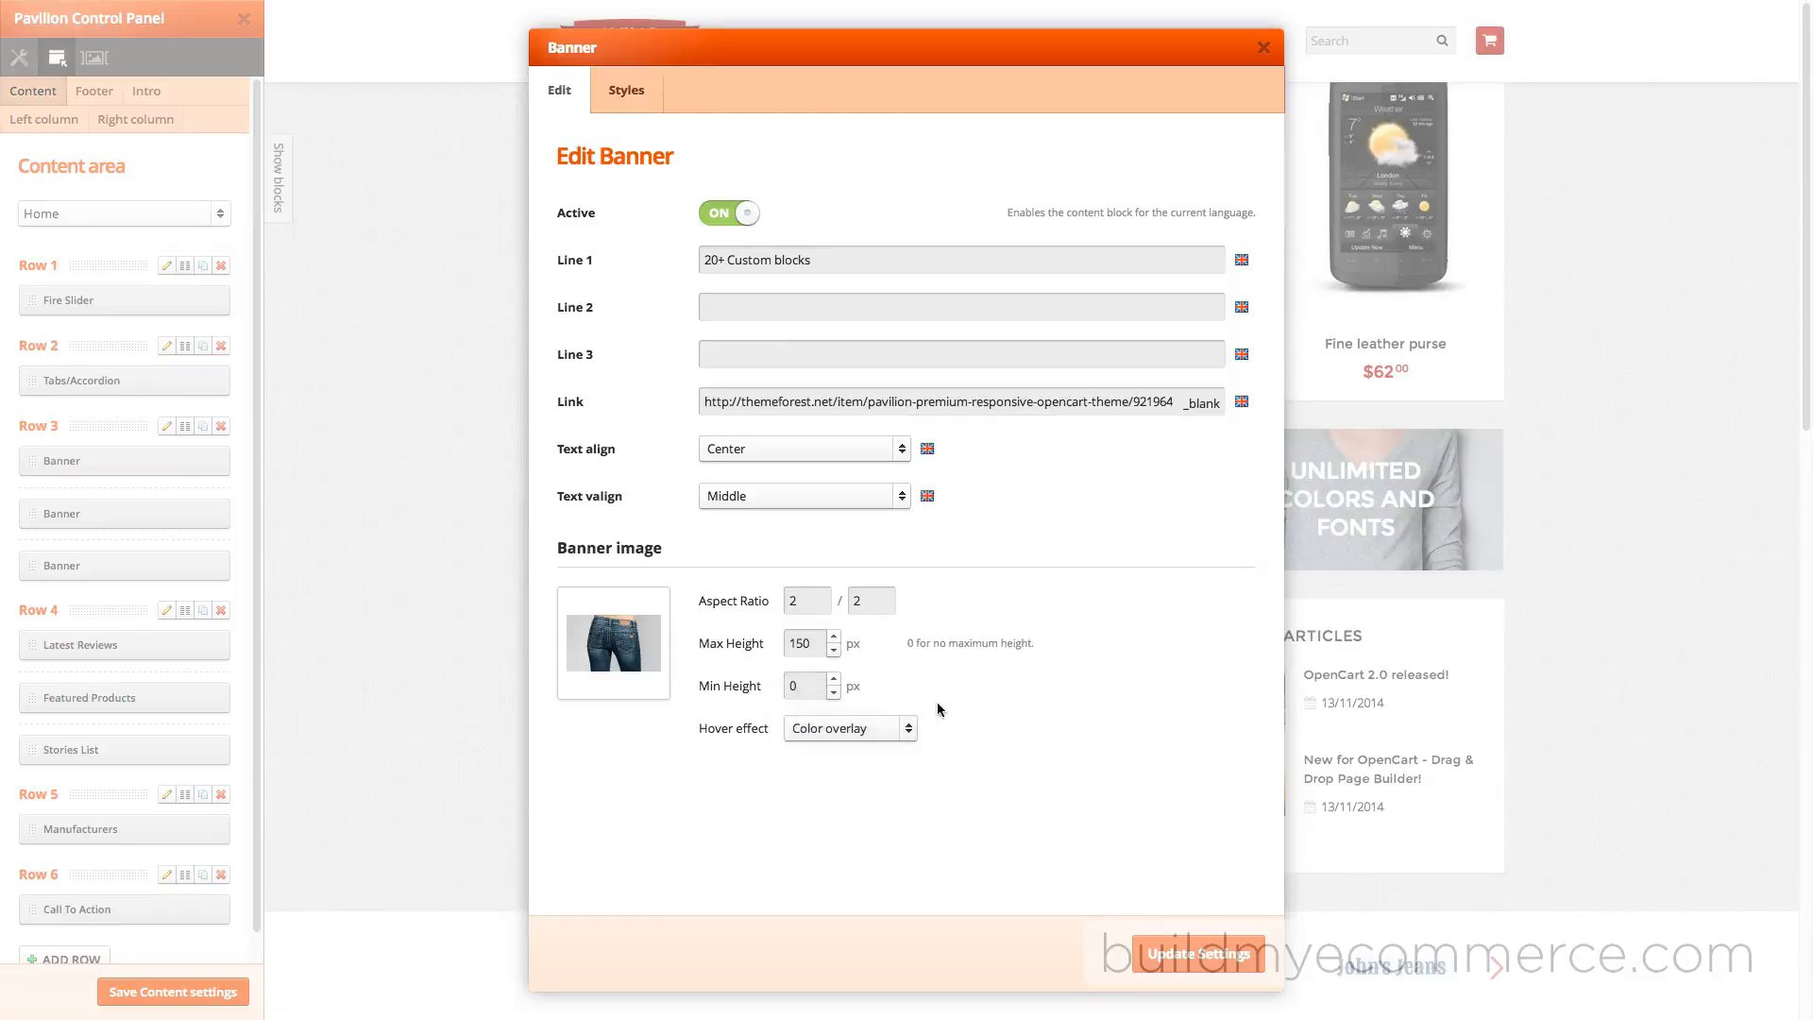
click(626, 89)
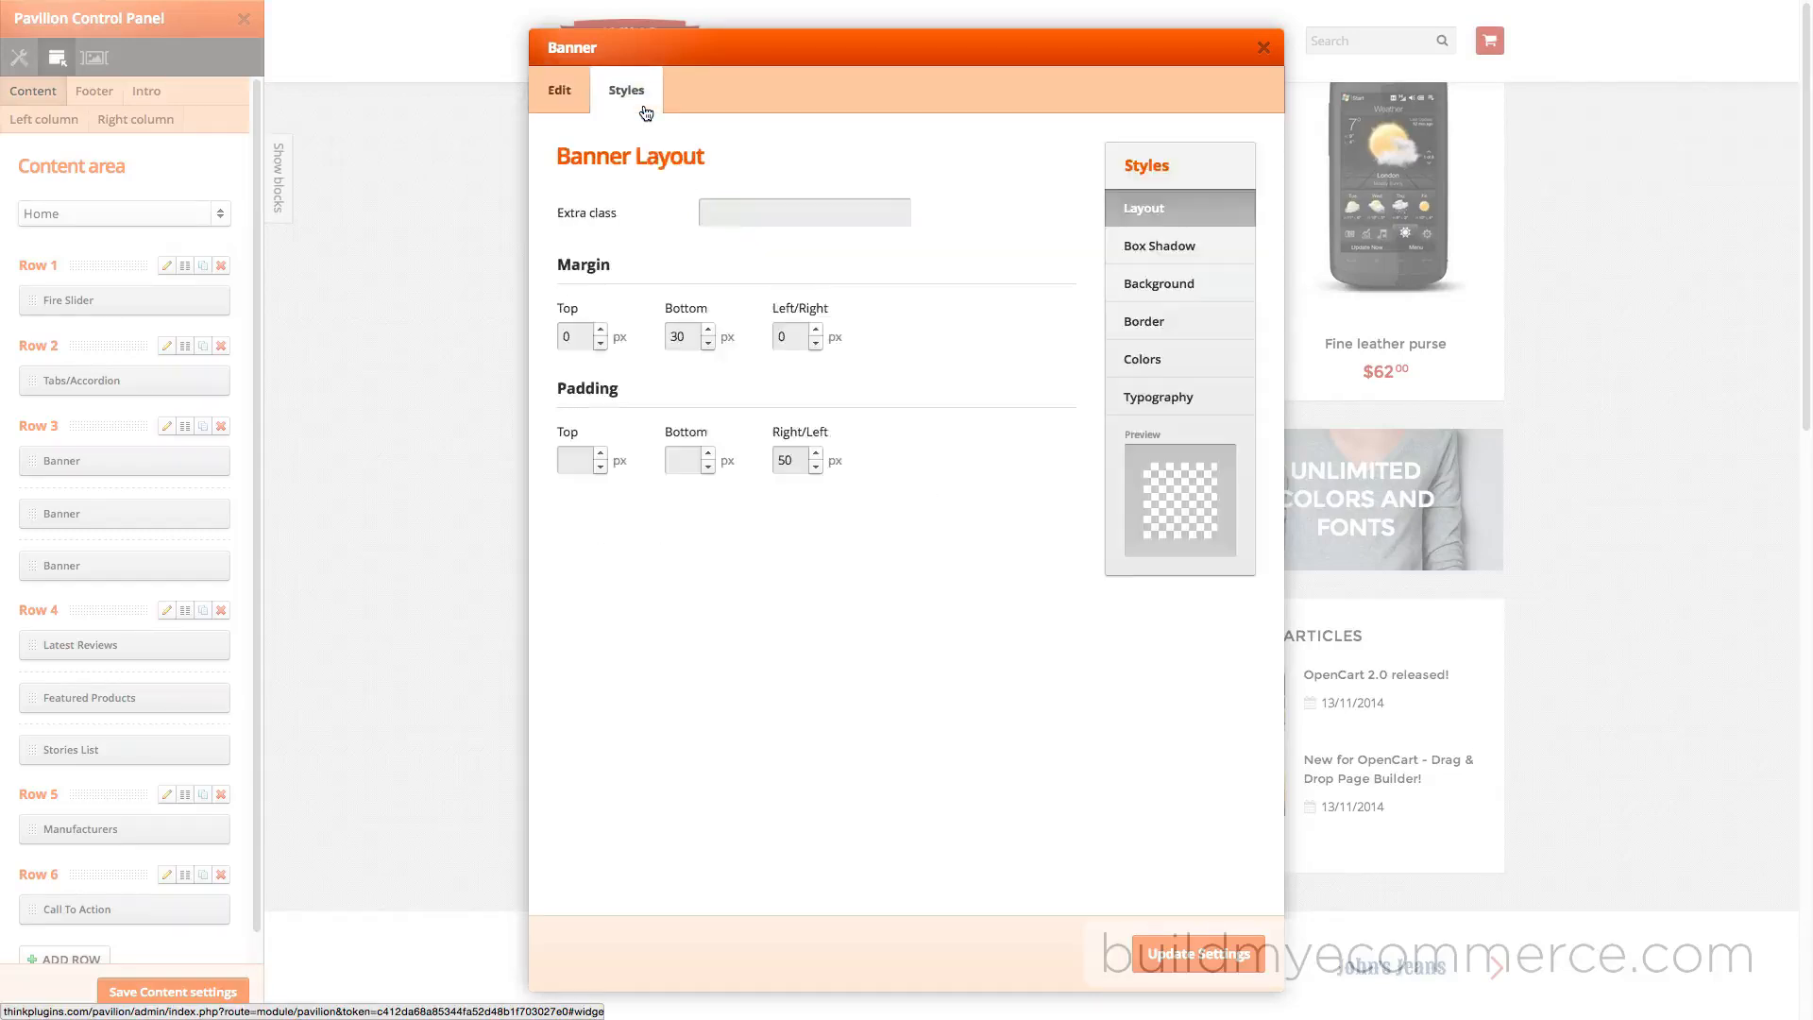
click(1167, 359)
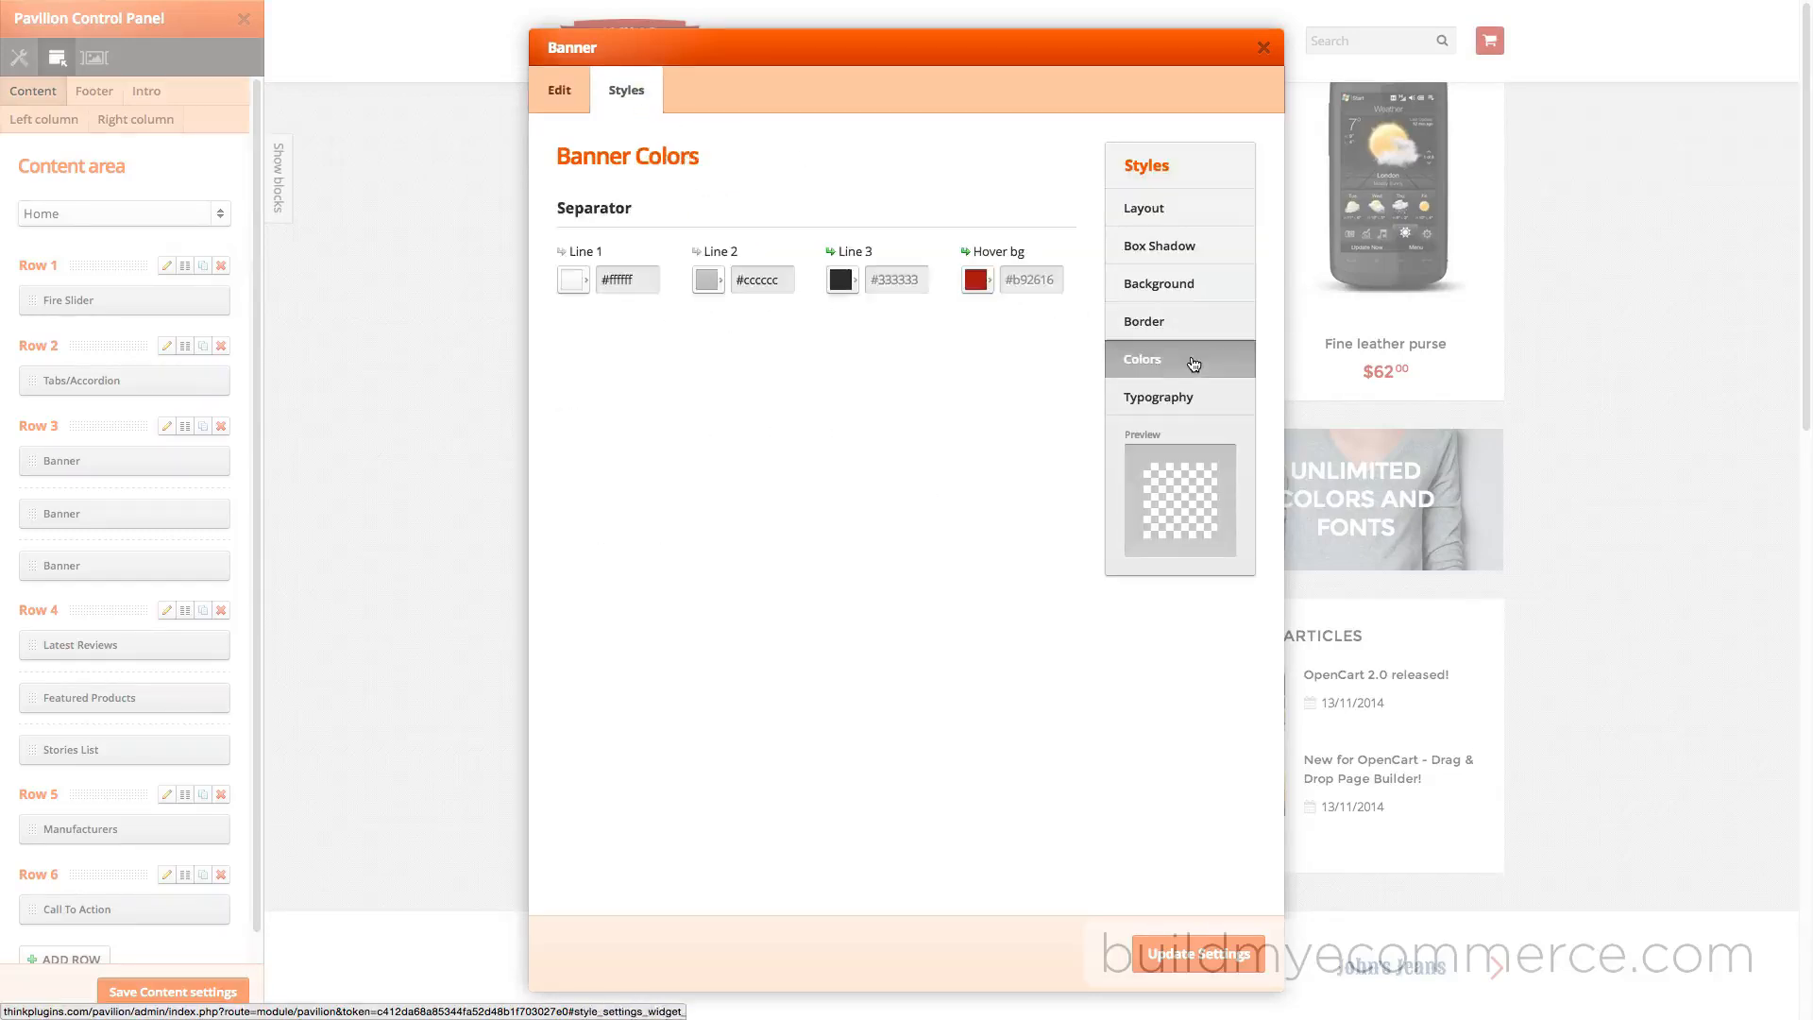
click(976, 280)
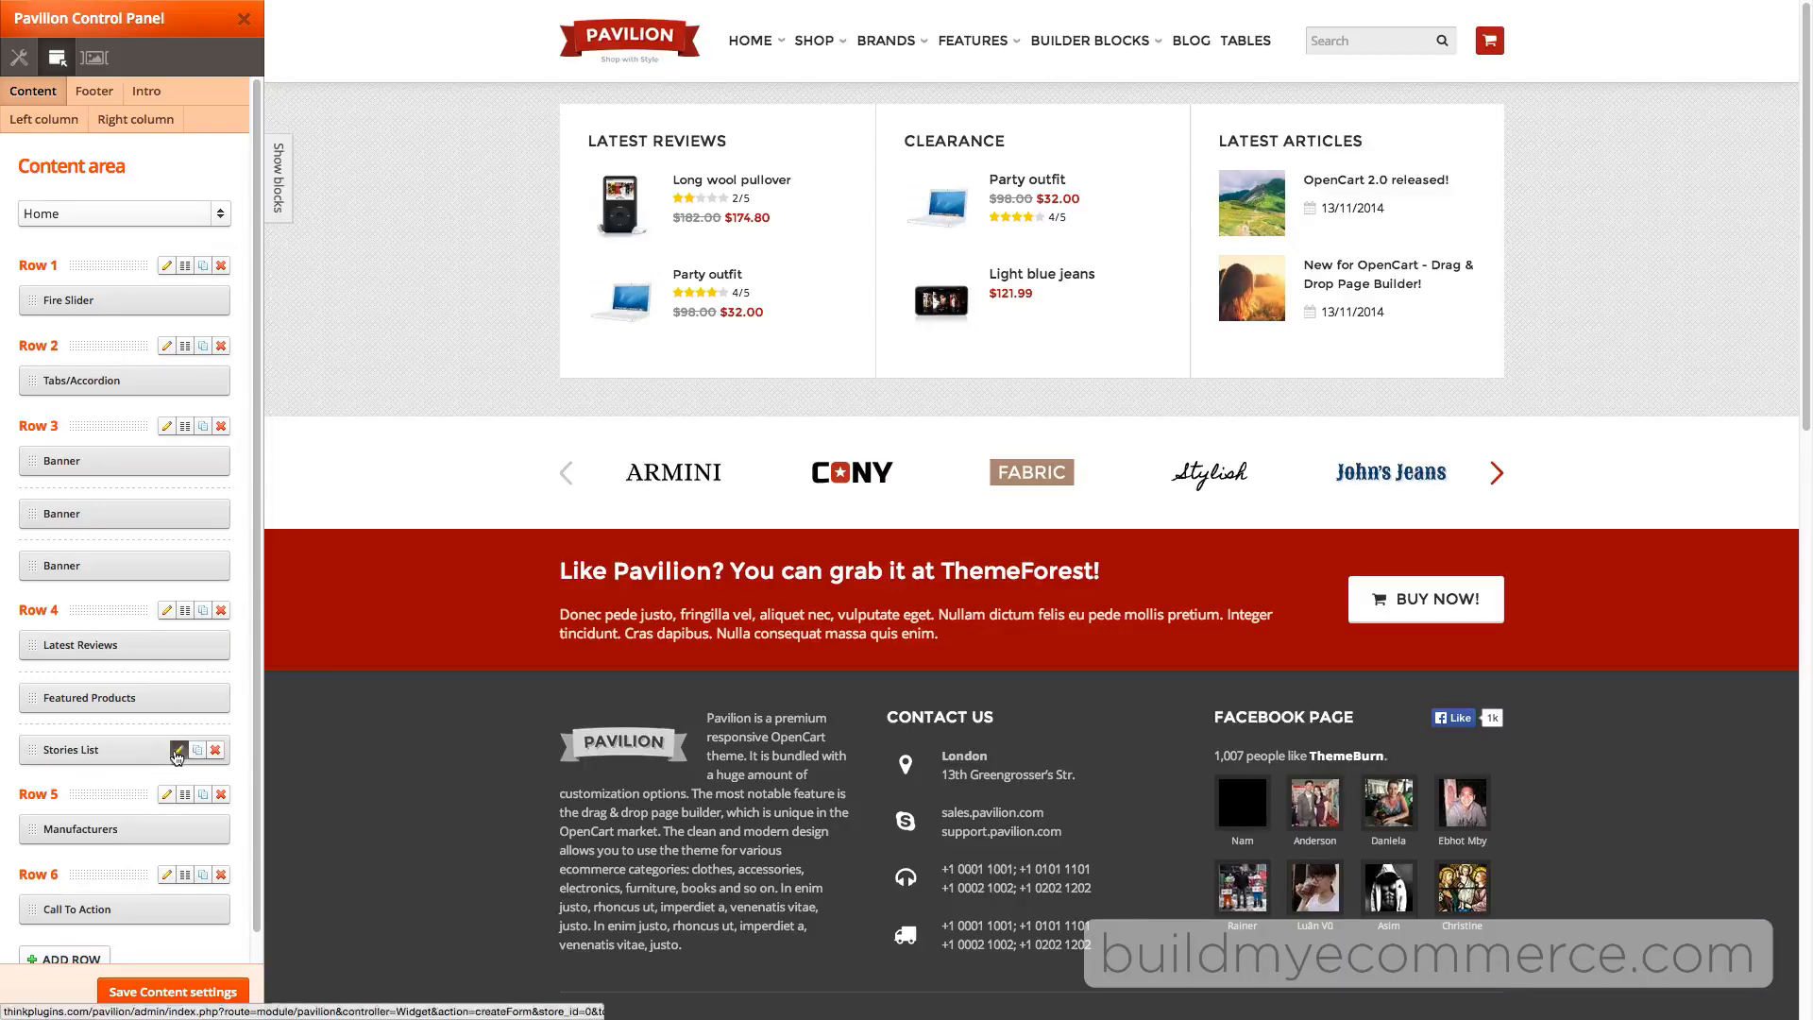
Leave the live preview, browse Extensions > Modules, and reopen the Pavilion CP module.
click(178, 750)
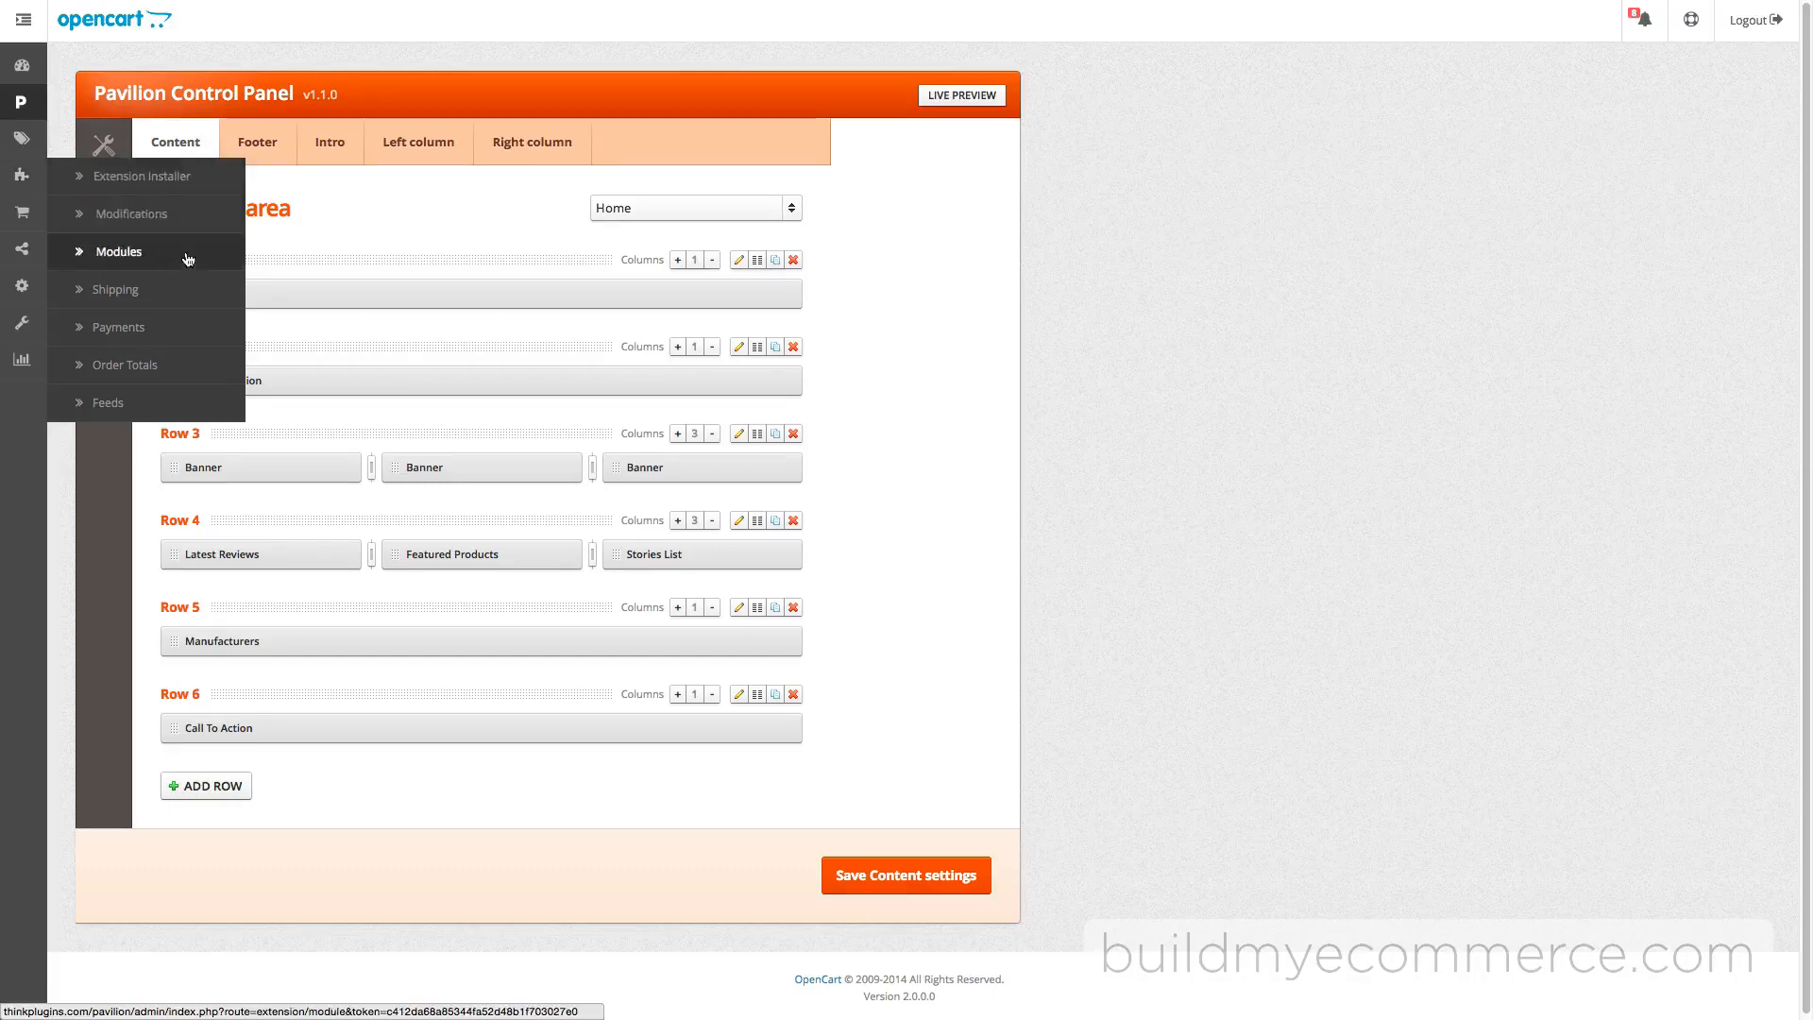
click(118, 251)
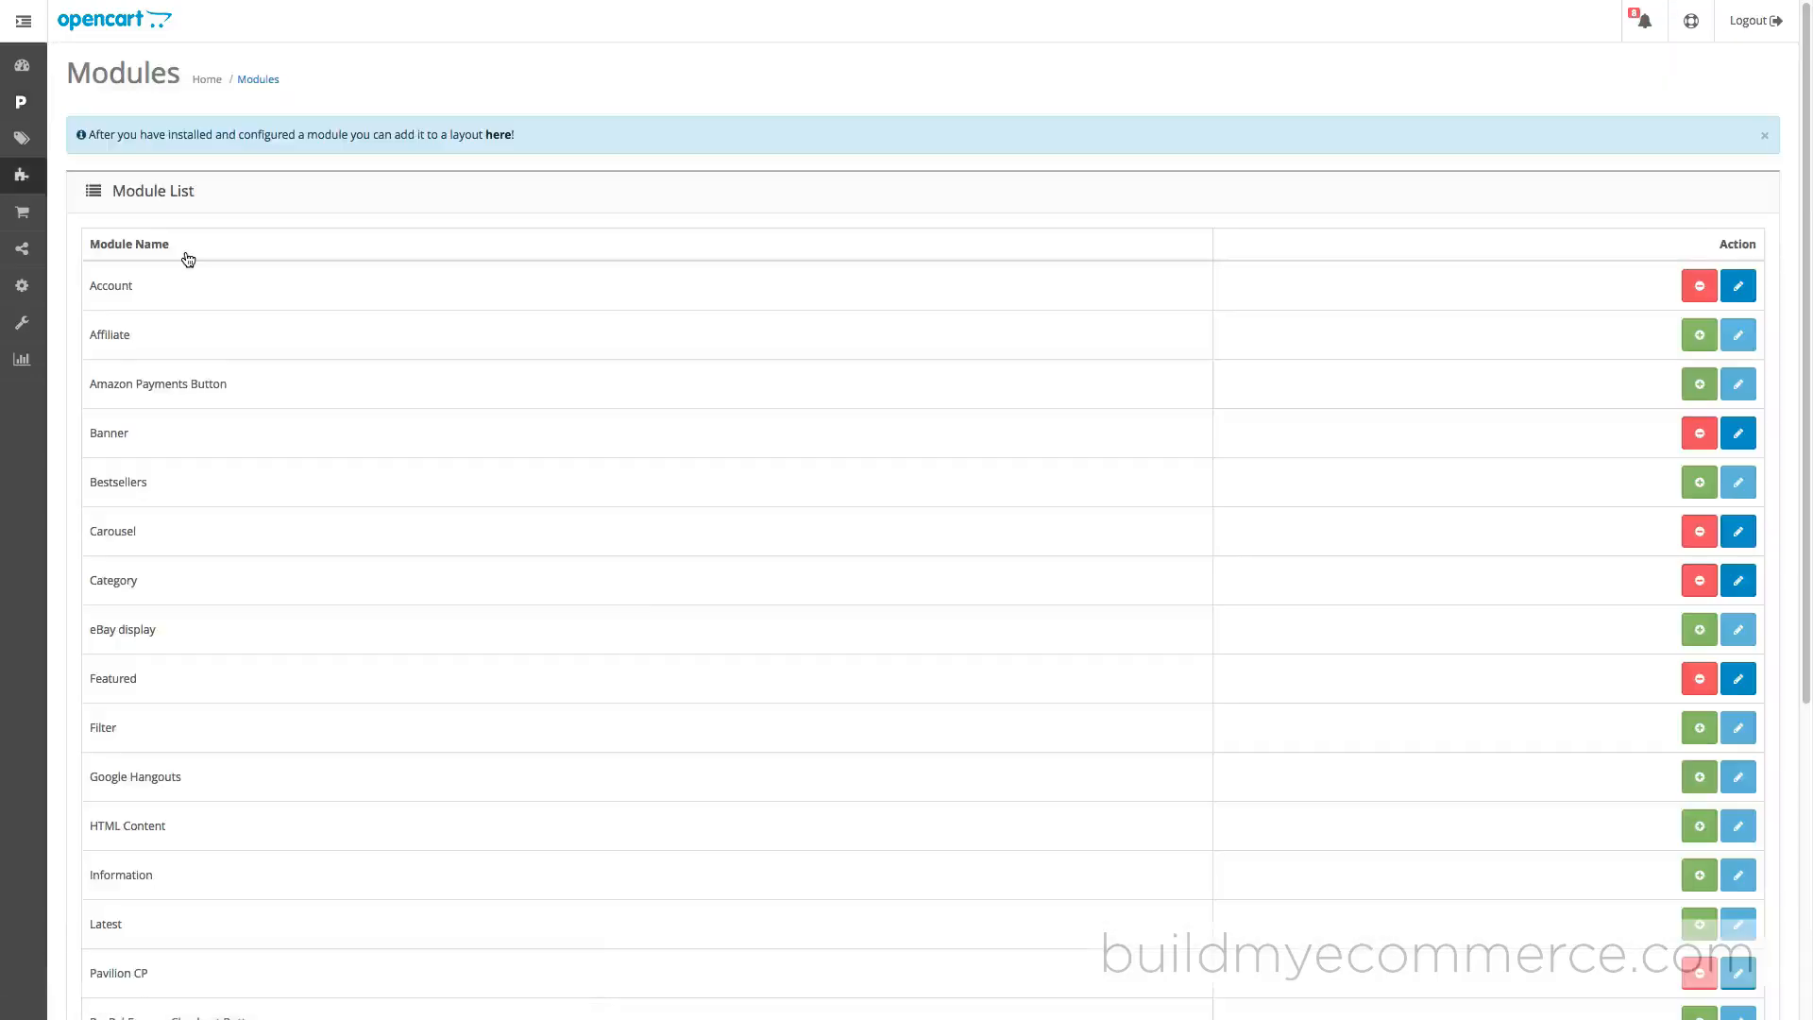
scroll(down, 3)
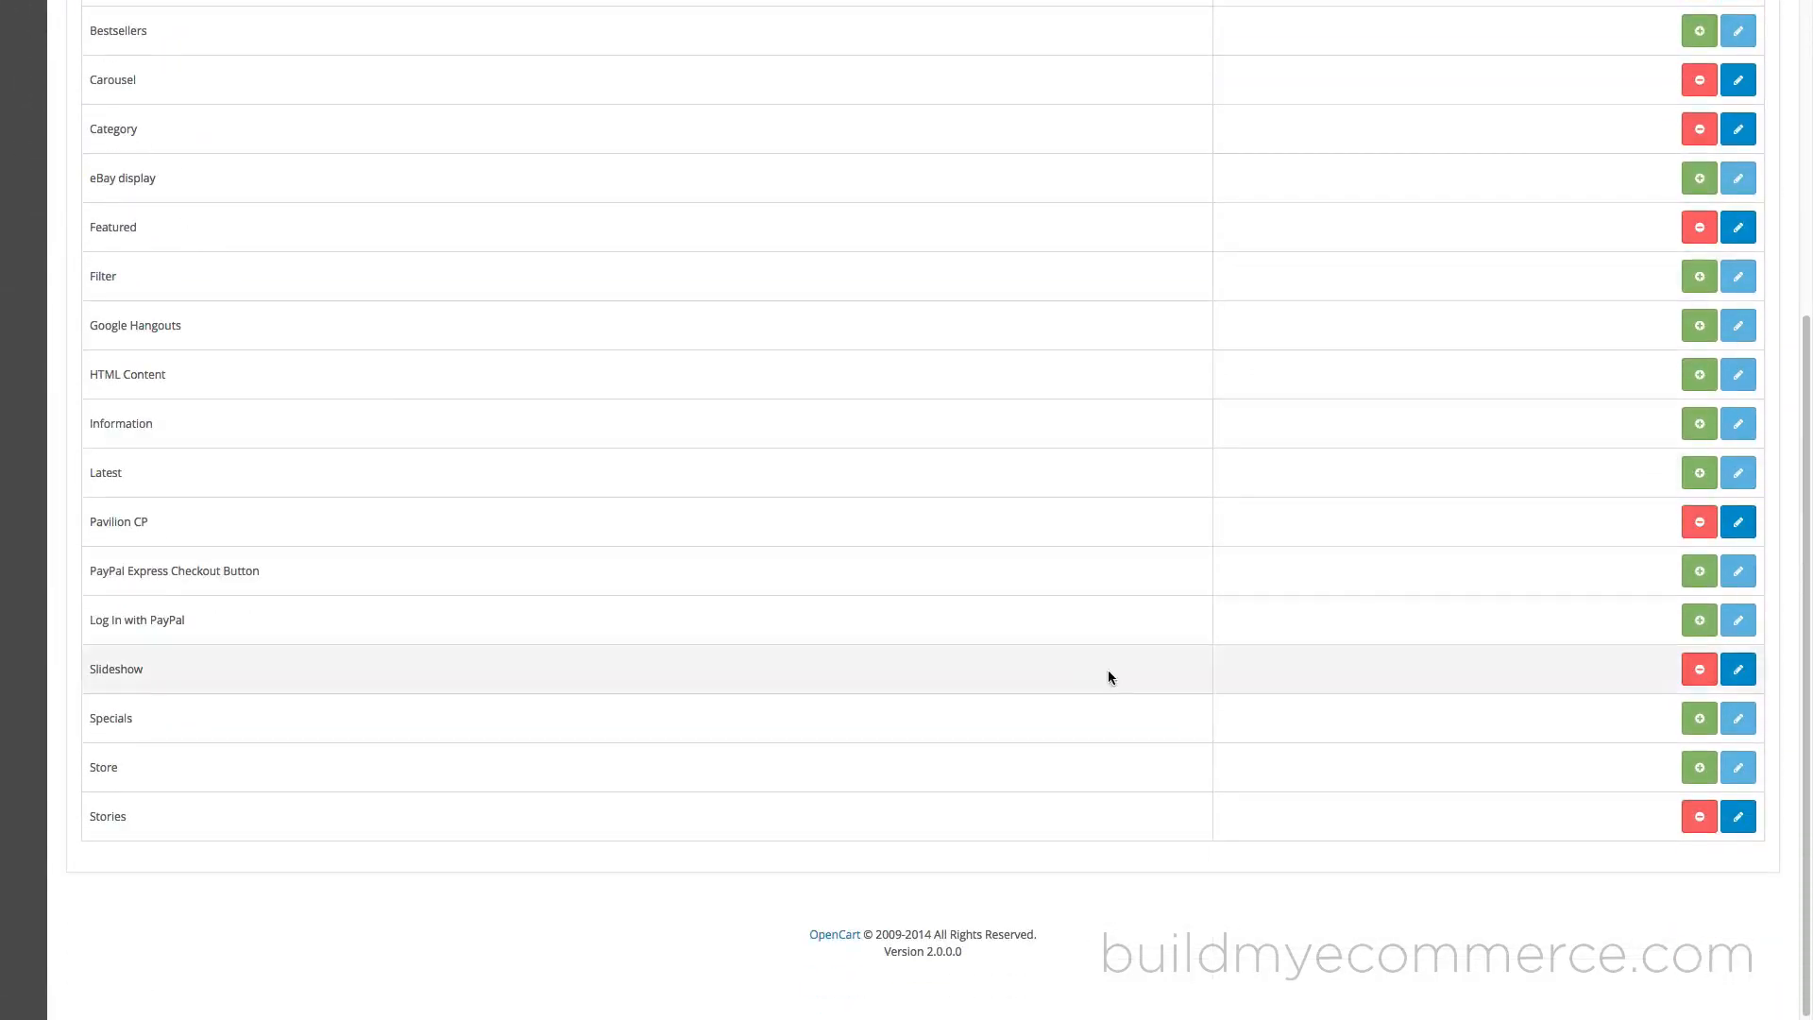
click(1737, 816)
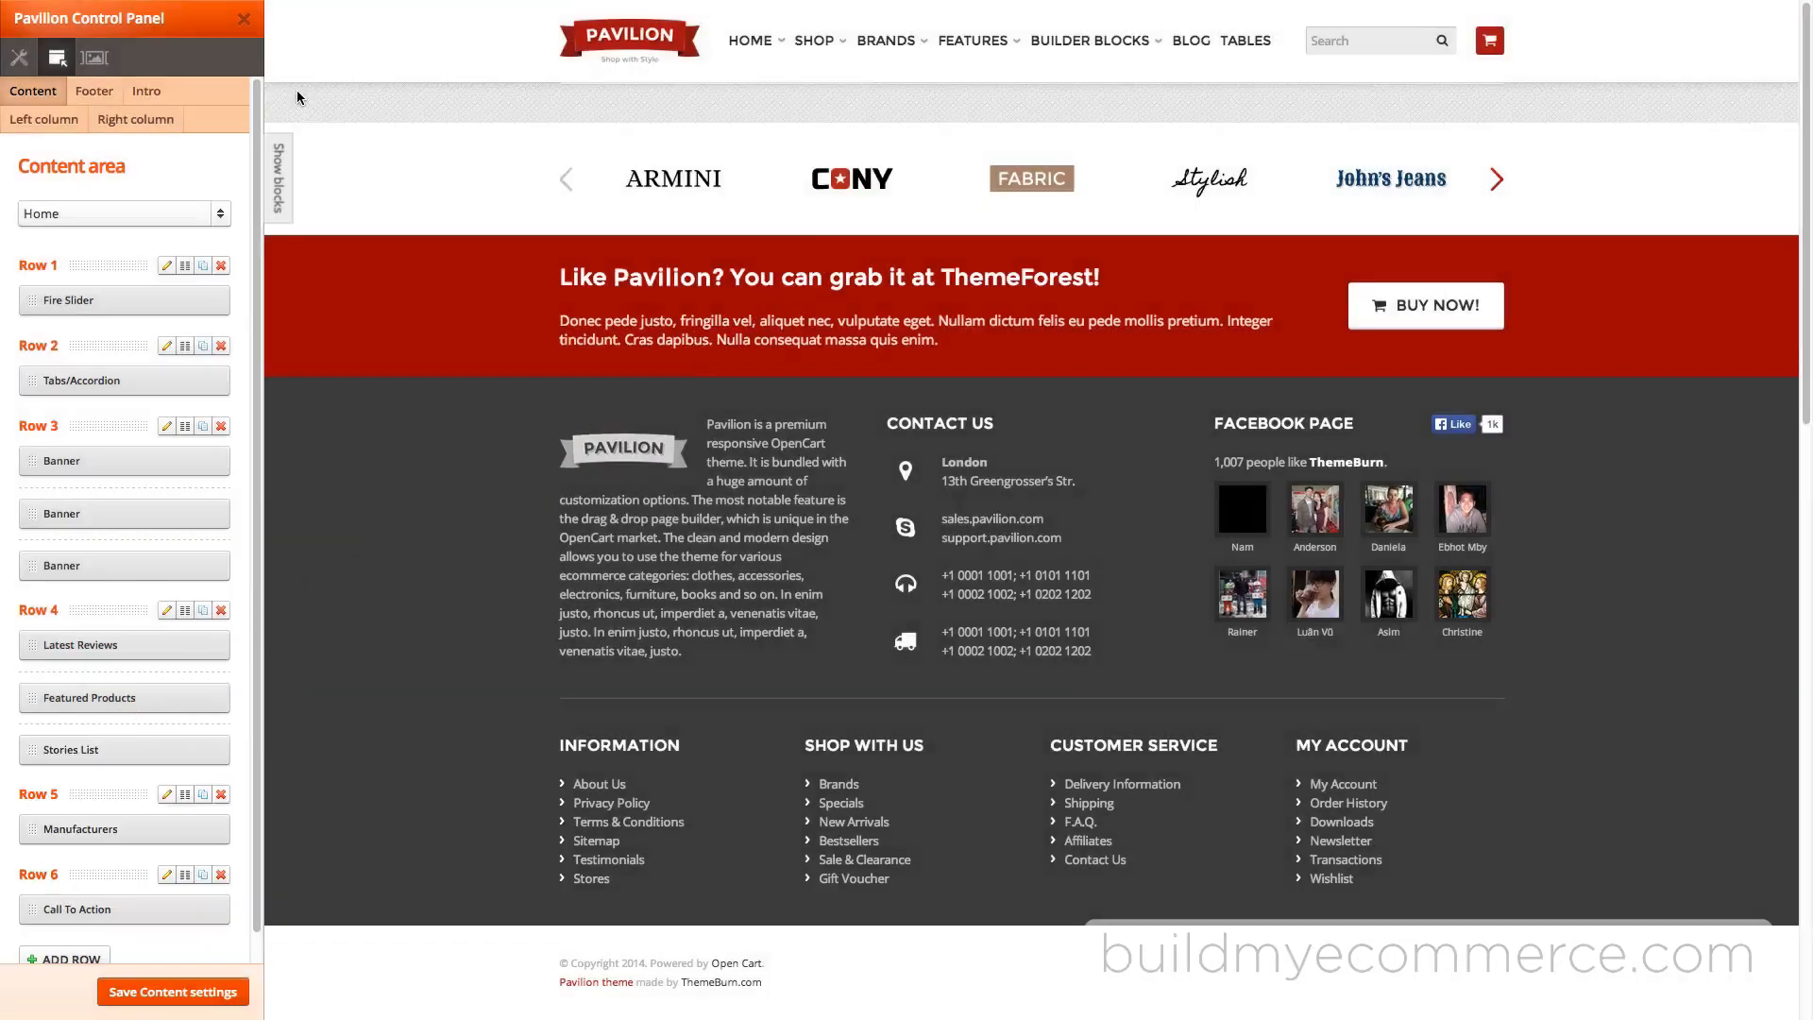
mouse_move(288, 87)
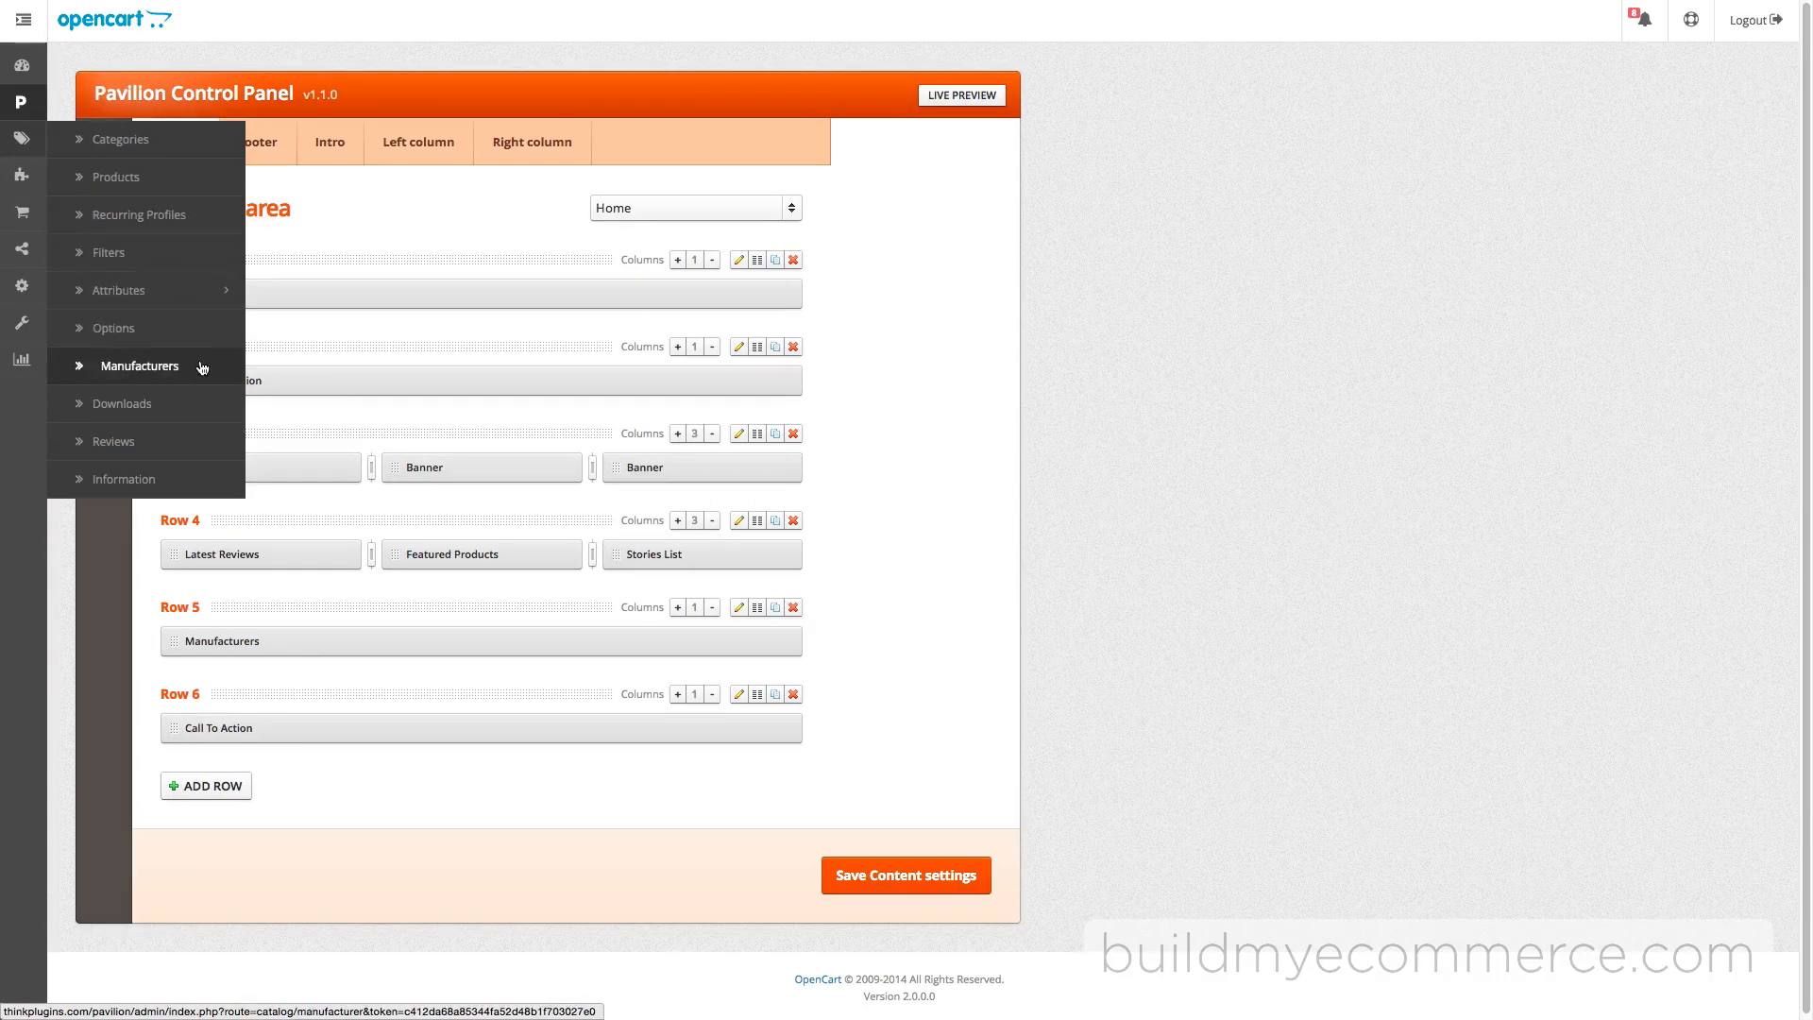
In Live Preview, view Row 6's Call To Action block settings and close them unchanged.
click(961, 94)
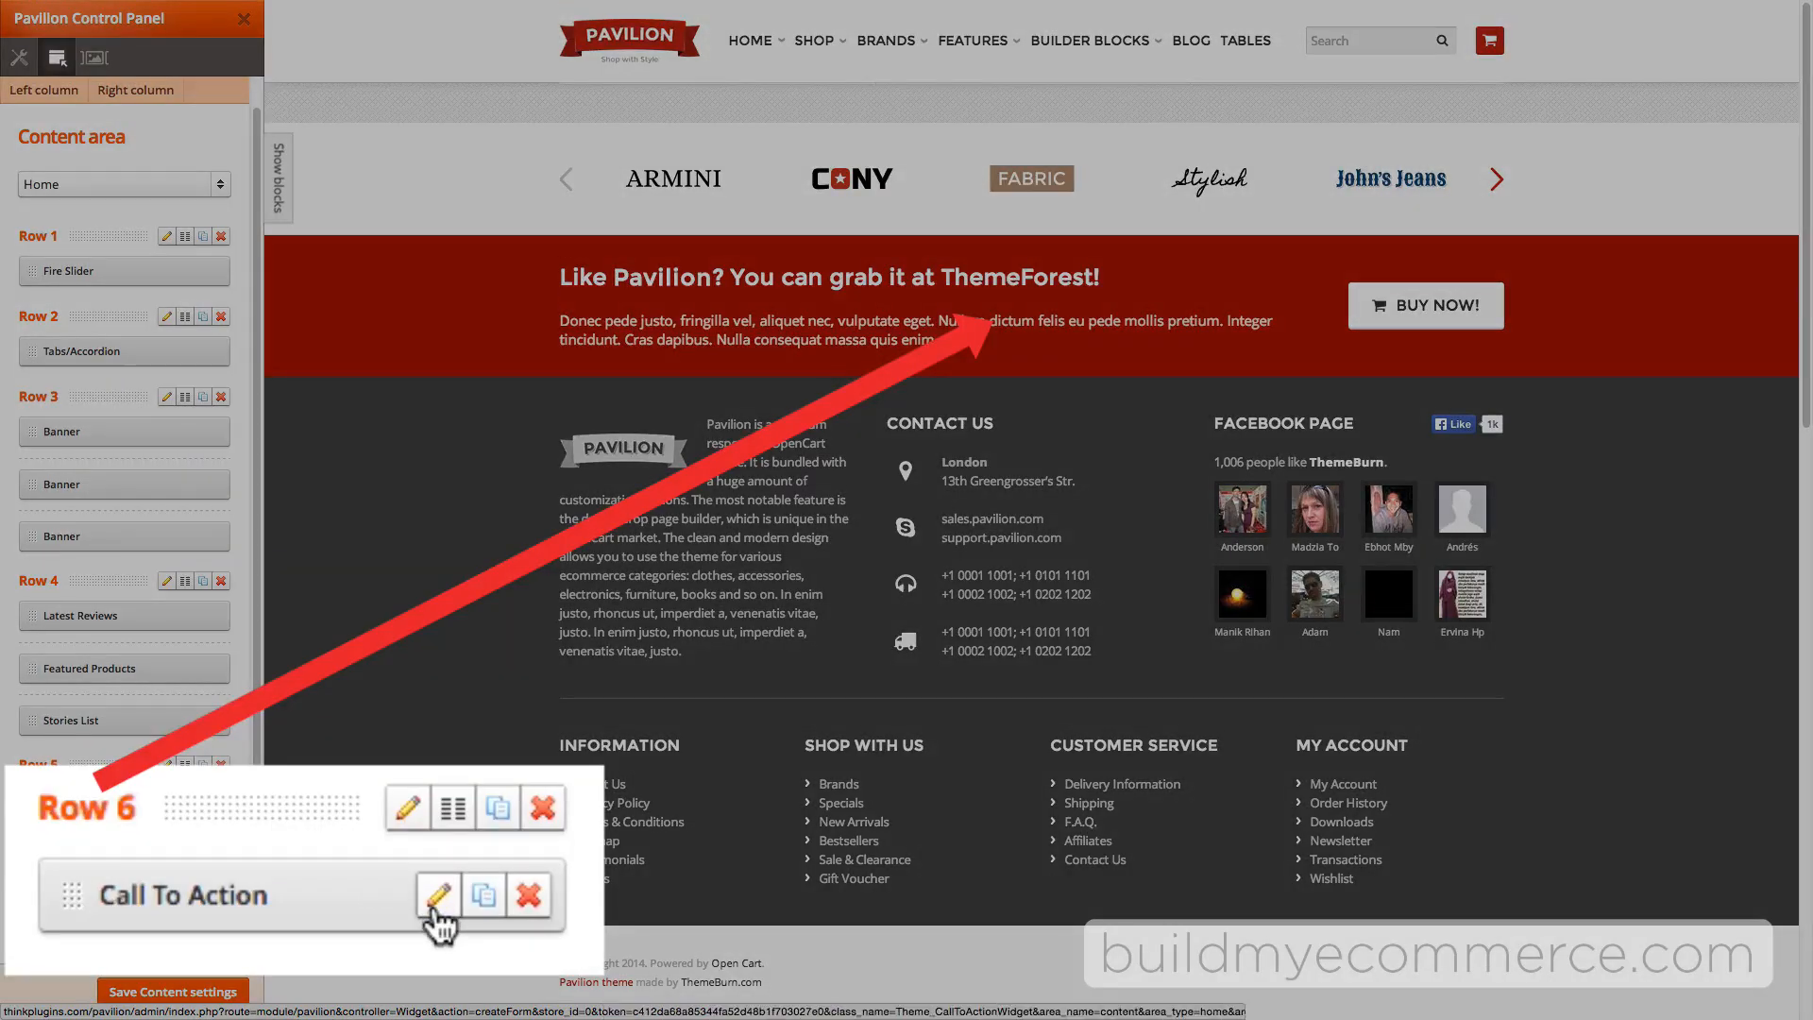
click(438, 895)
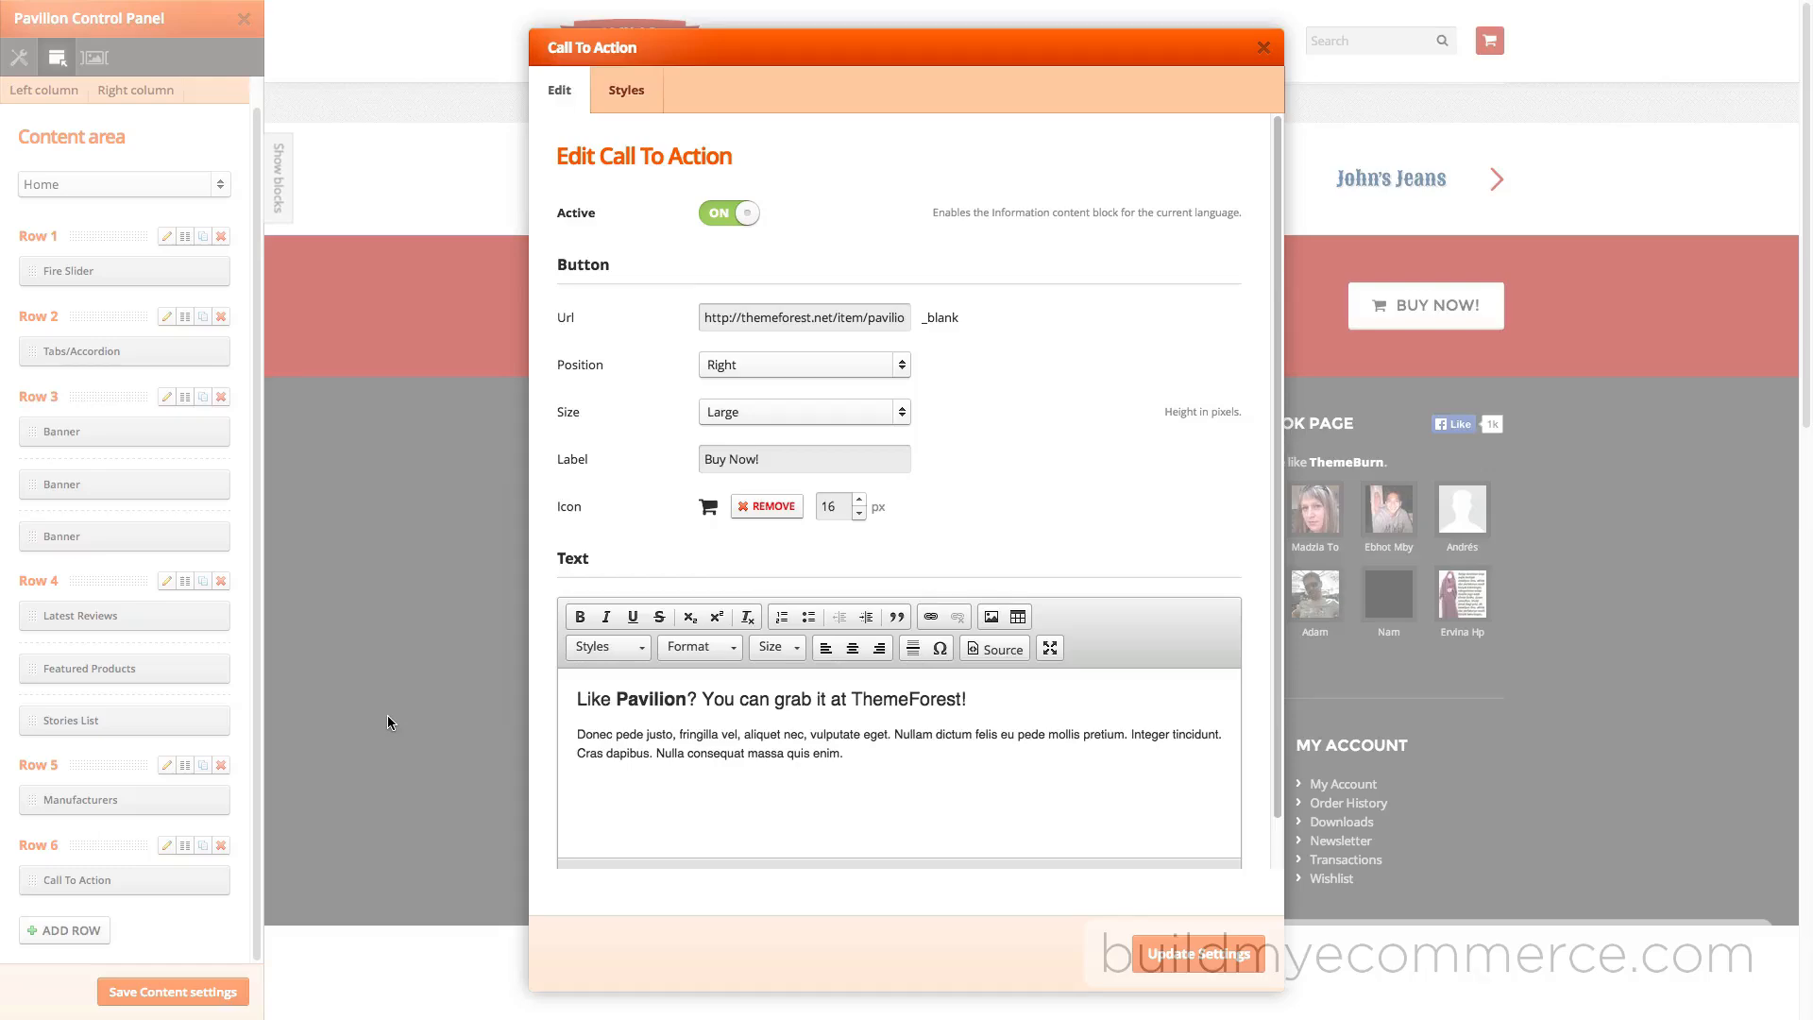
mouse_move(1246, 64)
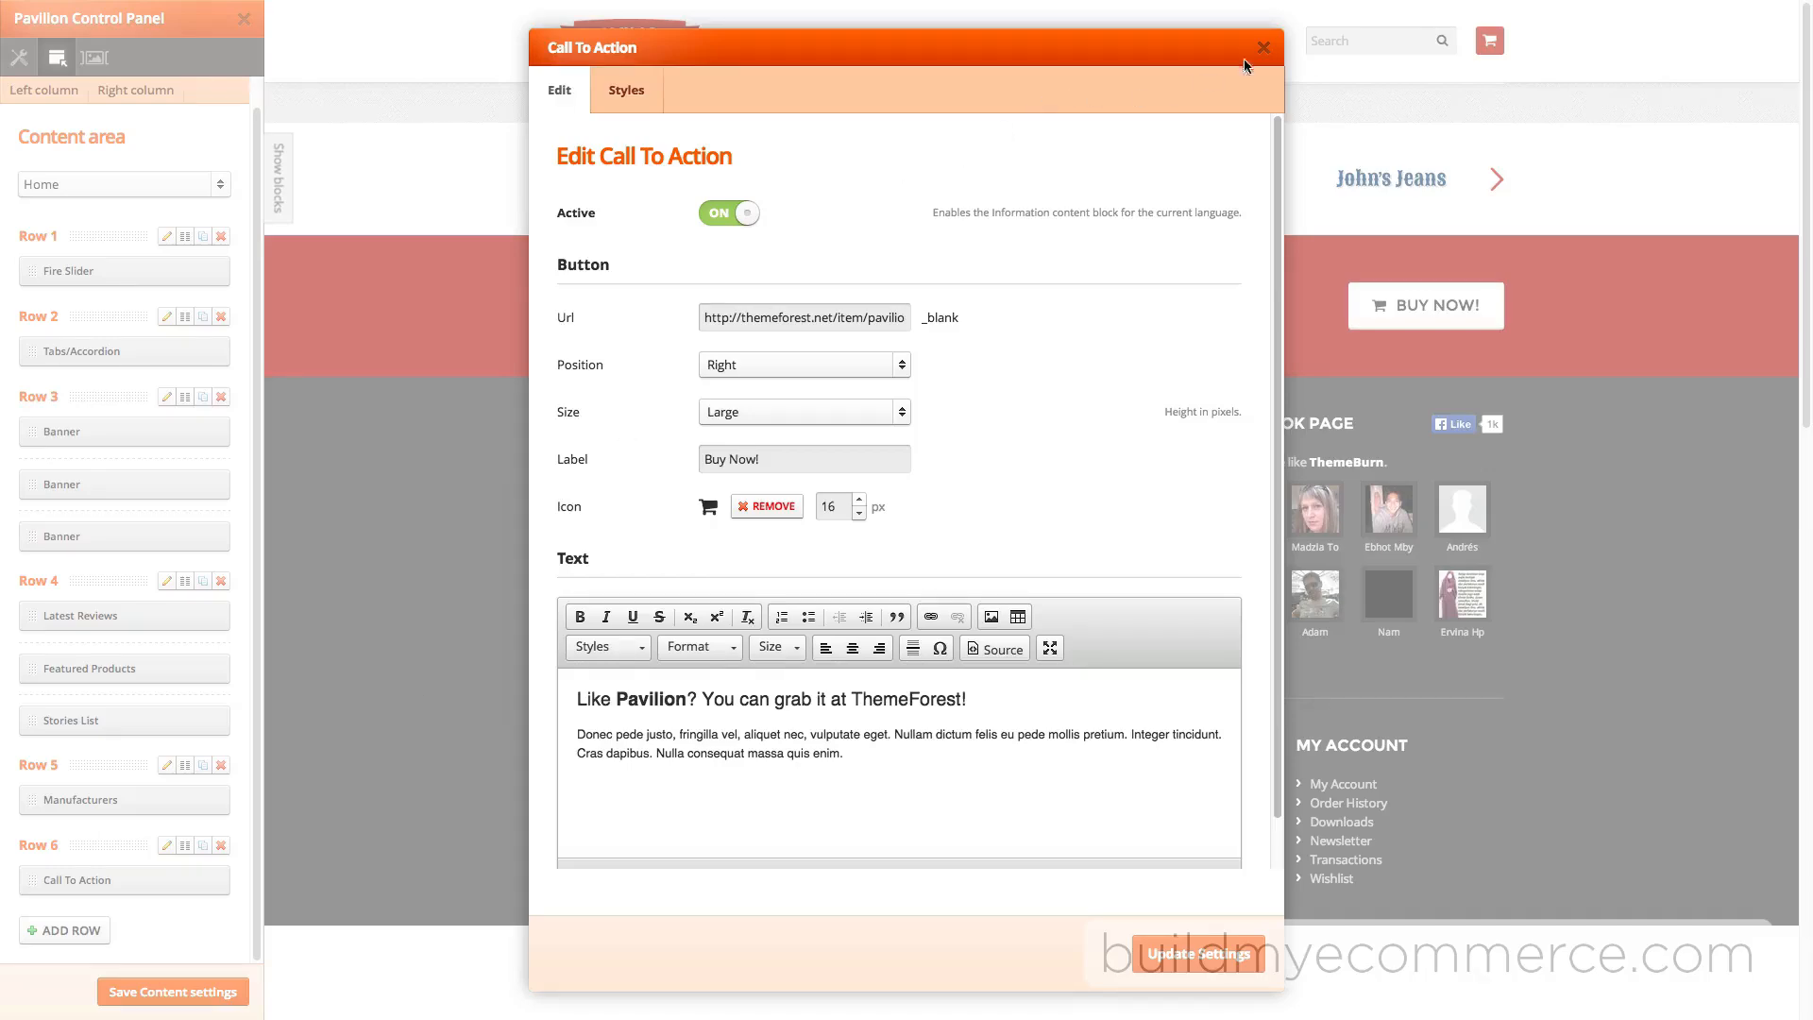
click(1263, 45)
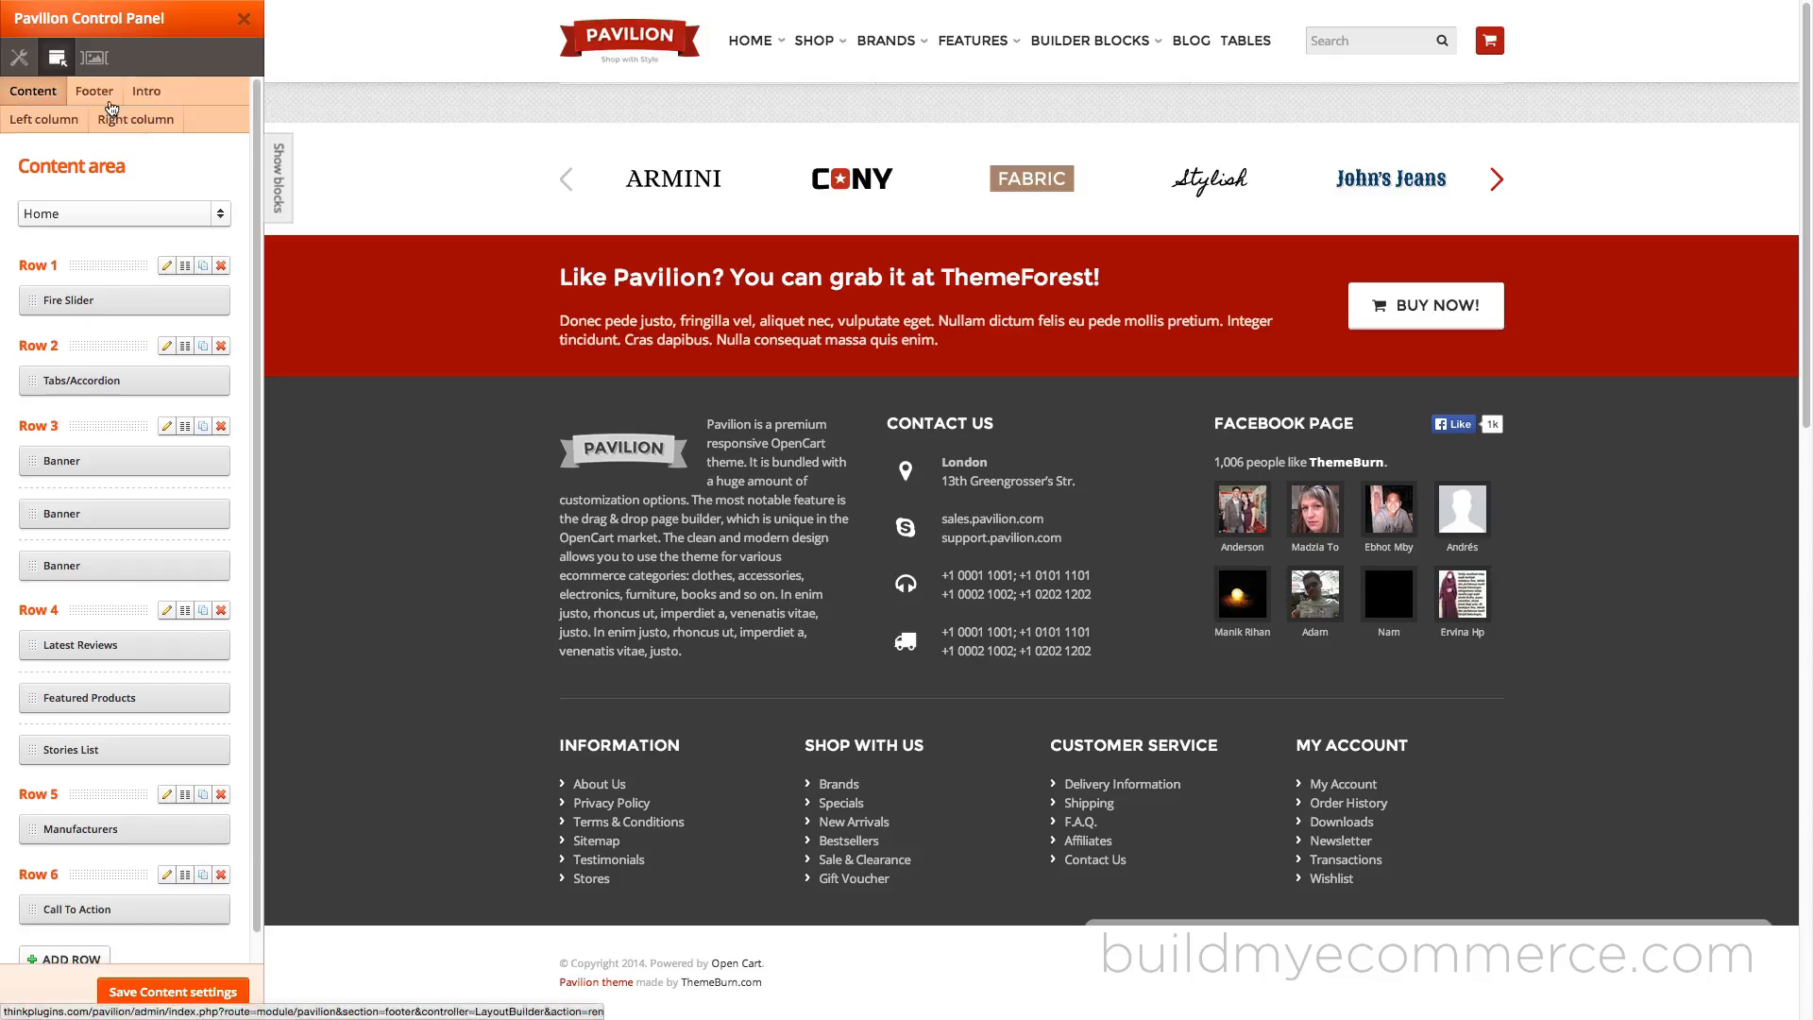
Give global footer Row 3 a solid #ff9900 background and save the footer settings.
click(93, 91)
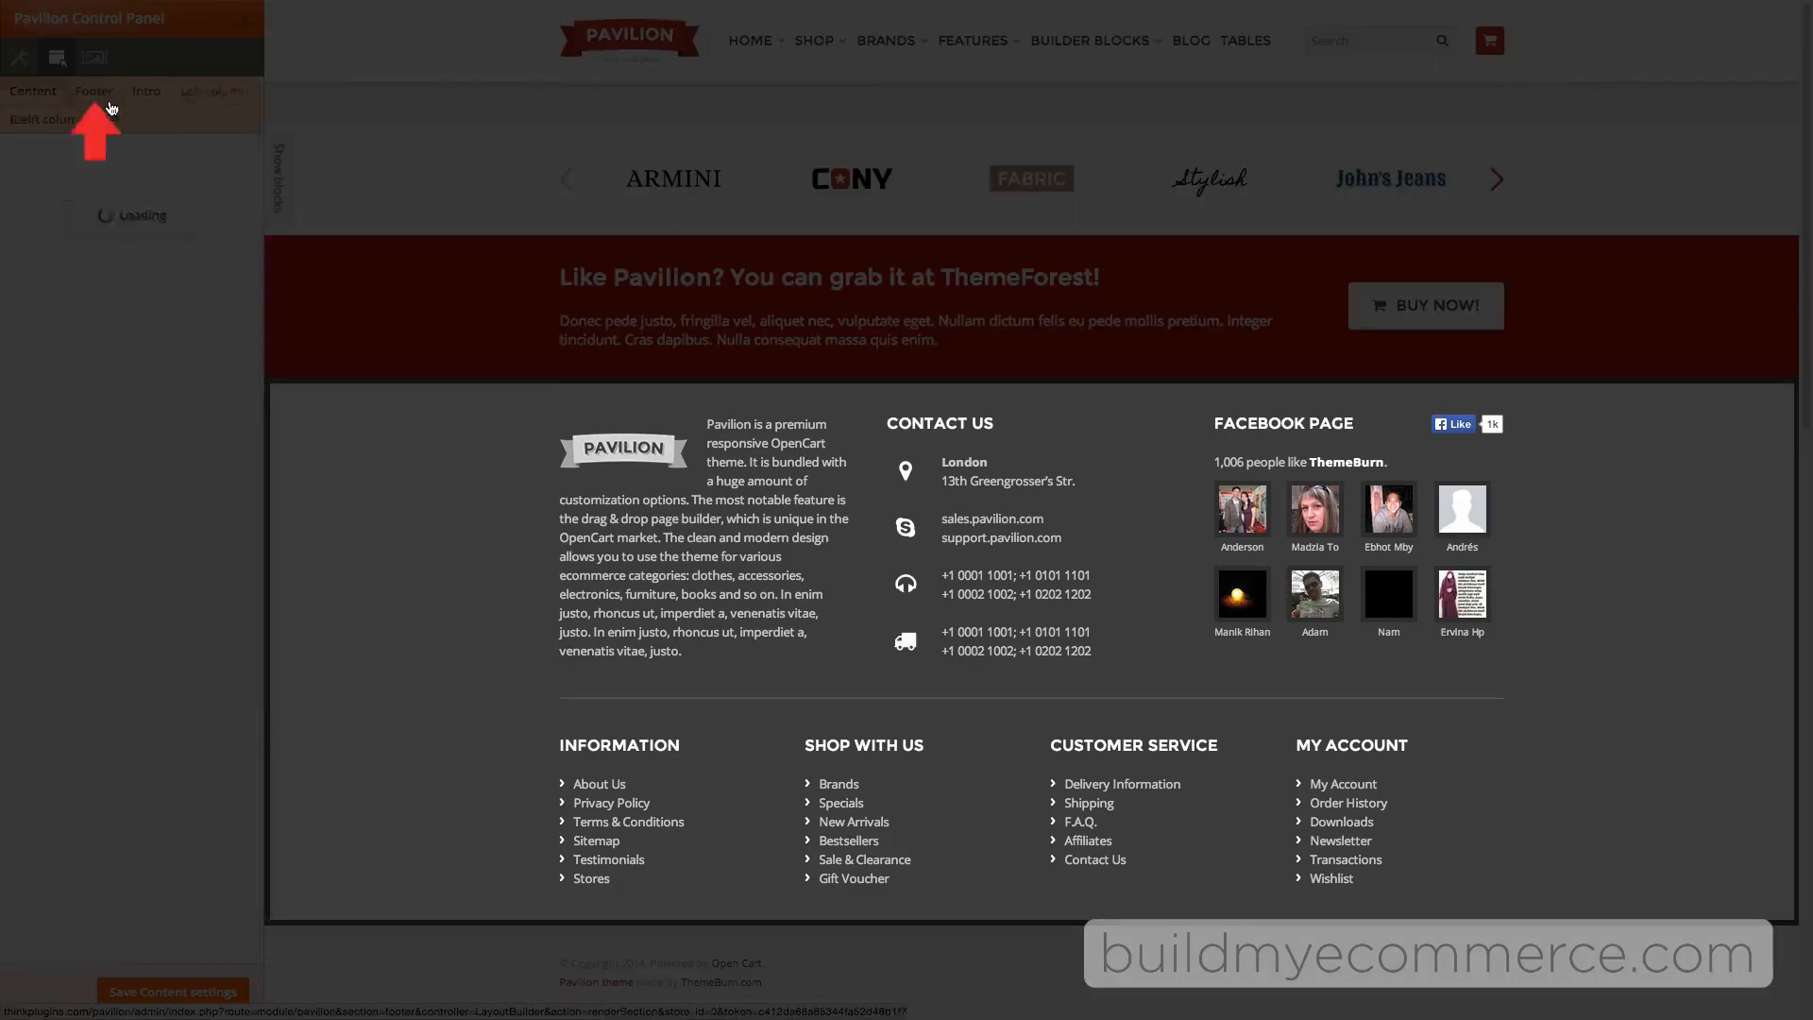
click(94, 91)
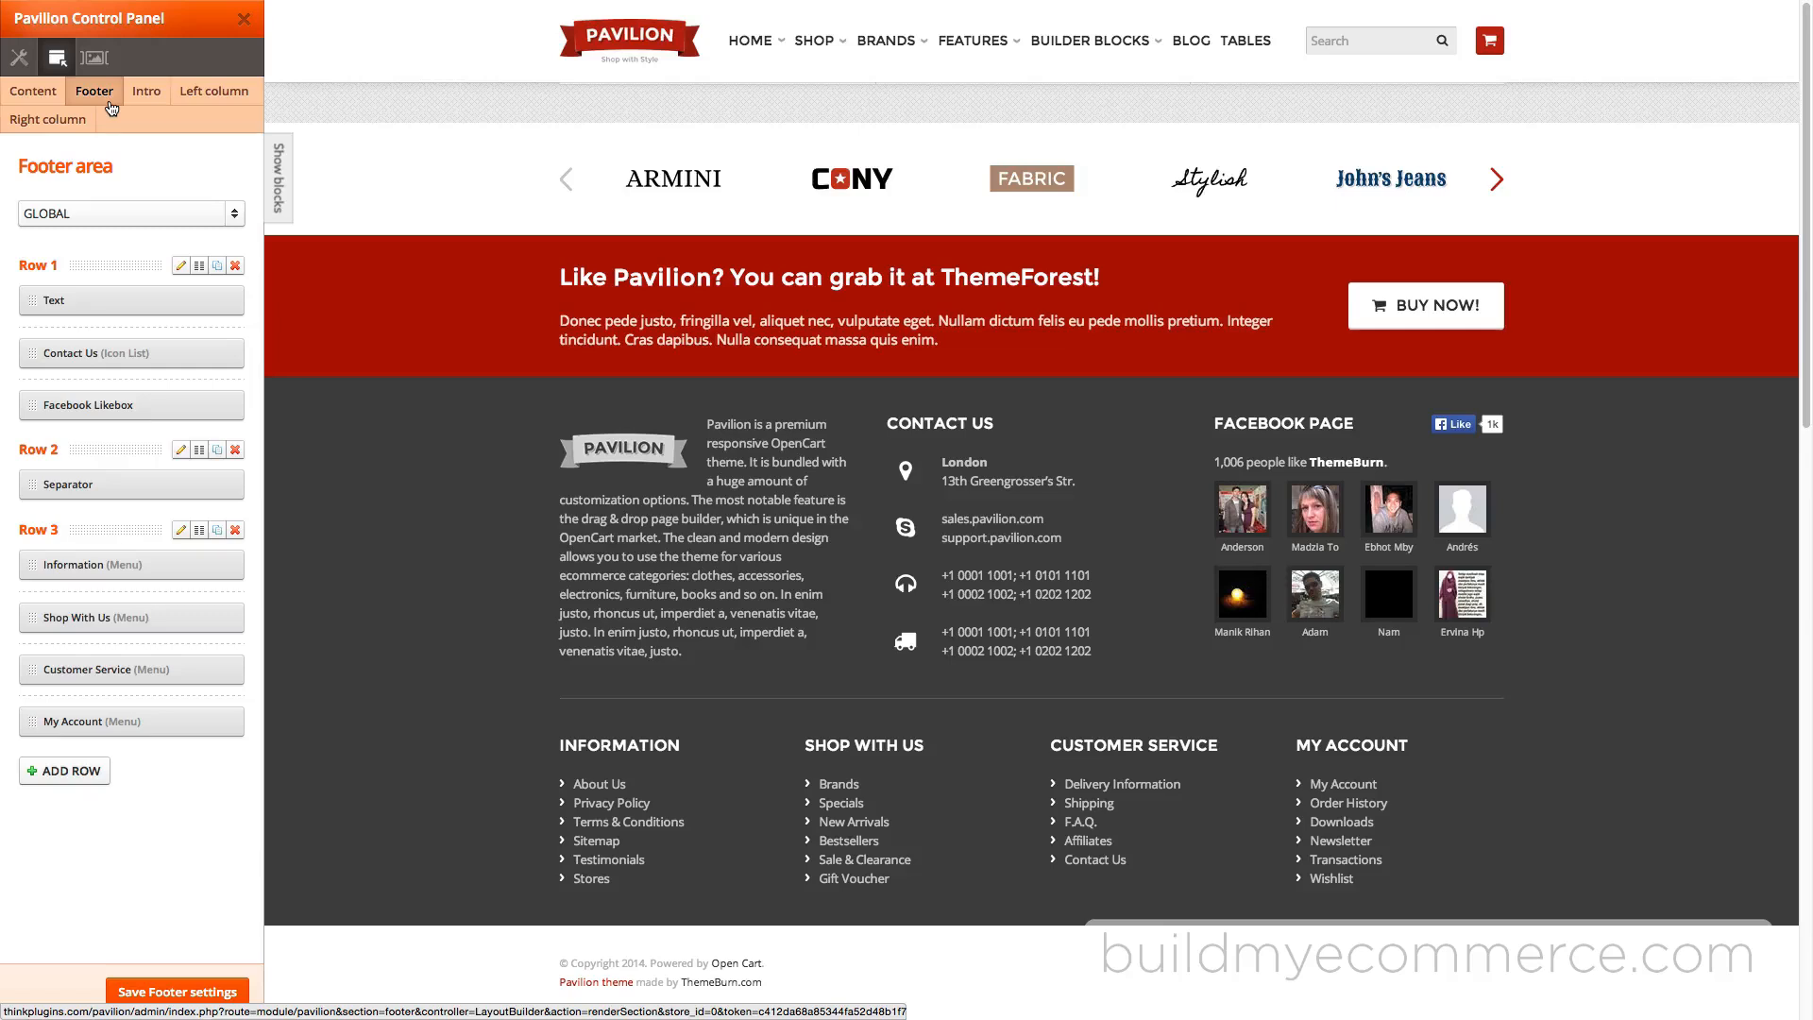
mouse_move(116, 124)
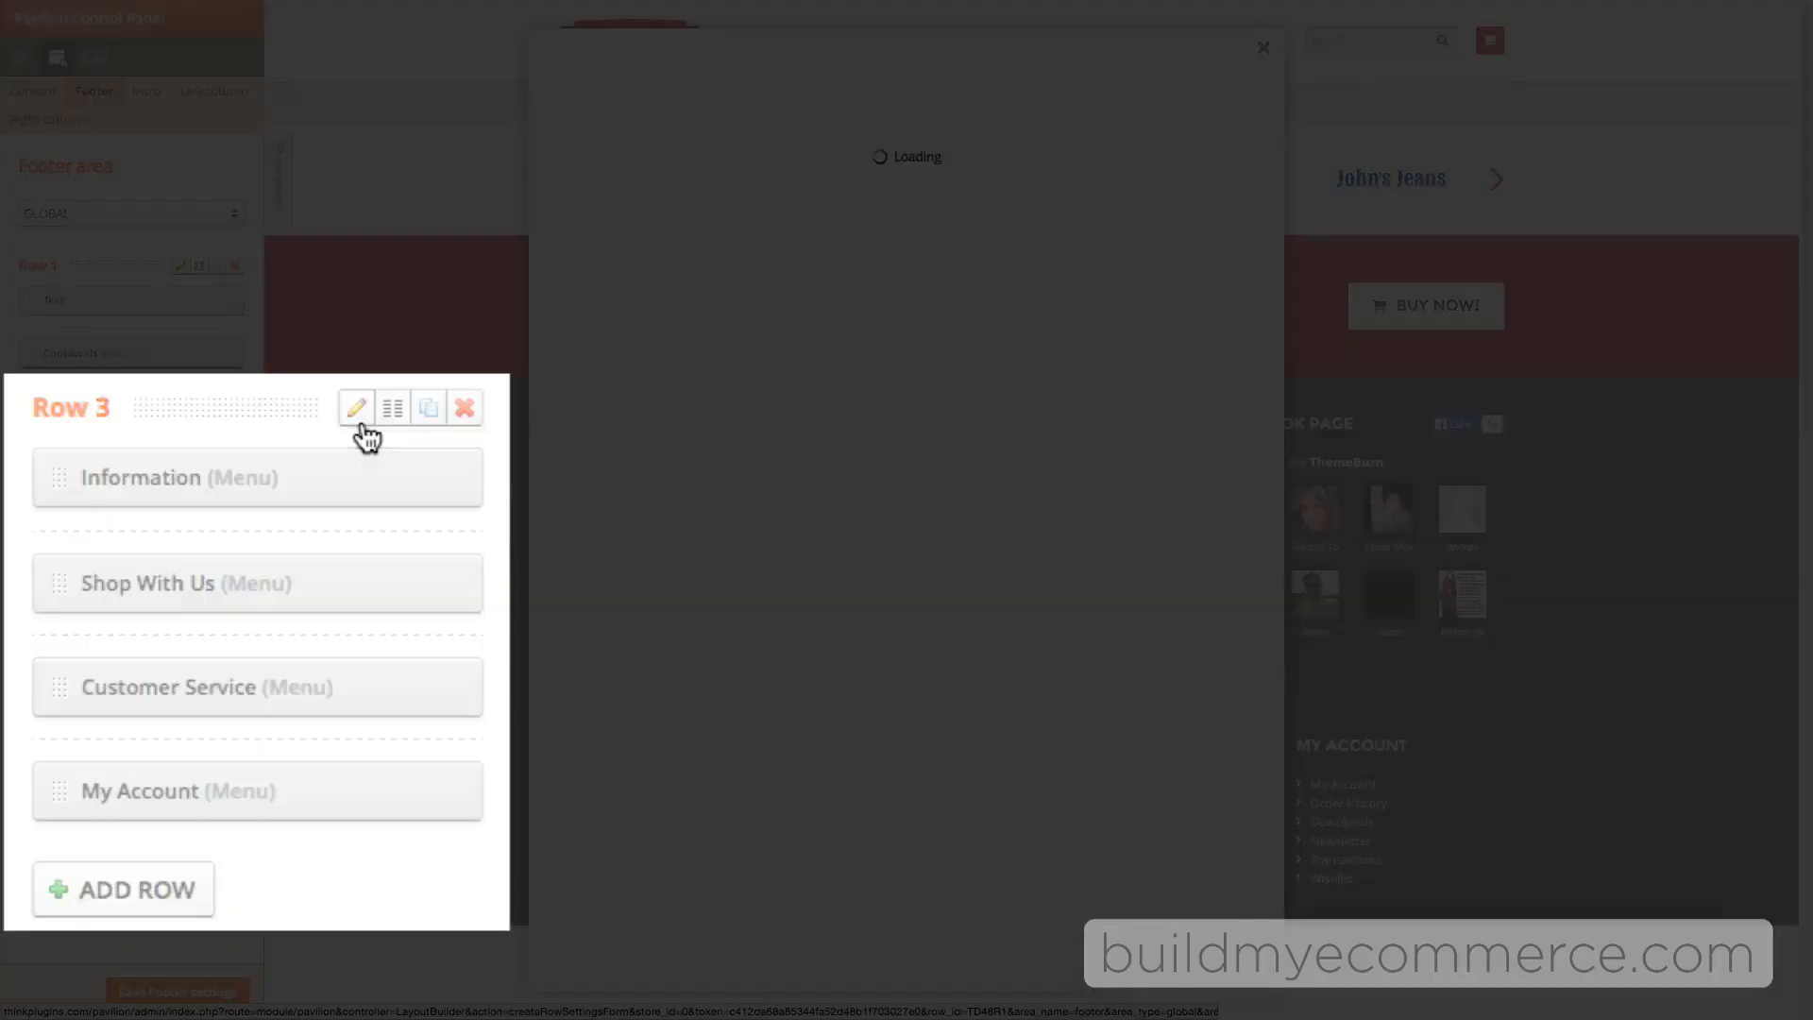
click(356, 408)
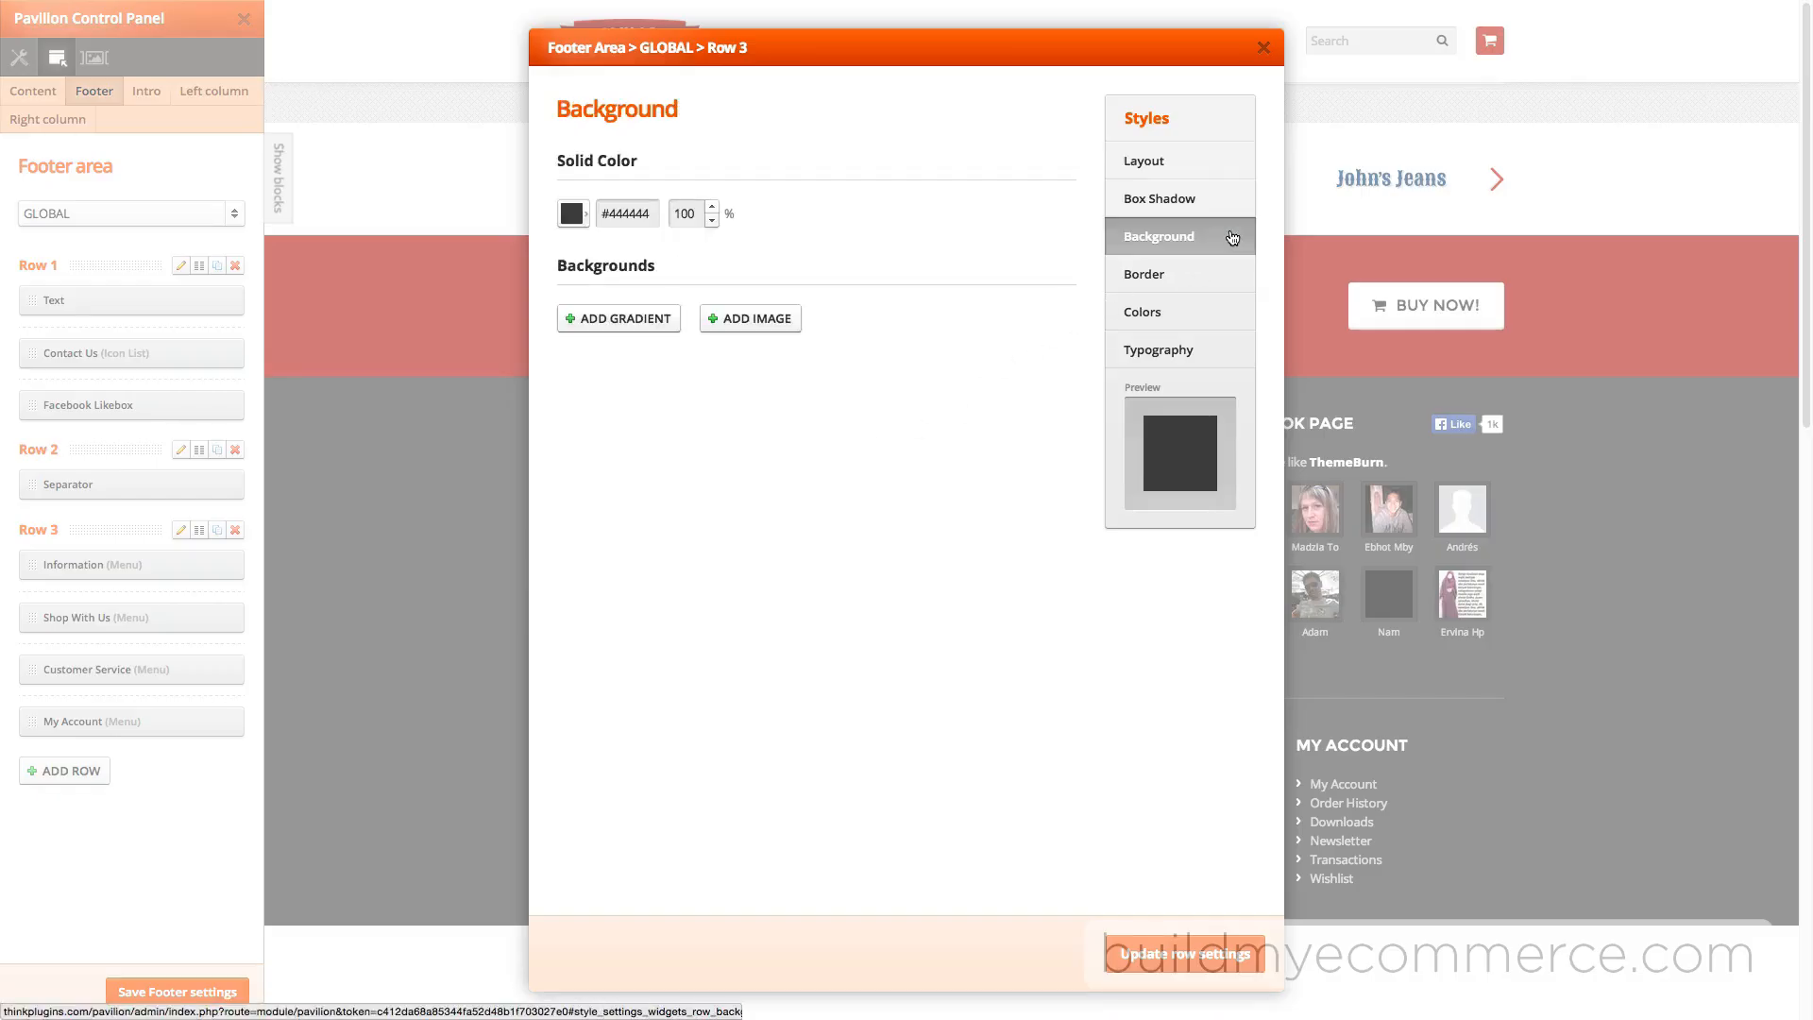
click(572, 212)
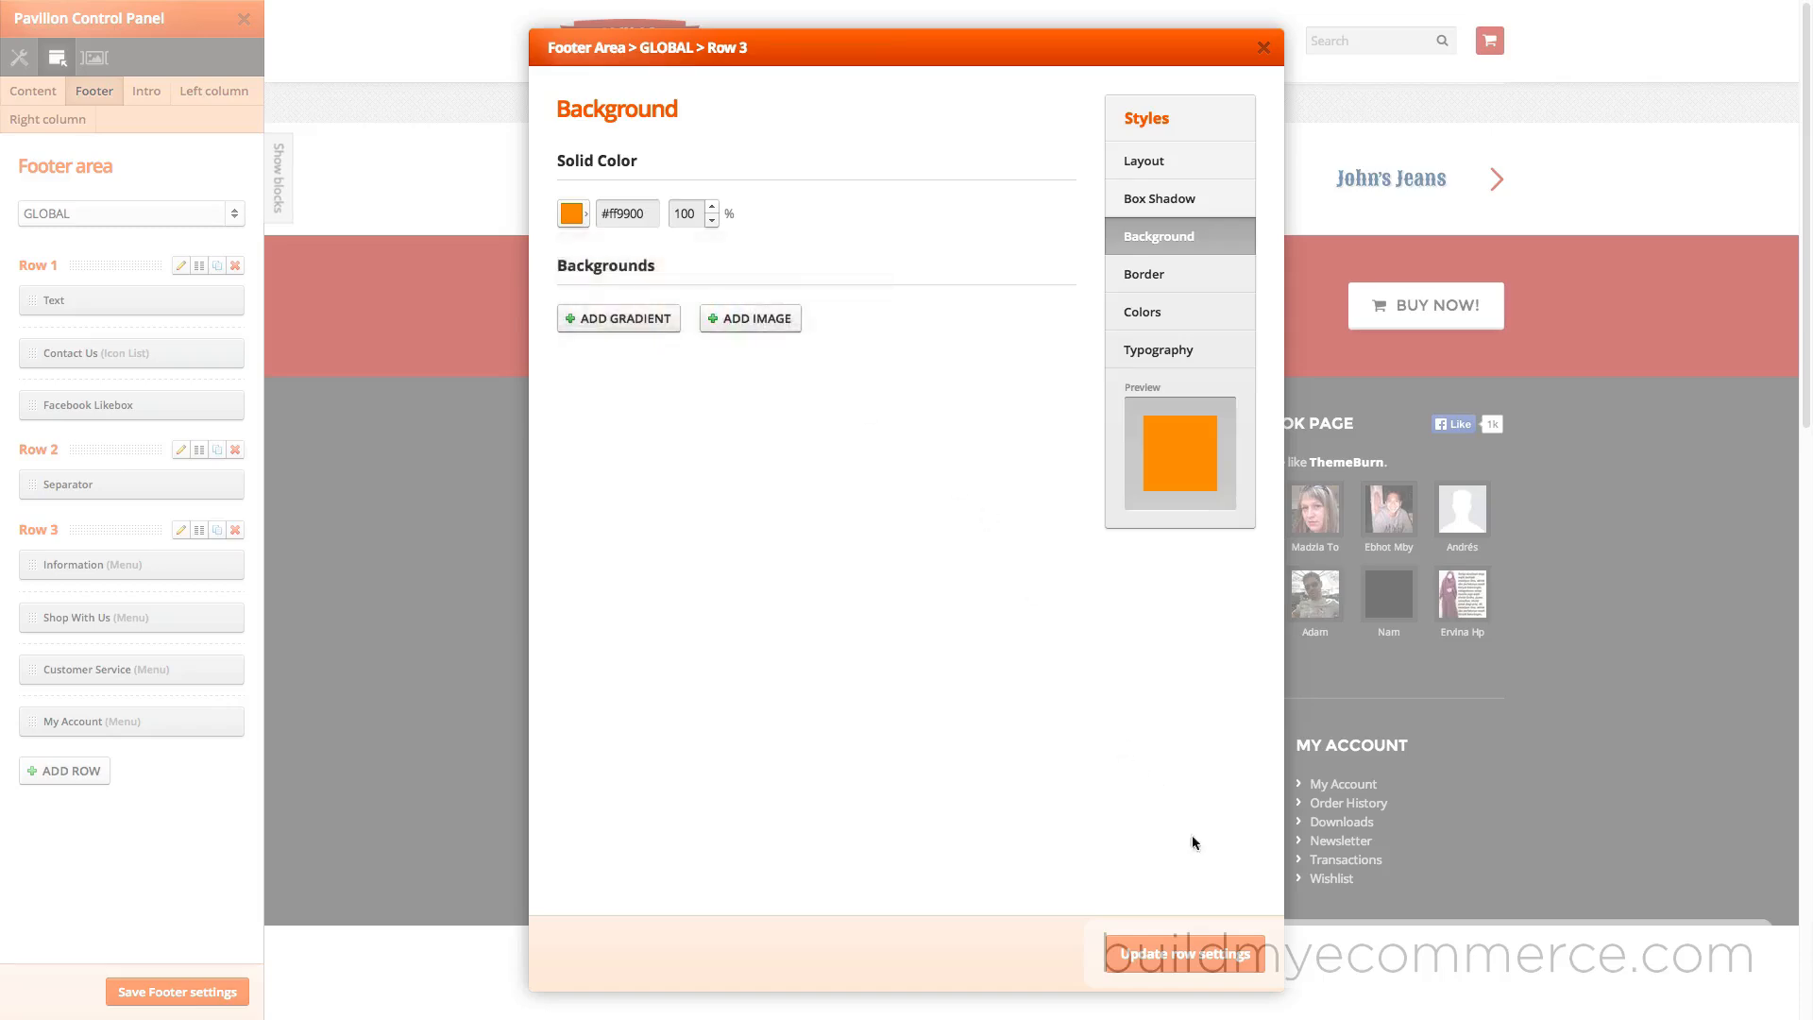
click(1184, 953)
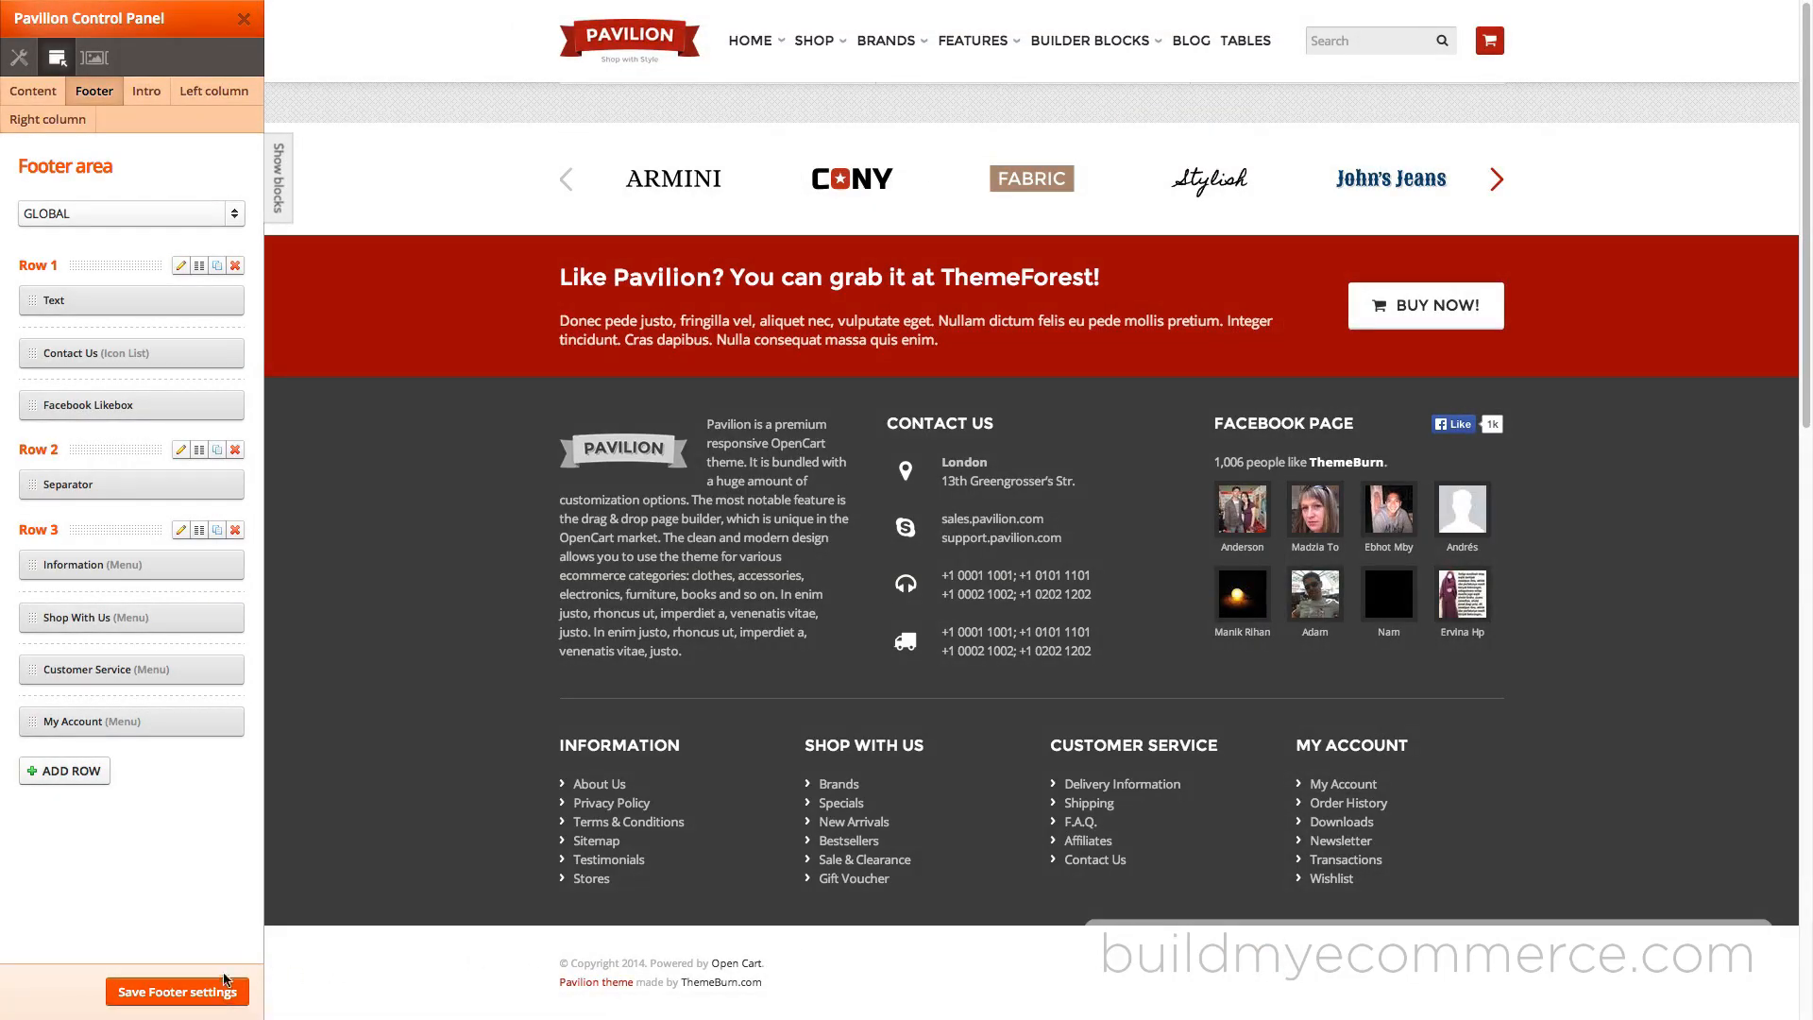
click(179, 991)
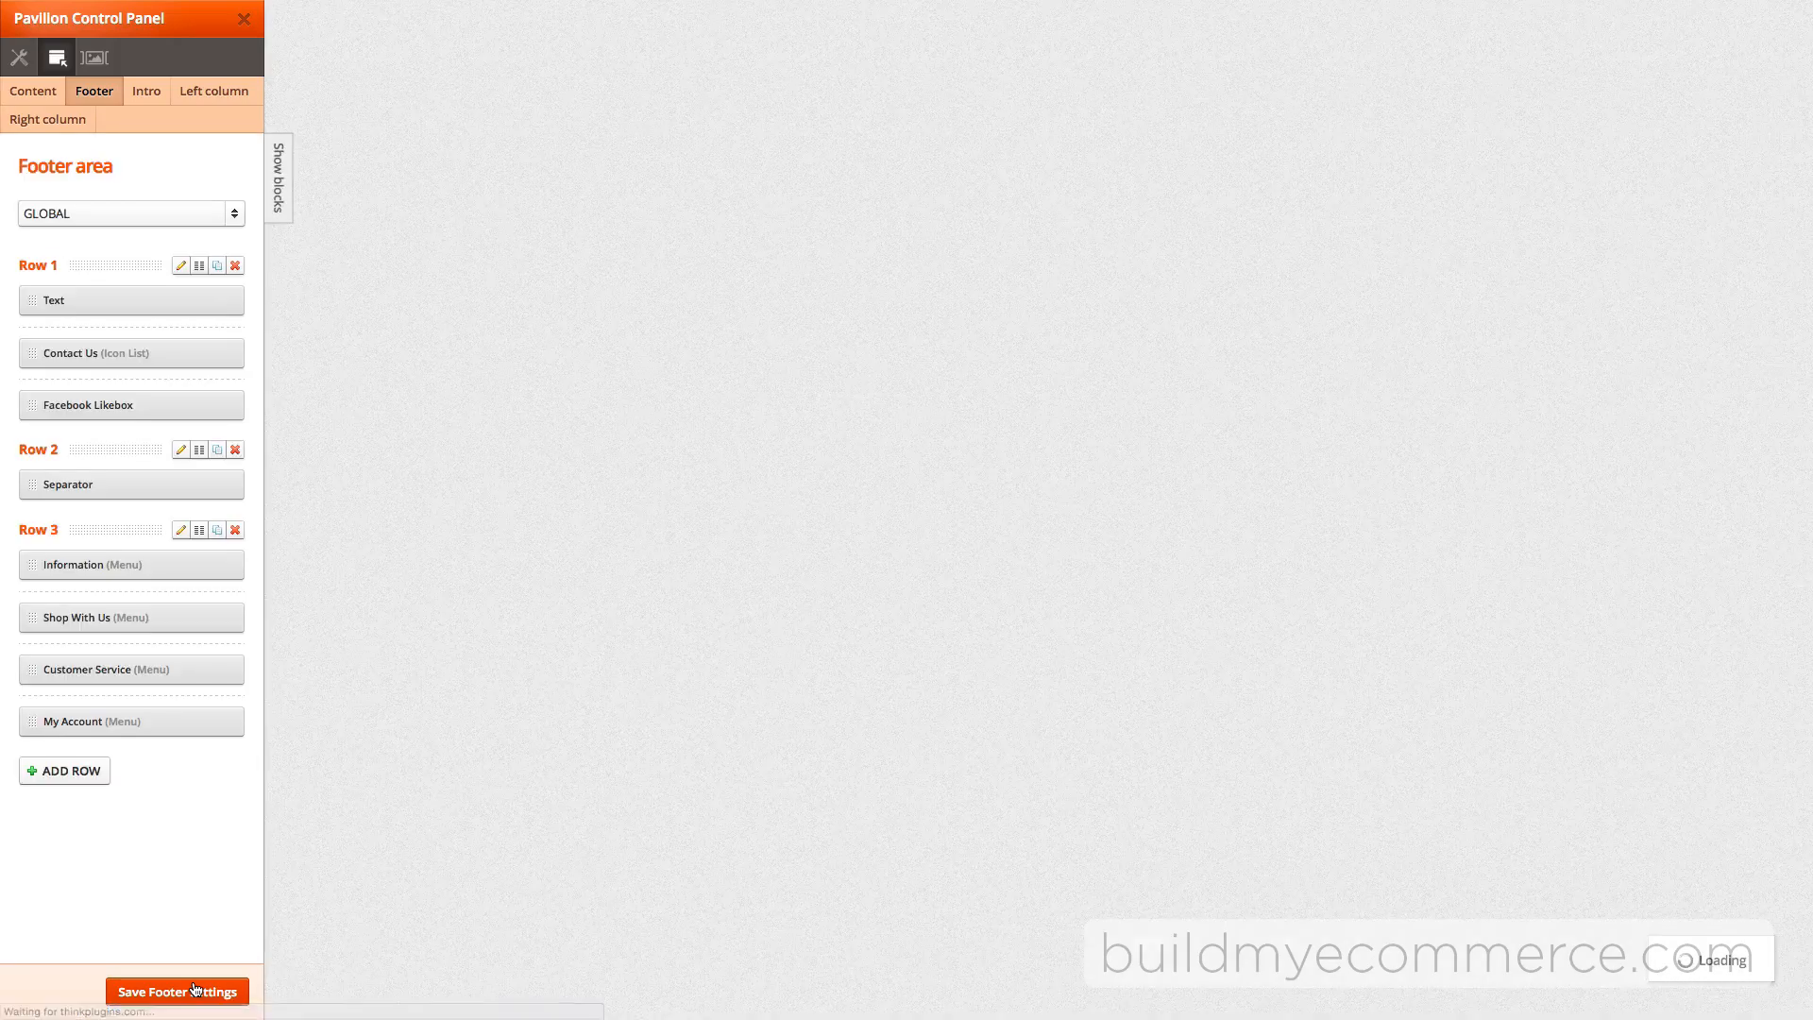
click(177, 991)
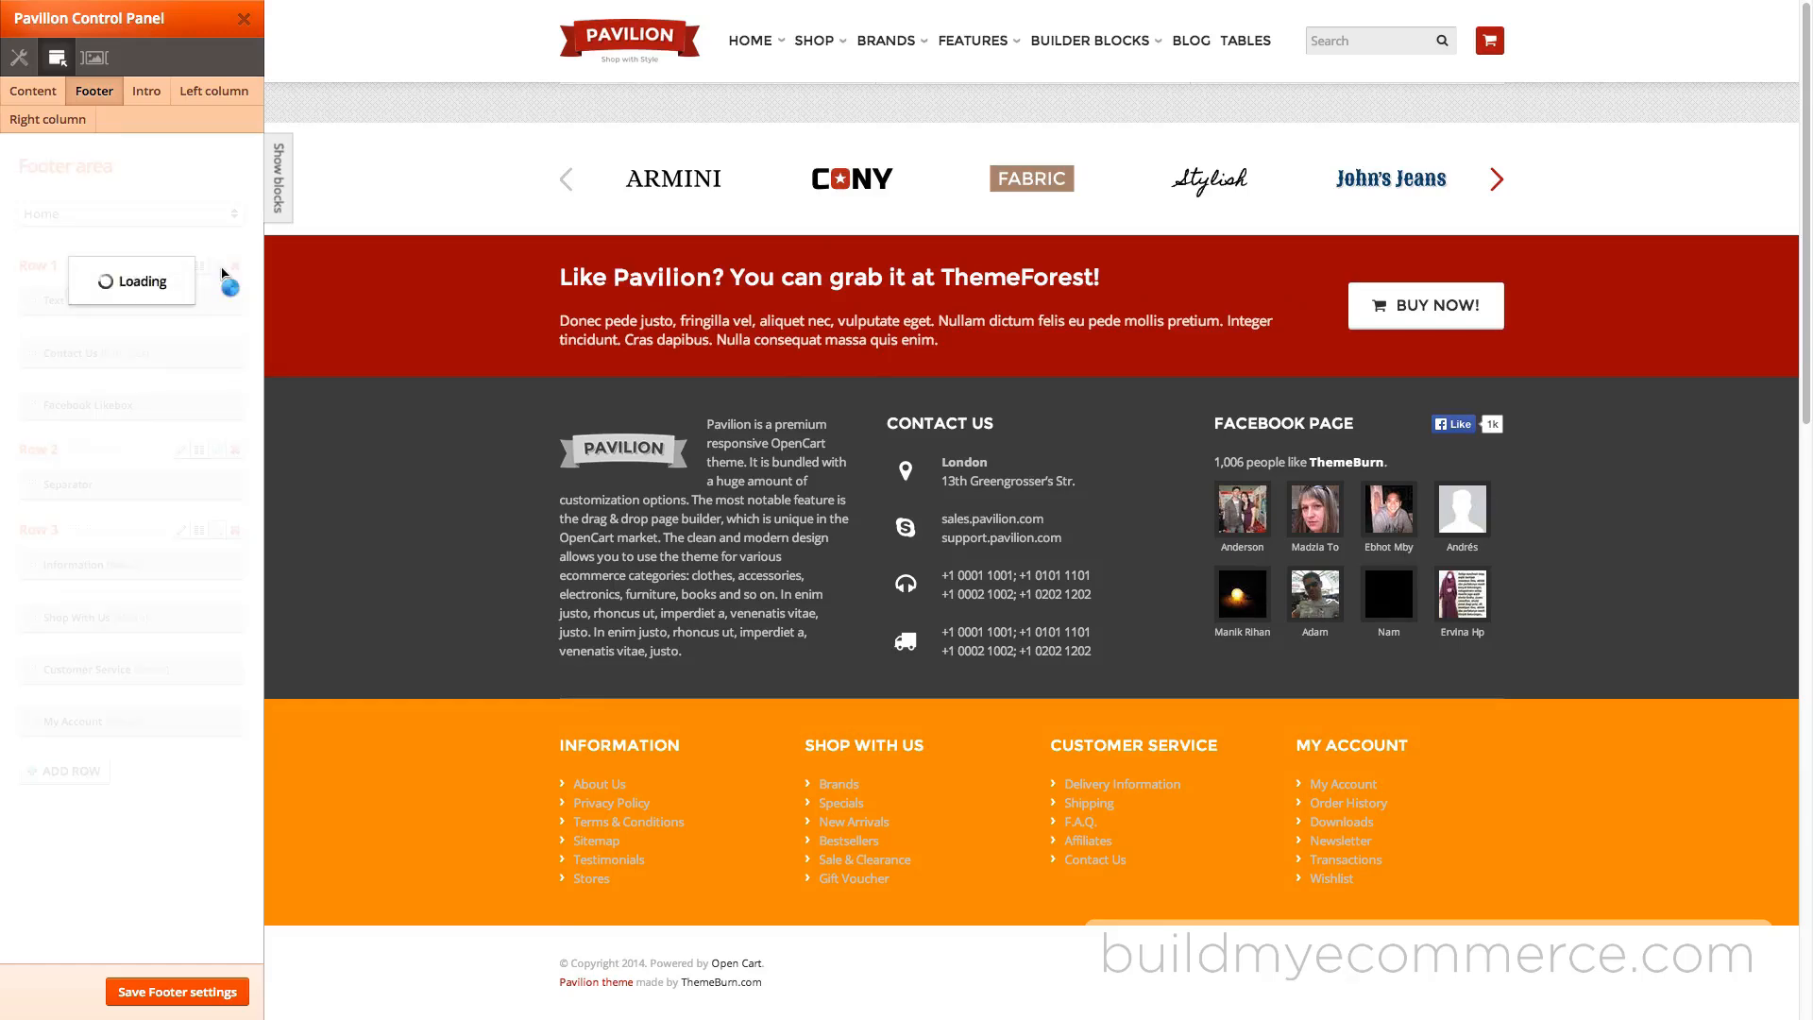
Switch the footer layout to Home, give Row 3 a green background, and save the footer.
click(271, 560)
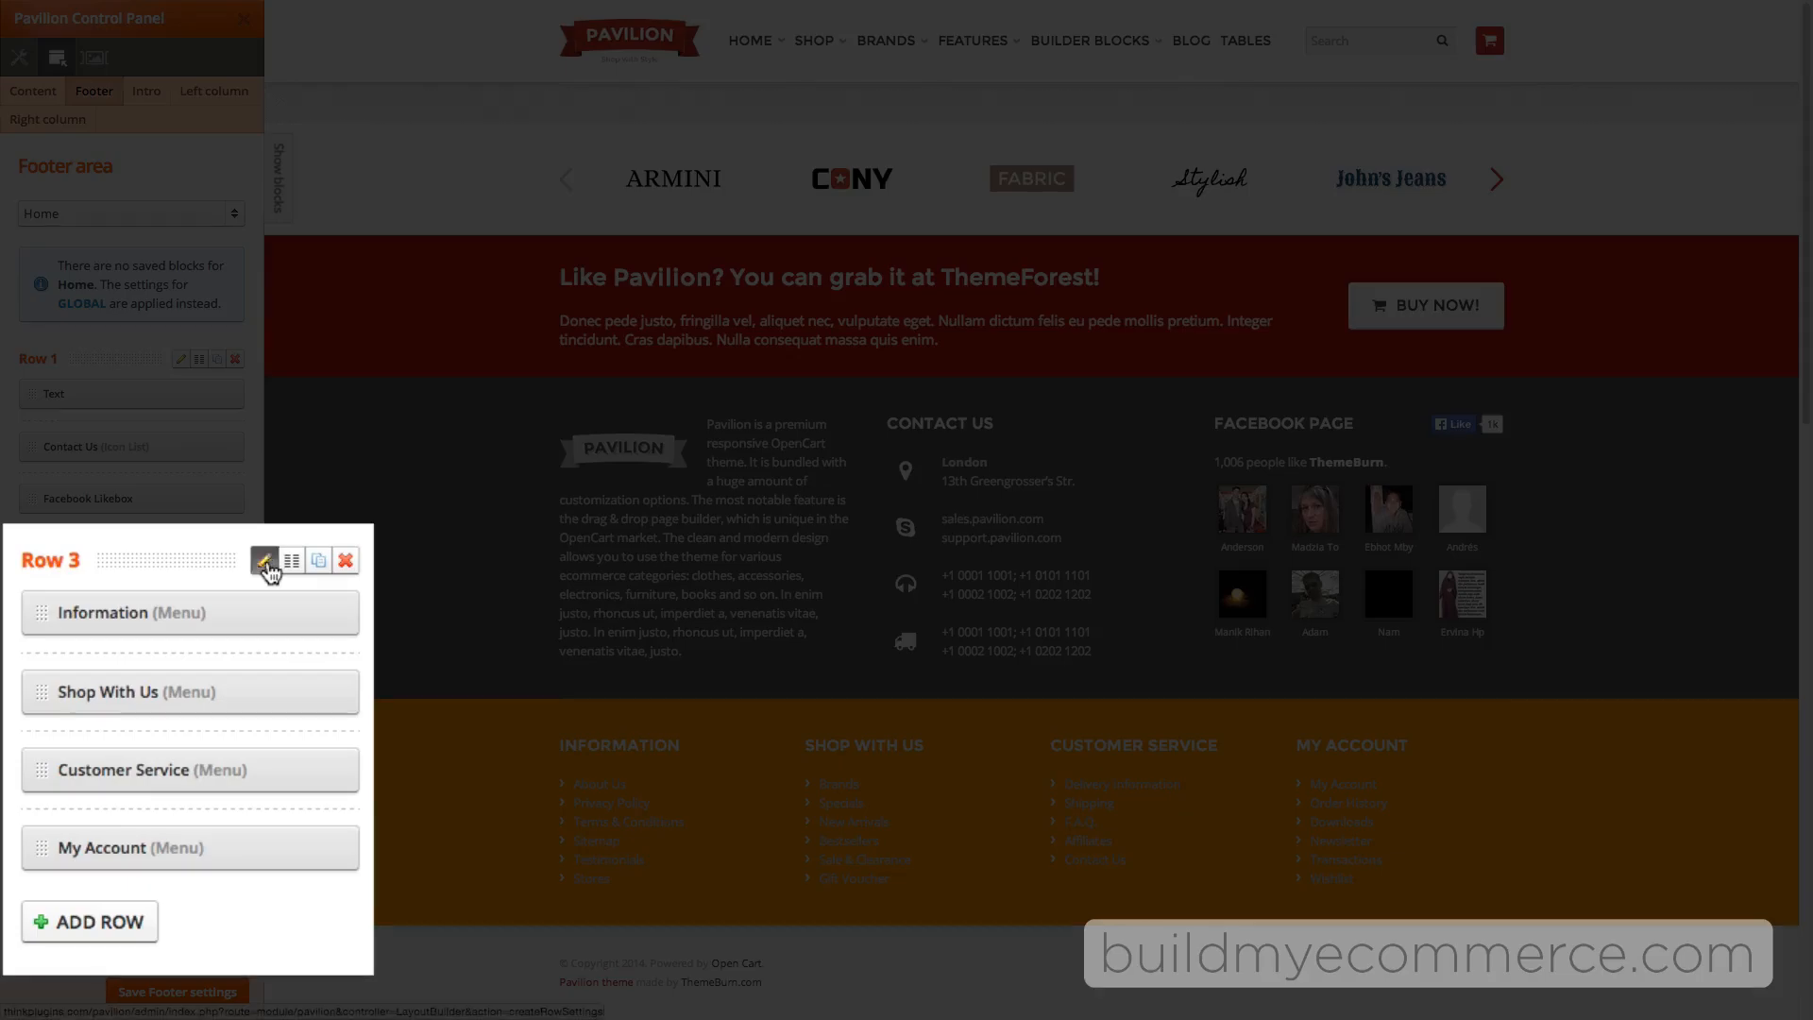
click(265, 561)
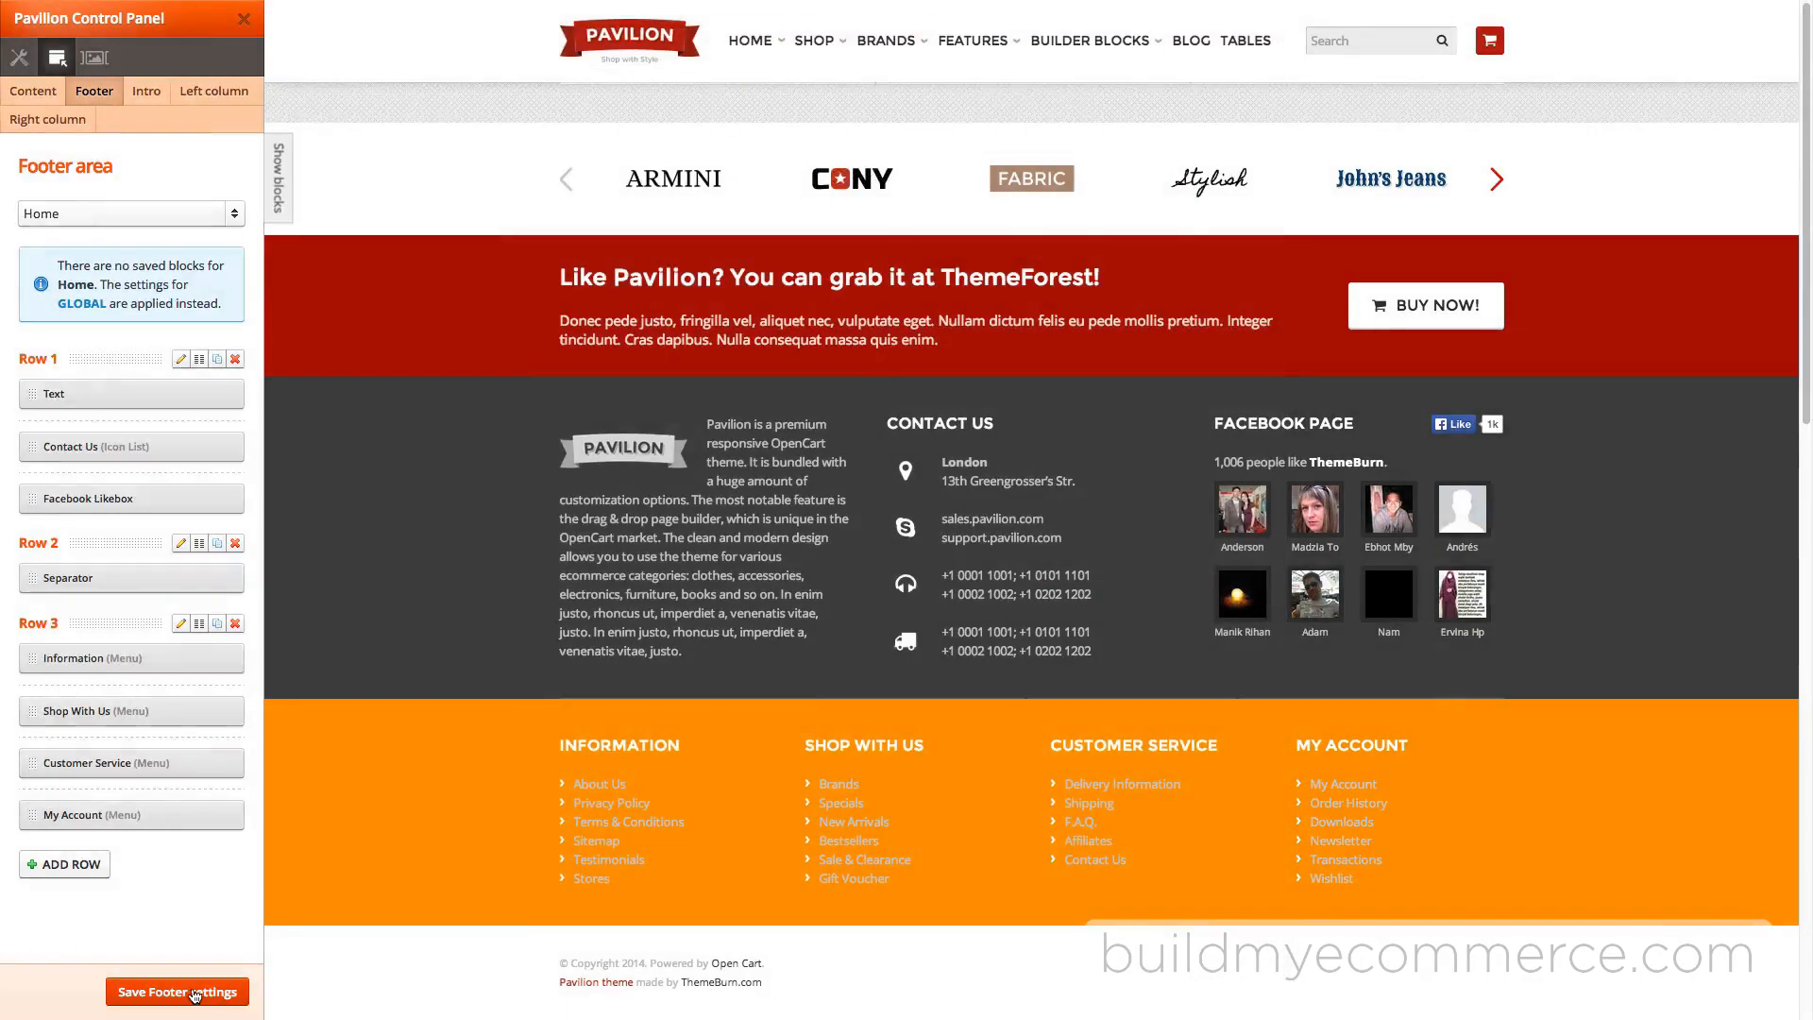
click(178, 991)
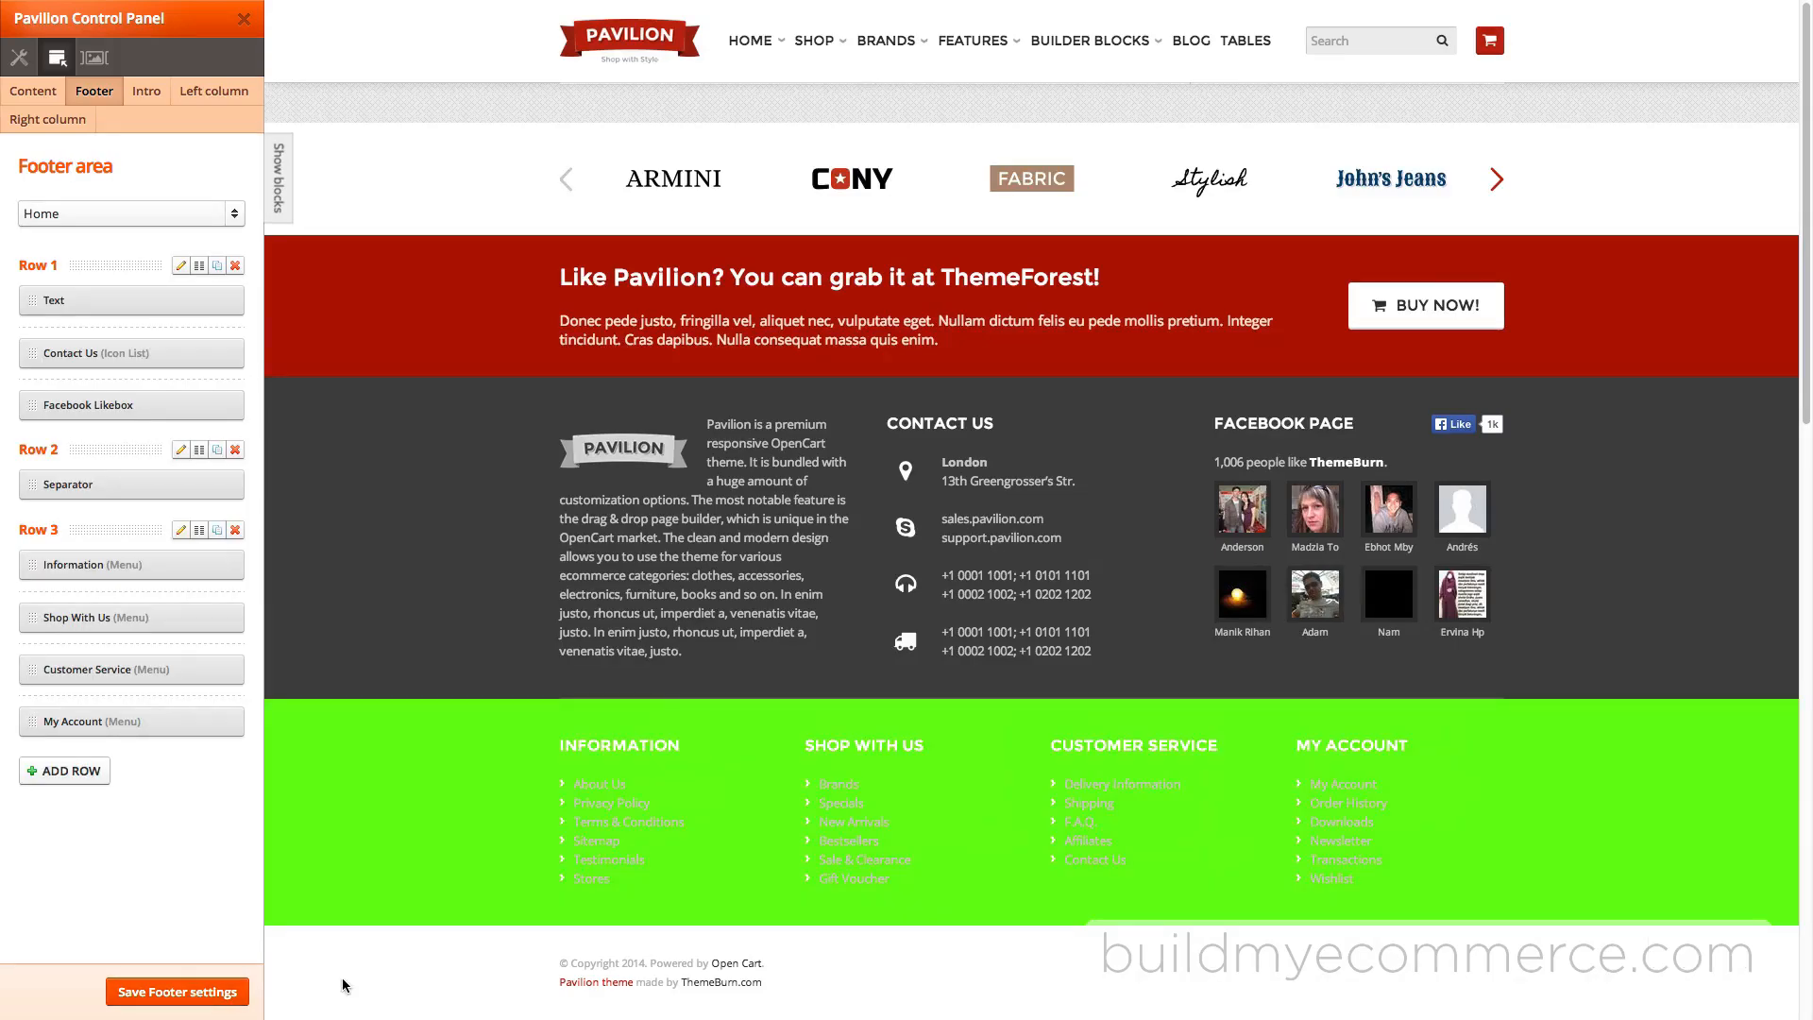
mouse_move(600, 790)
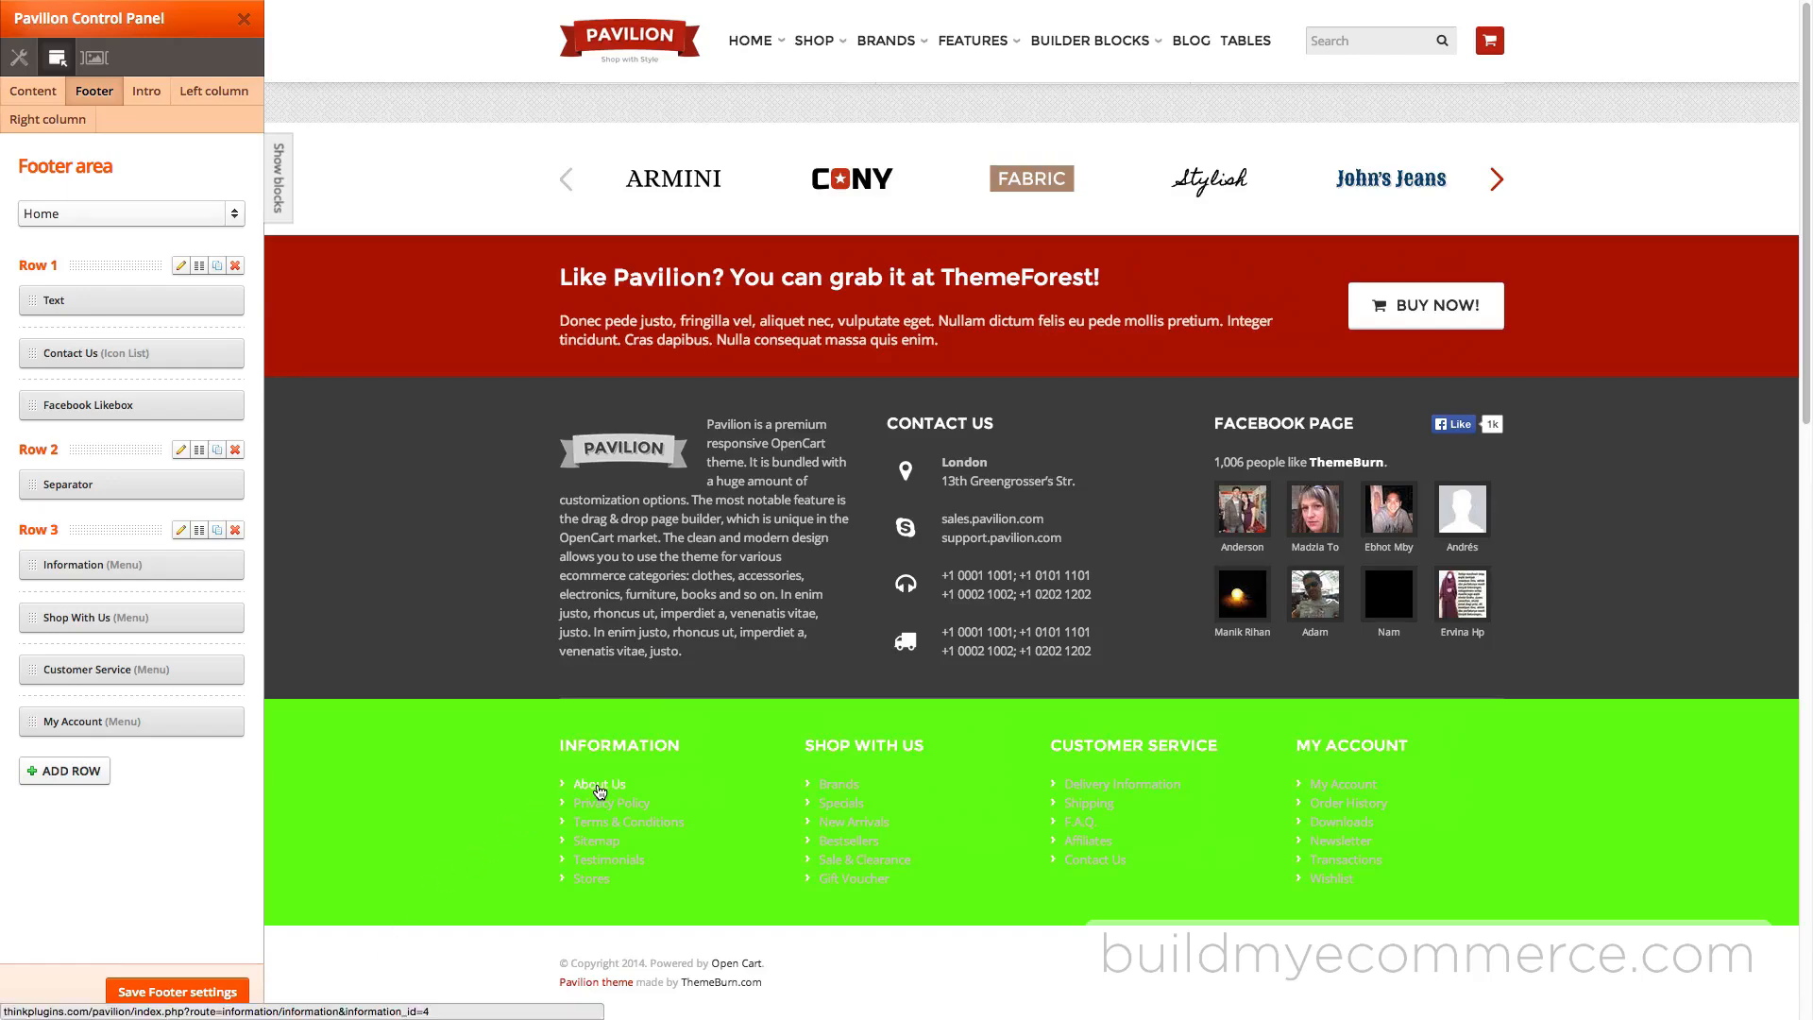
Preview the About Us page footer, whose menu row stays orange, and open the Footer area dropdown.
click(597, 784)
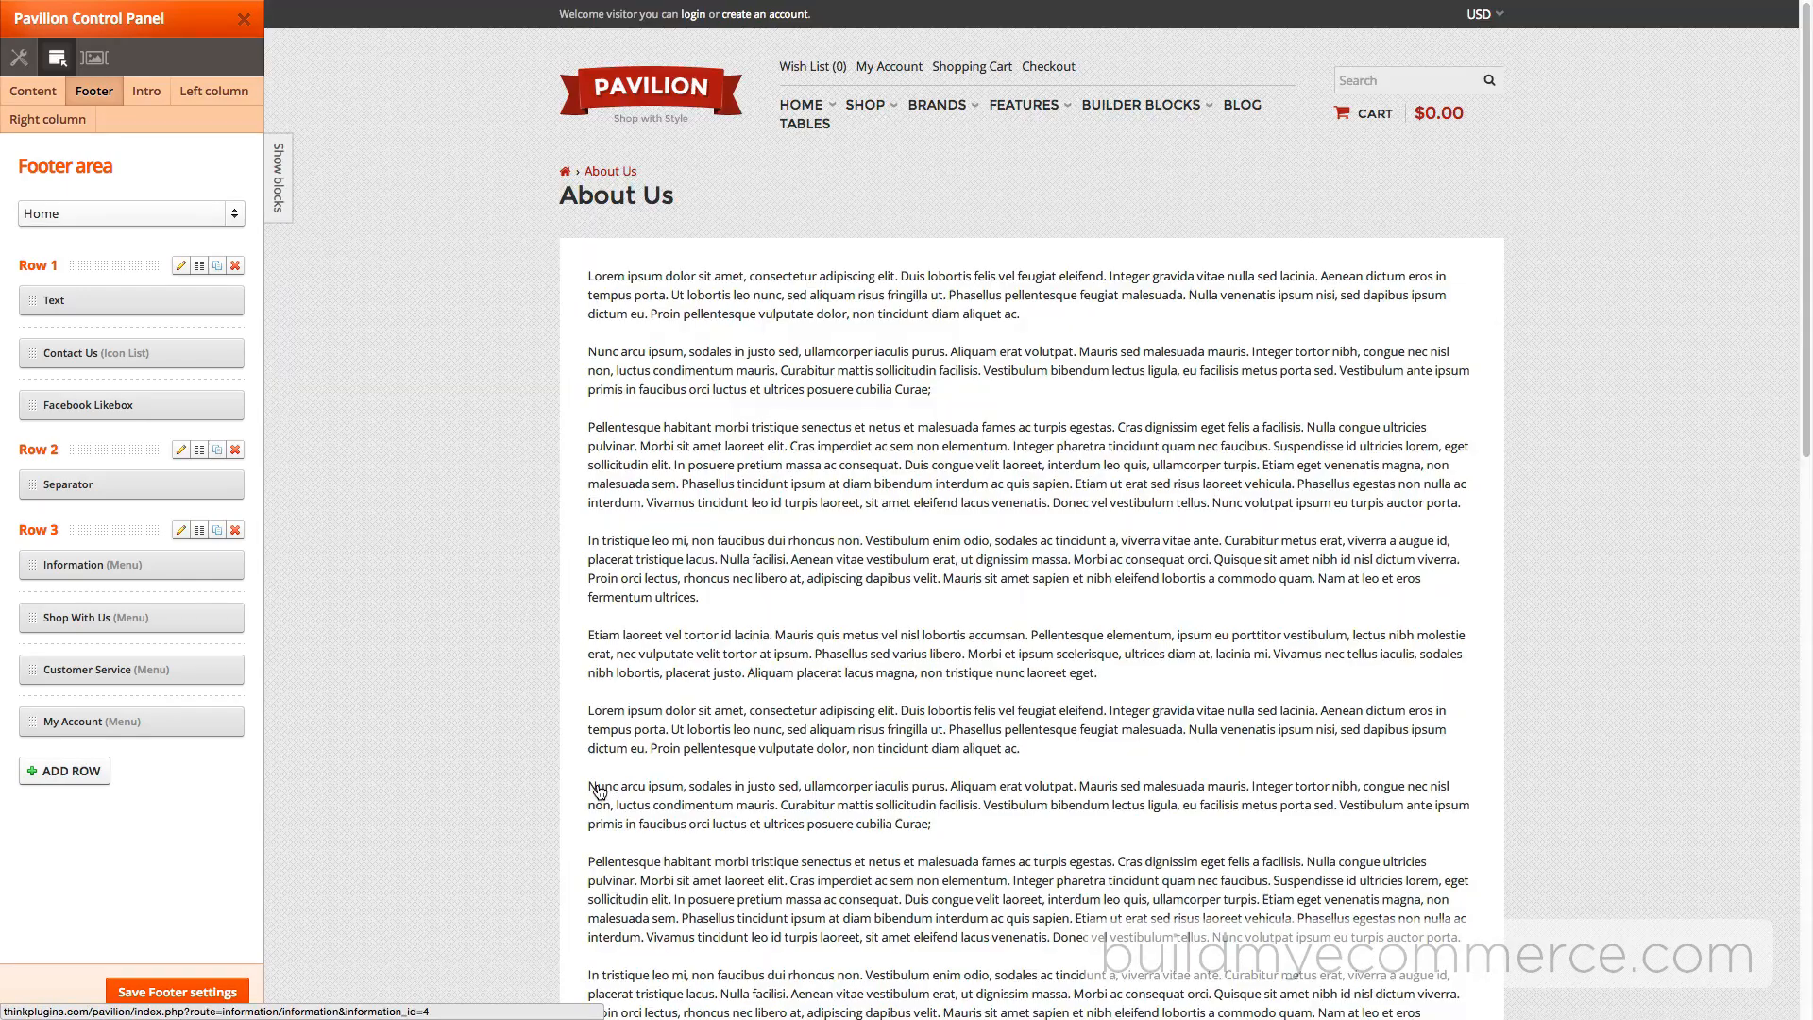
scroll(down, 3)
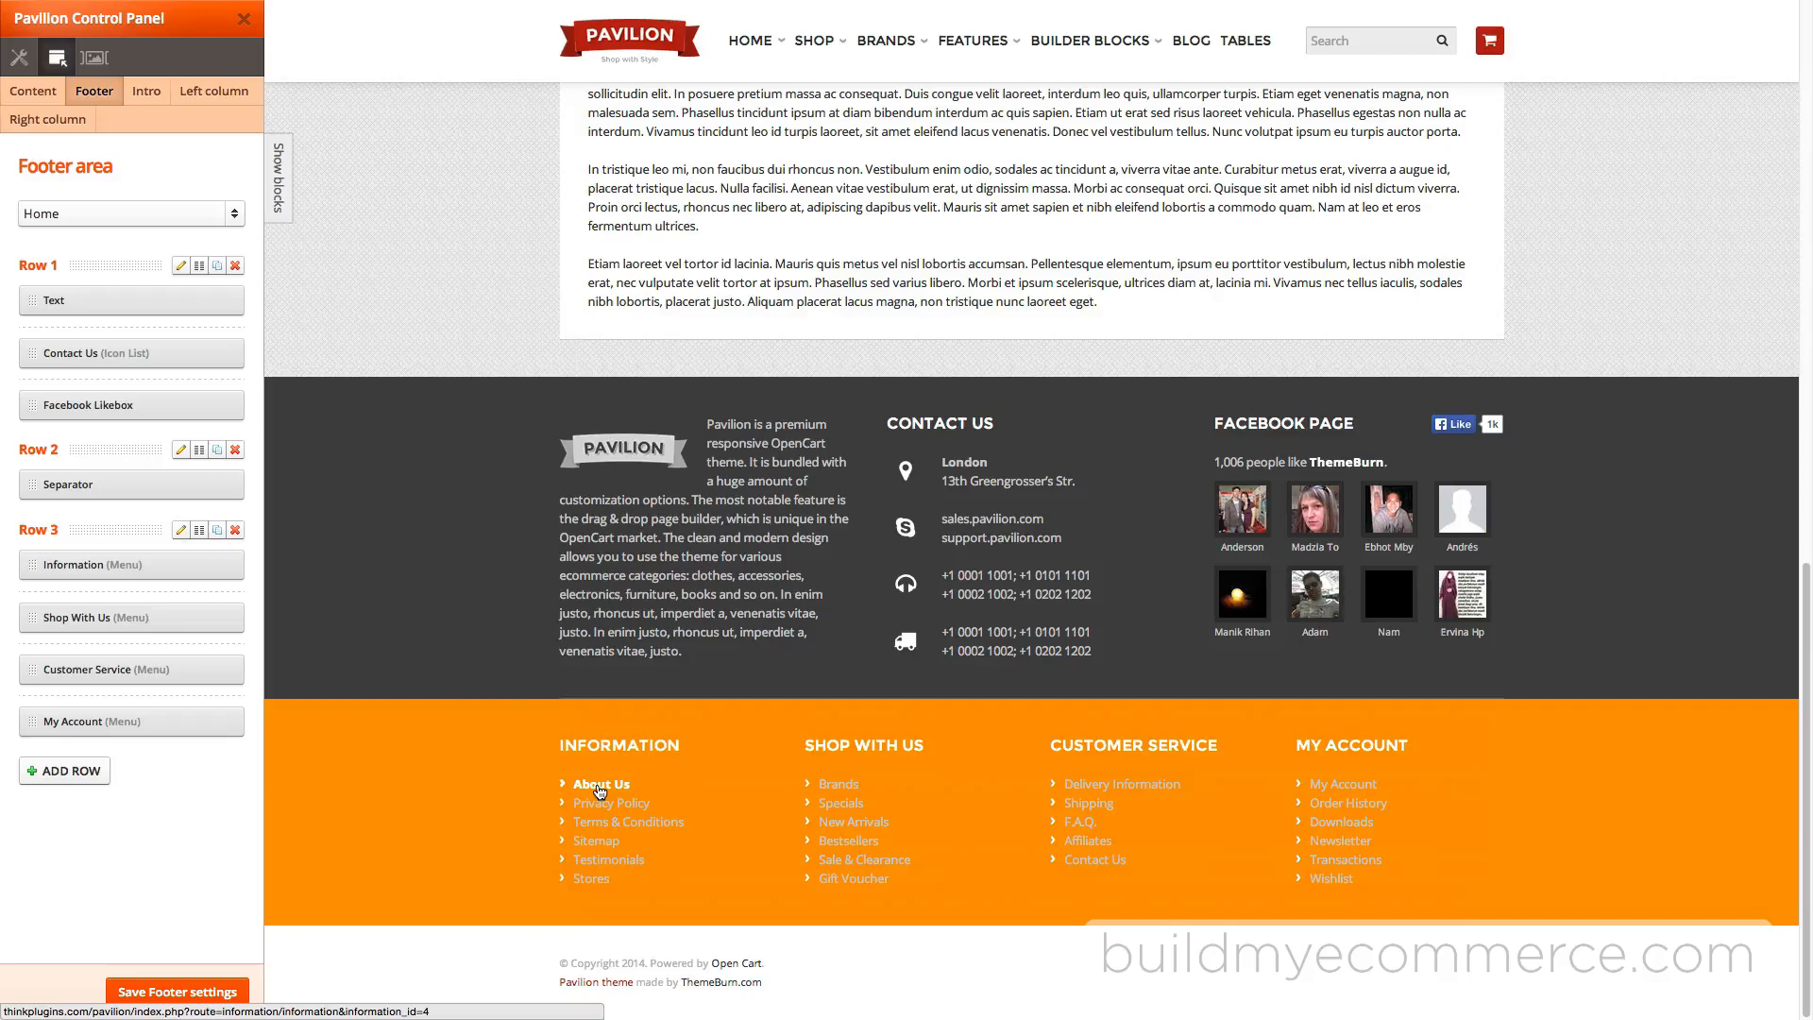
click(130, 213)
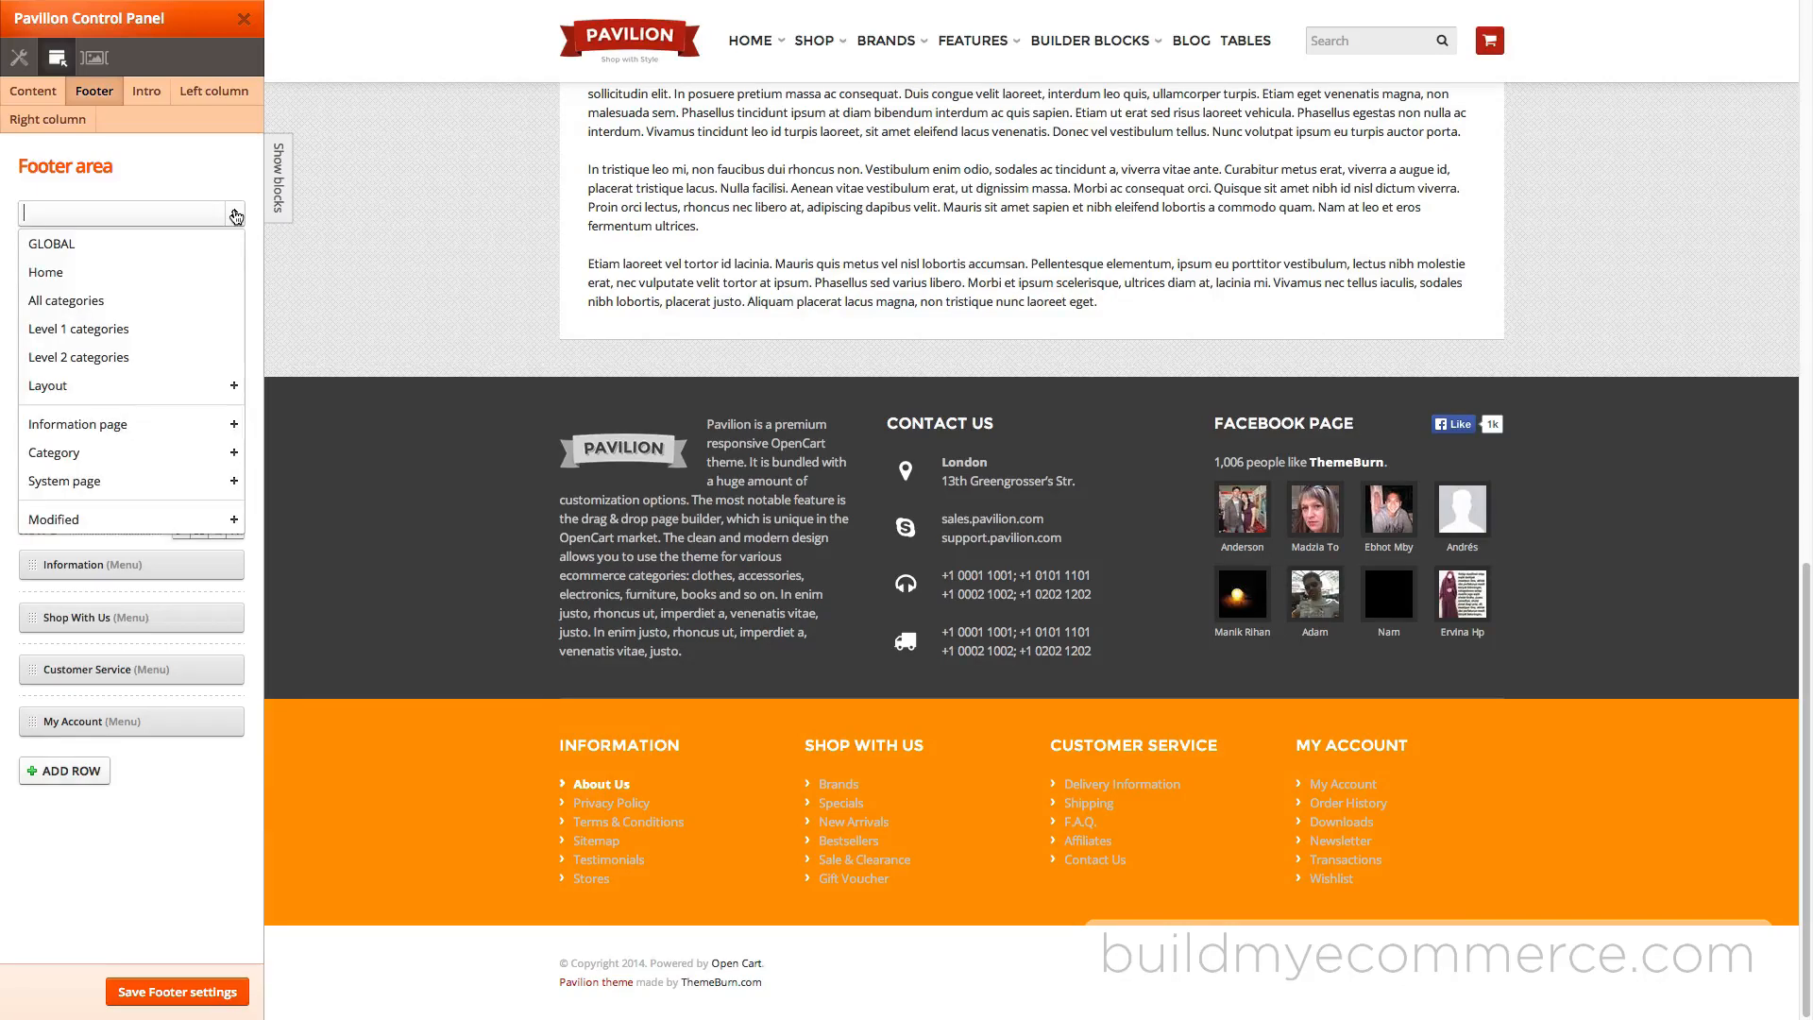